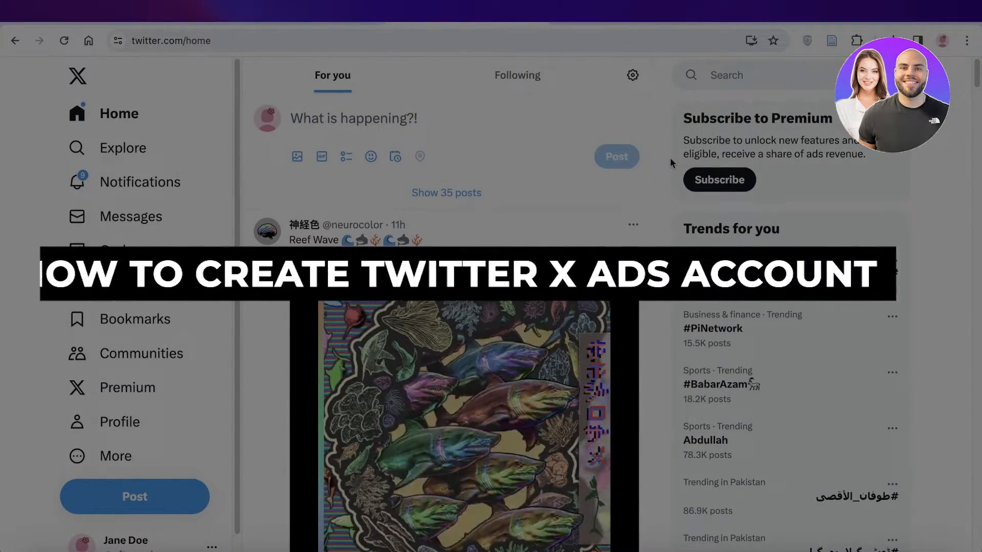
- Scroll down through the X sidebar menu to reach the More options
{"action": "scroll", "scroll_direction": "down", "scroll_amount": 3}
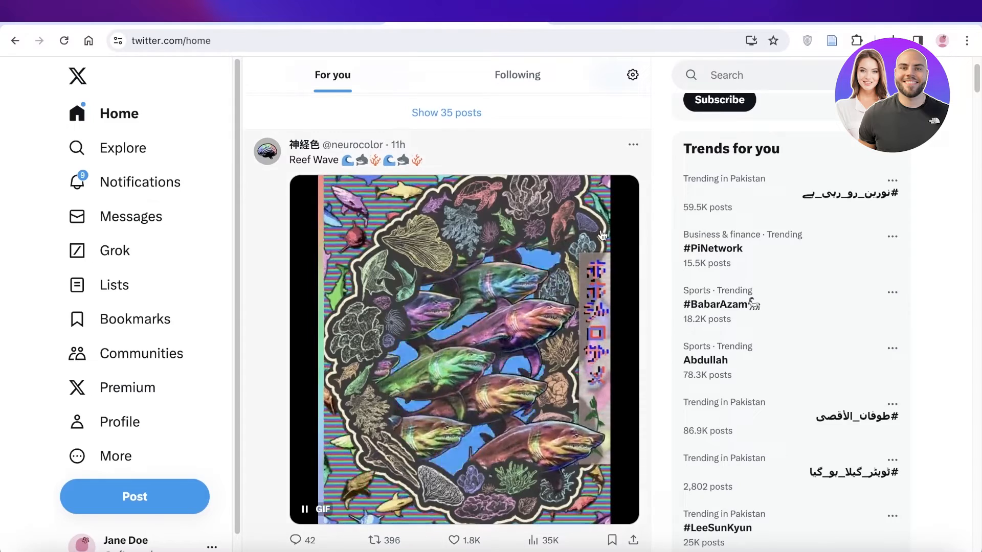
{"action": "scroll", "scroll_direction": "down", "scroll_amount": 3}
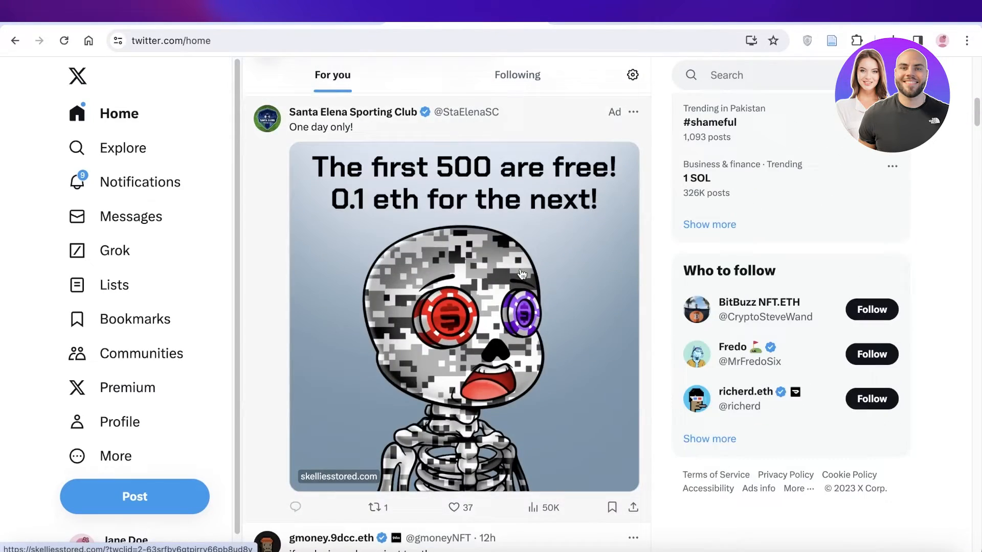
{"action": "scroll", "scroll_direction": "down", "scroll_amount": 3}
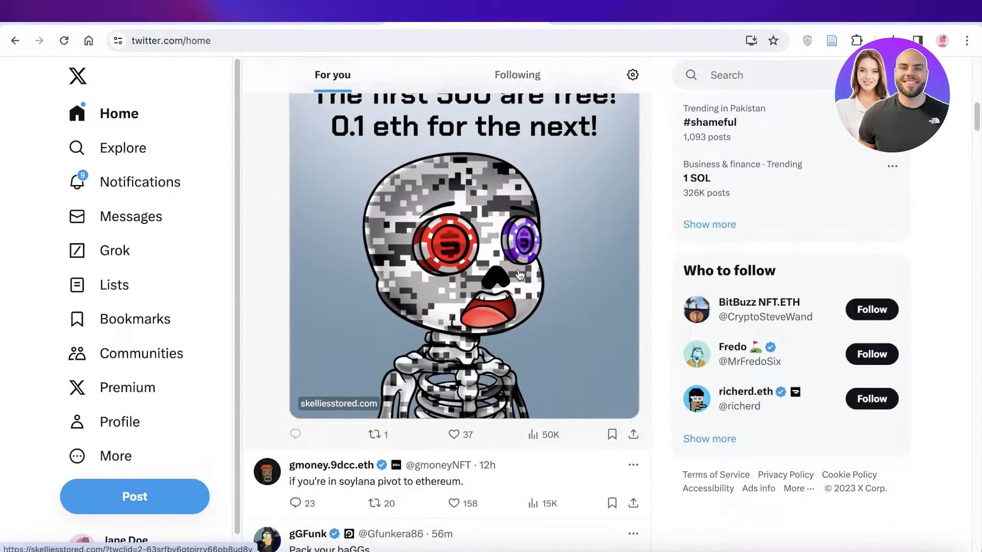
{"action": "scroll", "scroll_direction": "down", "scroll_amount": 3}
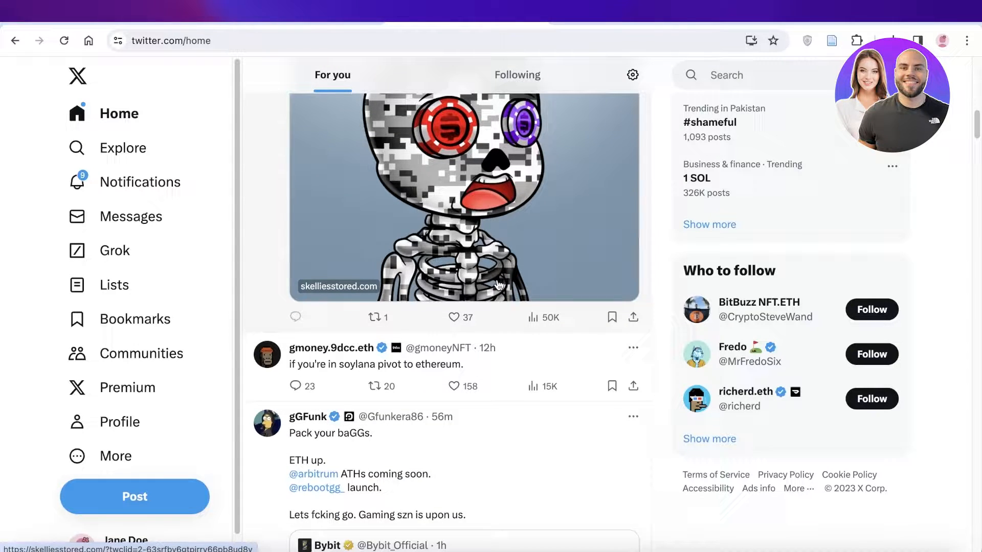
{"action": "scroll", "scroll_direction": "down", "scroll_amount": 3}
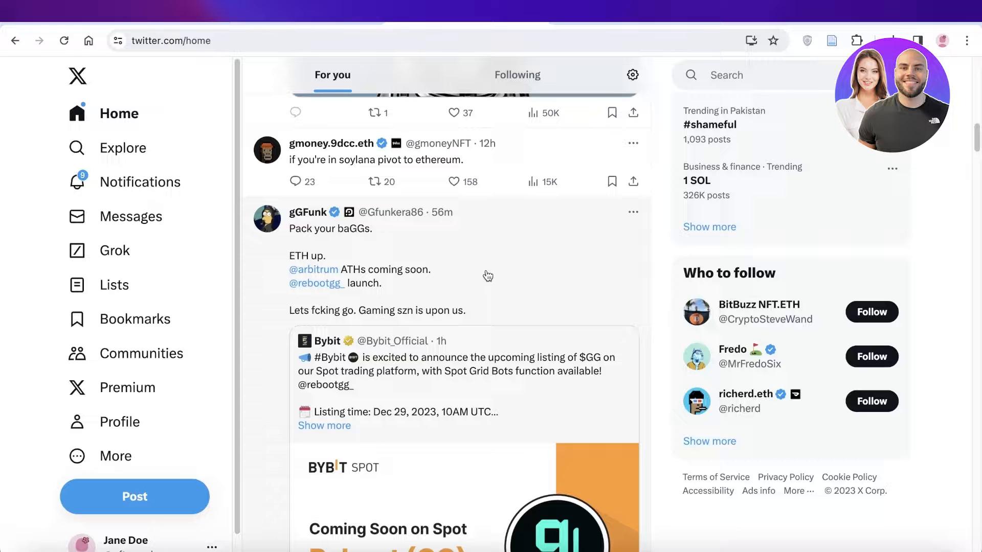
{"action": "scroll", "scroll_direction": "down", "scroll_amount": 3}
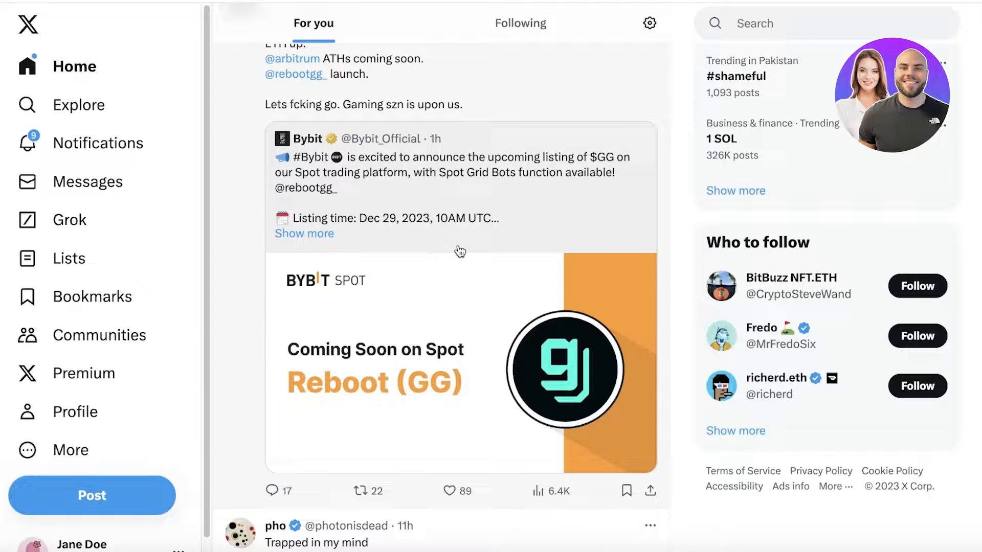
{"action": "mouse_move", "coordinate": [431, 260]}
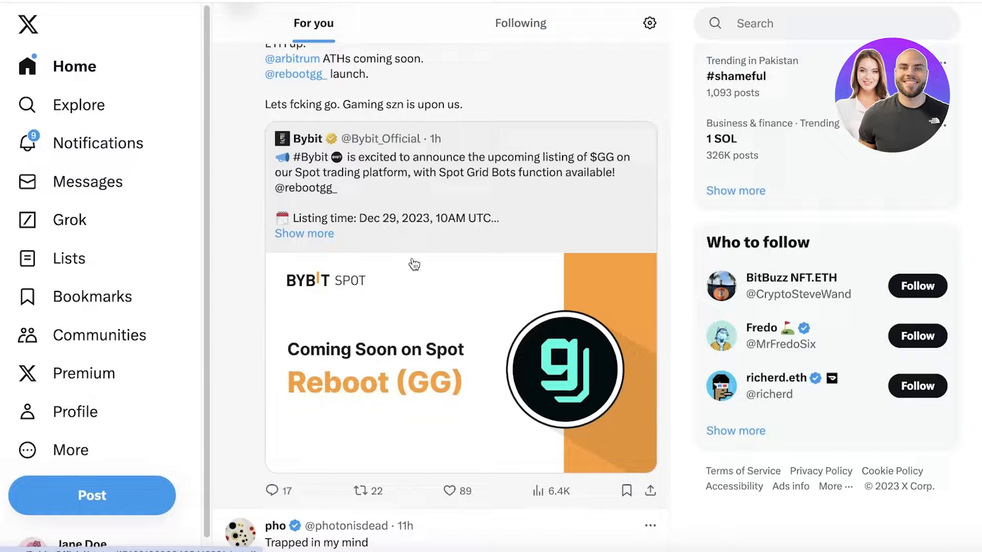
{"action": "scroll", "scroll_direction": "down", "scroll_amount": 3}
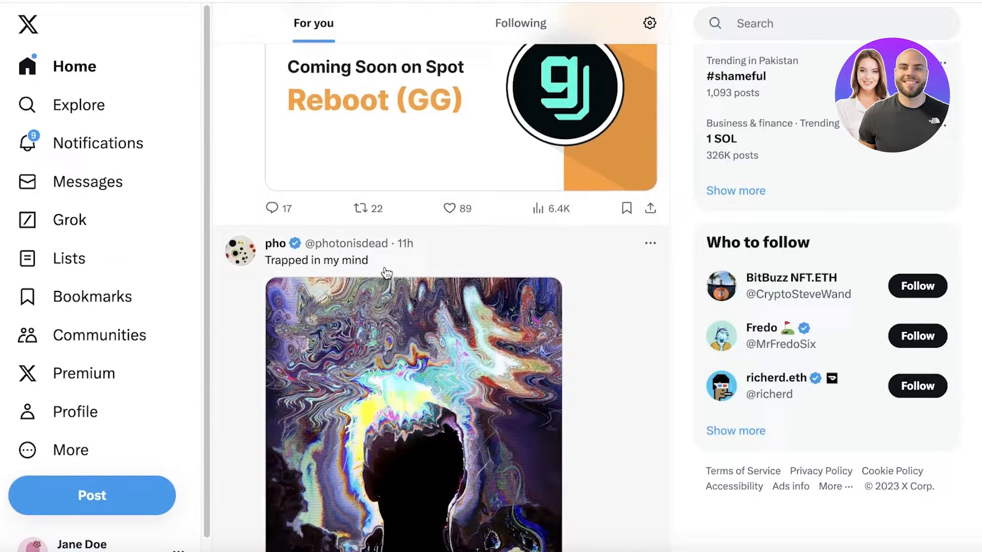
{"action": "scroll", "scroll_direction": "down", "scroll_amount": 3}
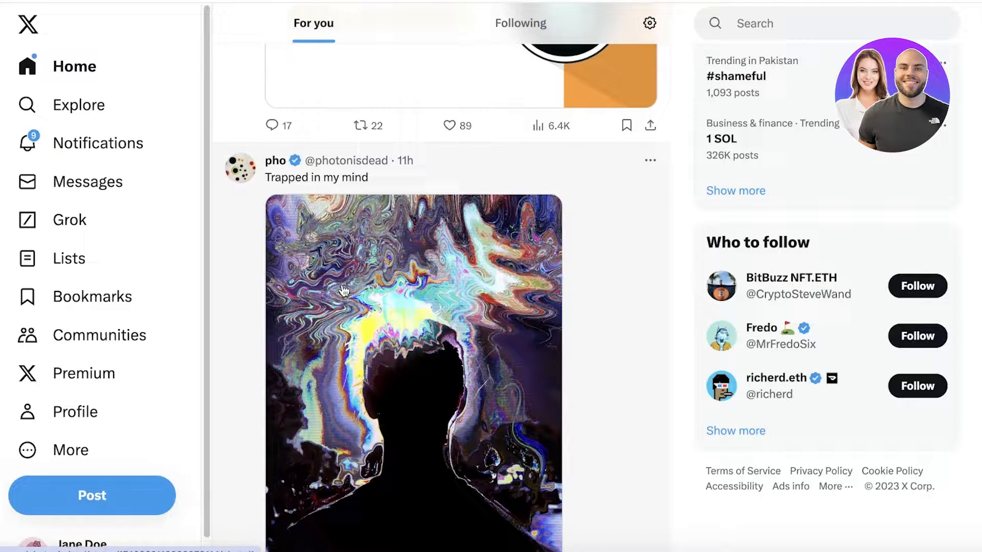
{"action": "scroll", "scroll_direction": "down", "scroll_amount": 3}
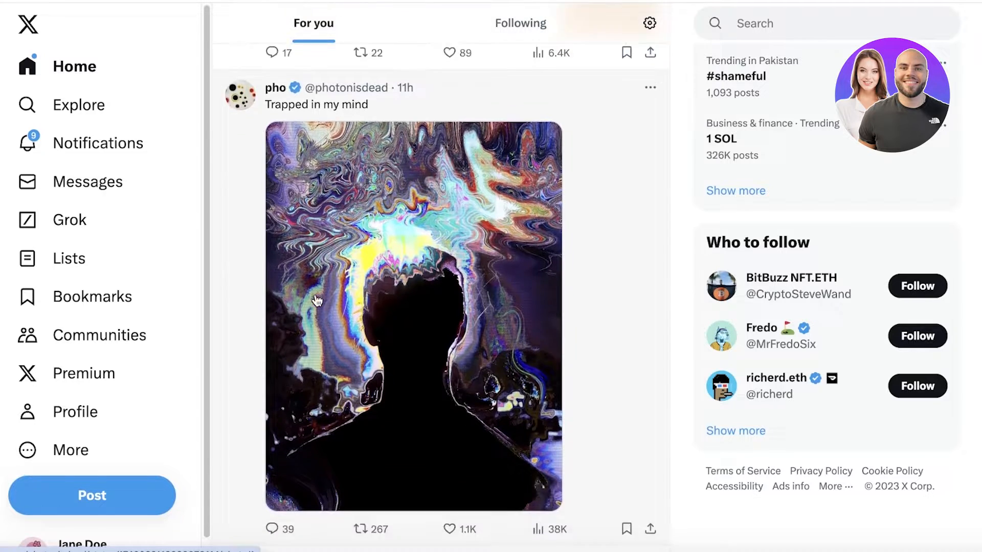
{"action": "scroll", "scroll_direction": "down", "scroll_amount": 3}
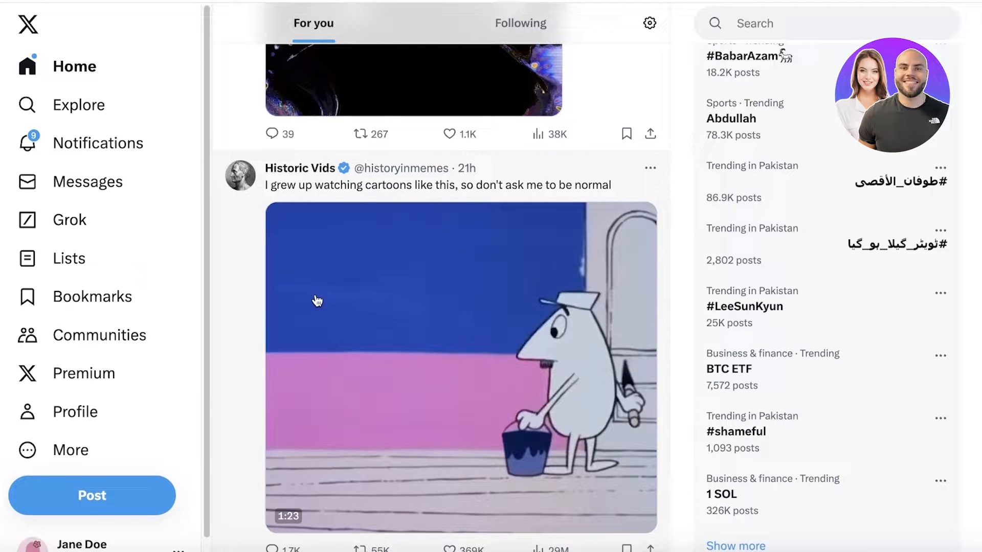
{"action": "mouse_move", "coordinate": [183, 326]}
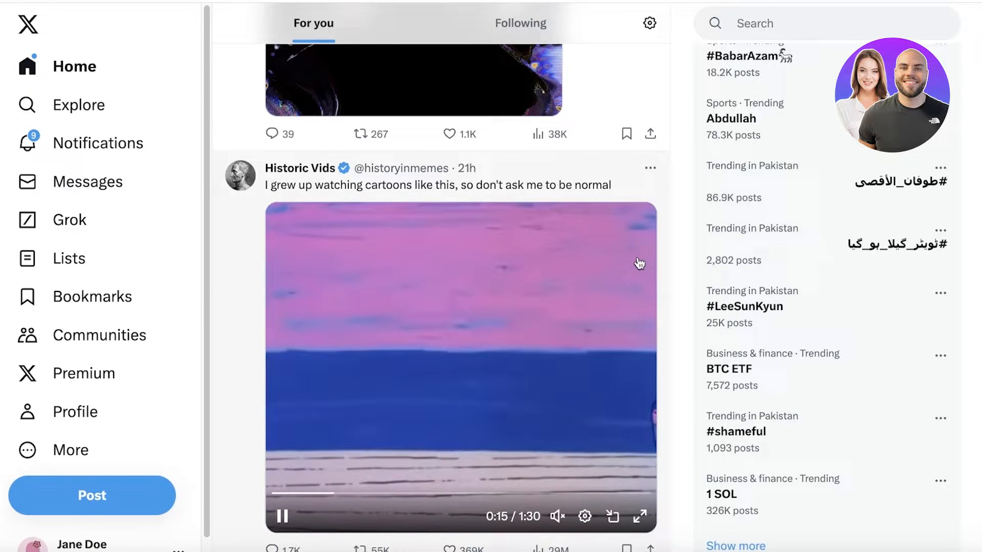
{"action": "scroll", "scroll_direction": "down", "scroll_amount": 3}
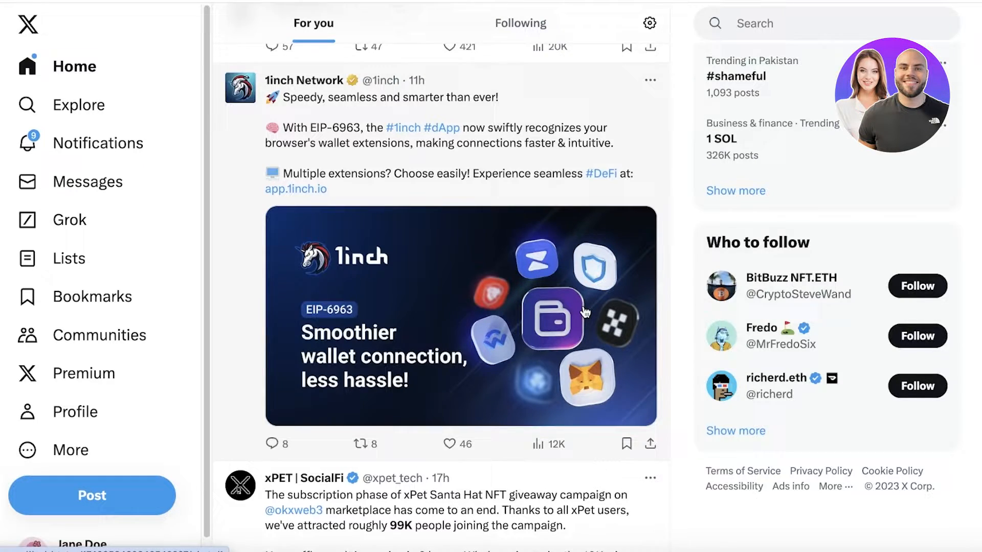
{"action": "scroll", "scroll_direction": "down", "scroll_amount": 3}
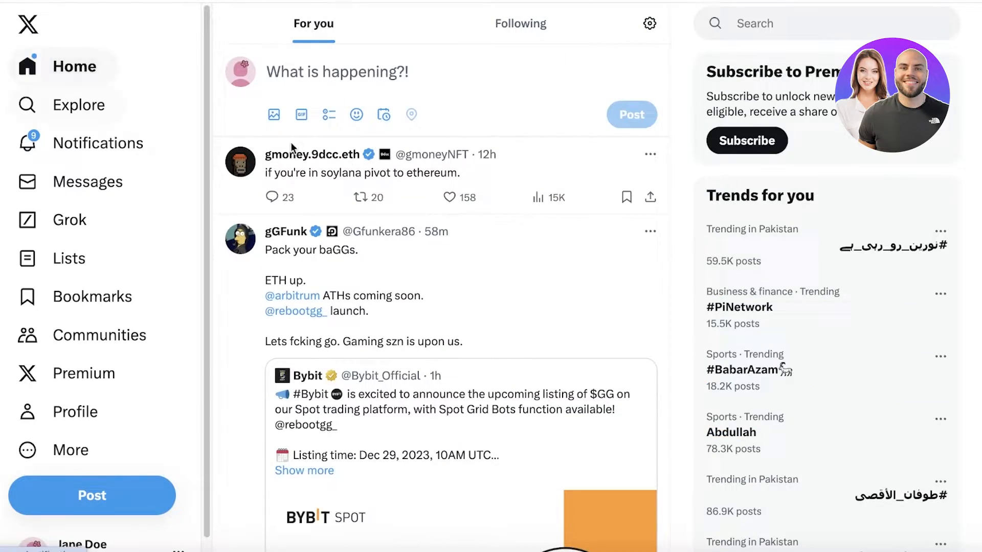
{"action": "scroll", "scroll_direction": "down", "scroll_amount": 3}
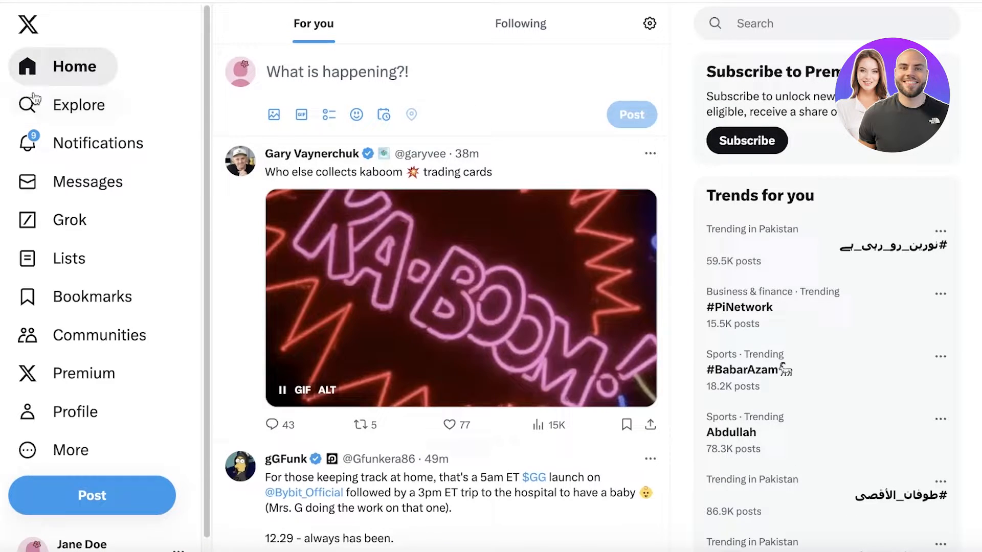
{"action": "mouse_move", "coordinate": [60, 450]}
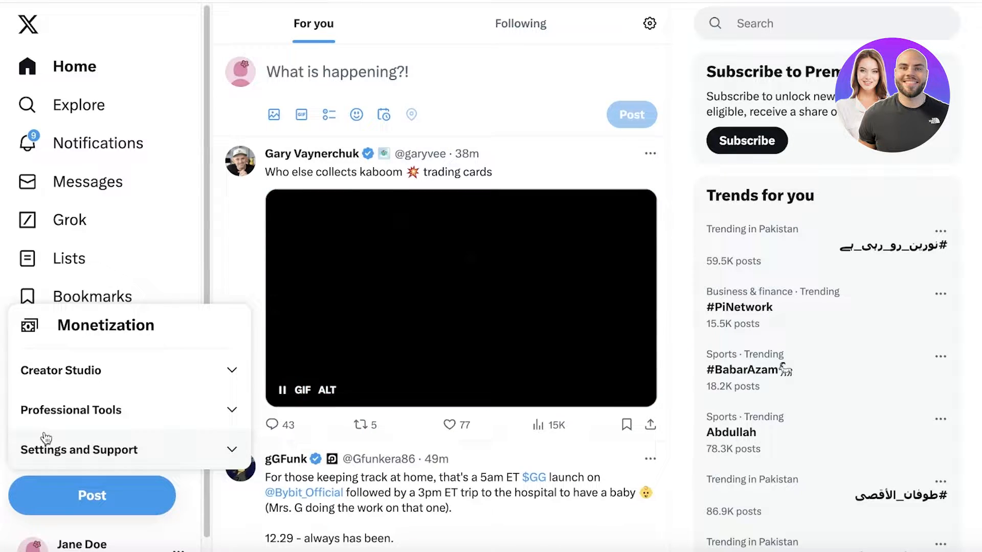
- Expand Professional Tools and go to Ads to reach the Ads Manager dashboard
{"action": "left_click", "coordinate": [71, 409]}
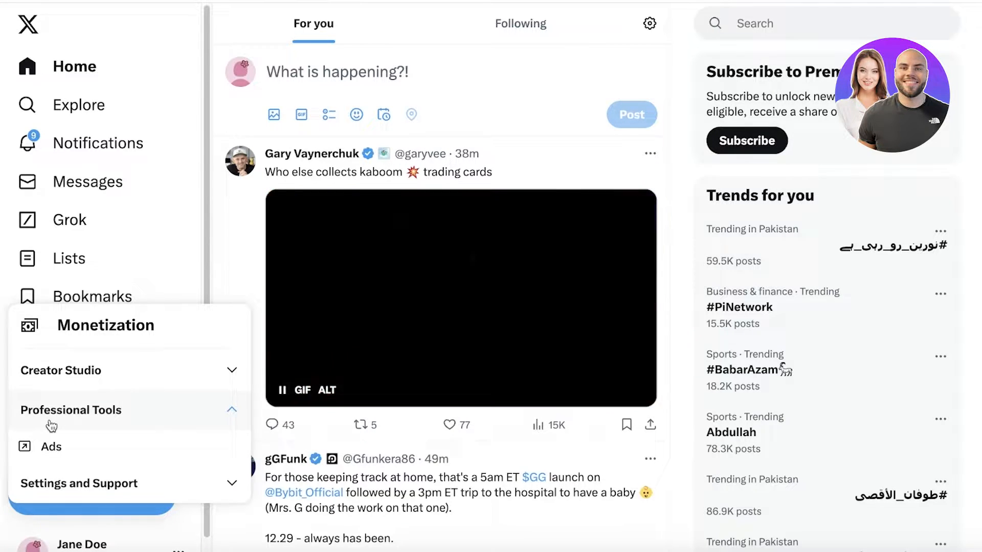
{"action": "left_click", "coordinate": [41, 447]}
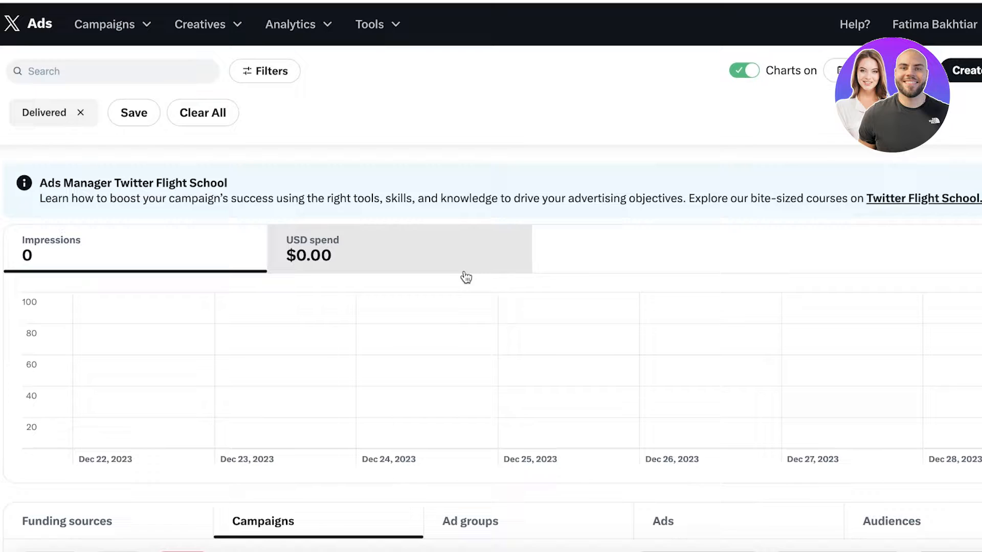
{"action": "mouse_move", "coordinate": [463, 280]}
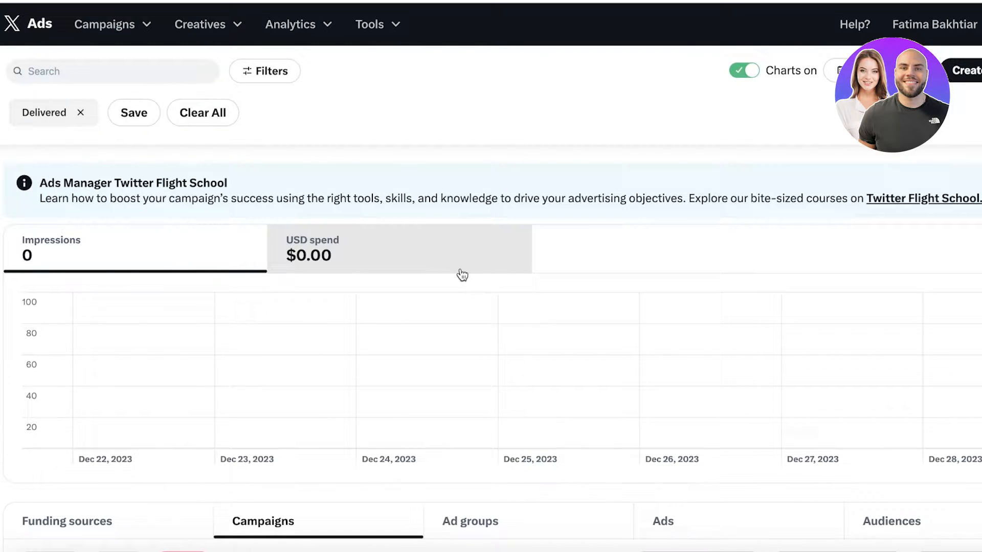
{"action": "mouse_move", "coordinate": [359, 246]}
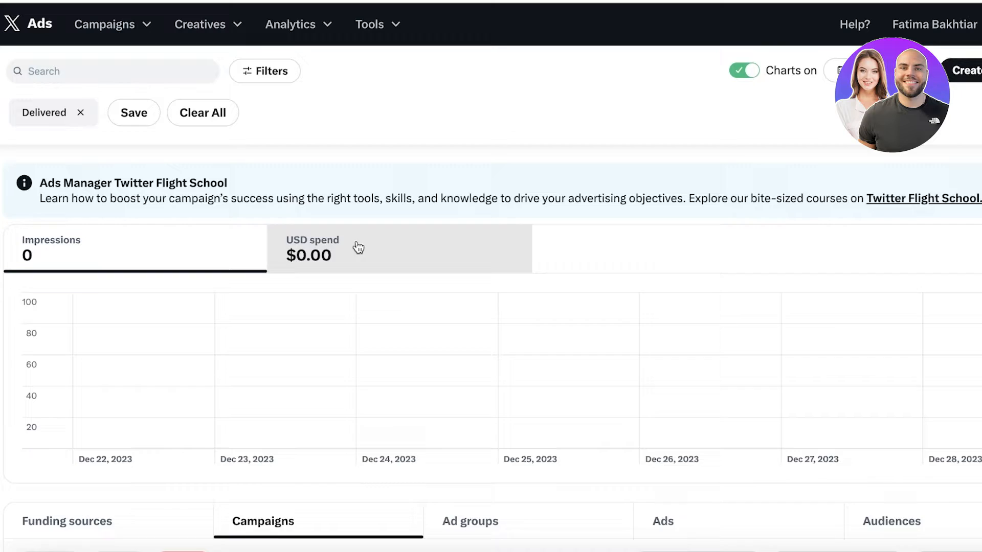
- Review the Campaigns and Ad groups lists, both showing no results
{"action": "scroll", "scroll_direction": "down", "scroll_amount": 3}
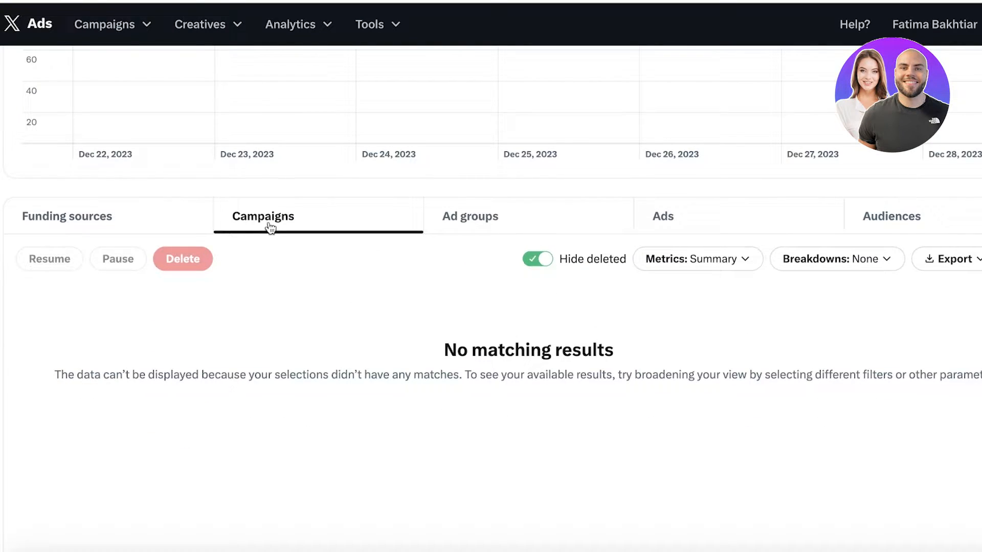
{"action": "left_click", "coordinate": [470, 216]}
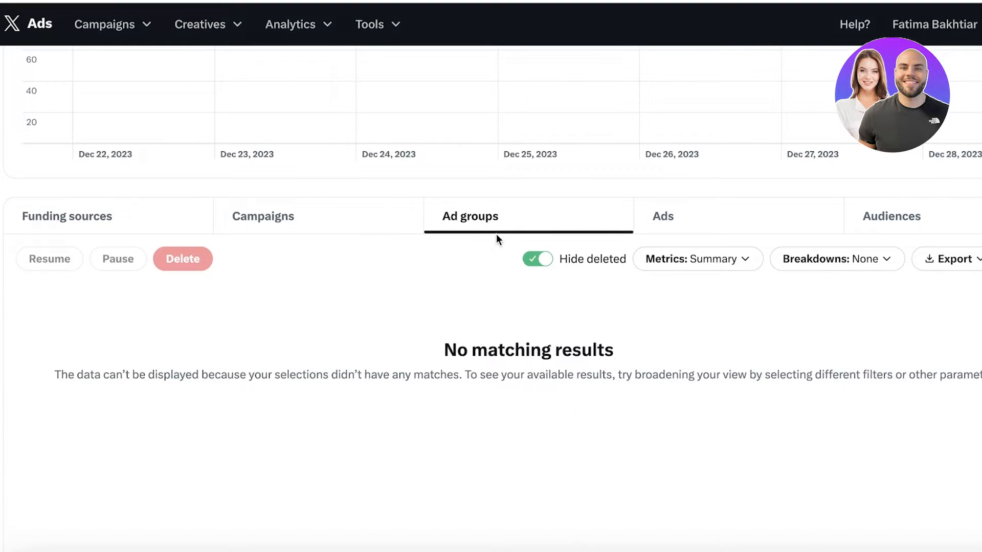
{"action": "left_click", "coordinate": [890, 215]}
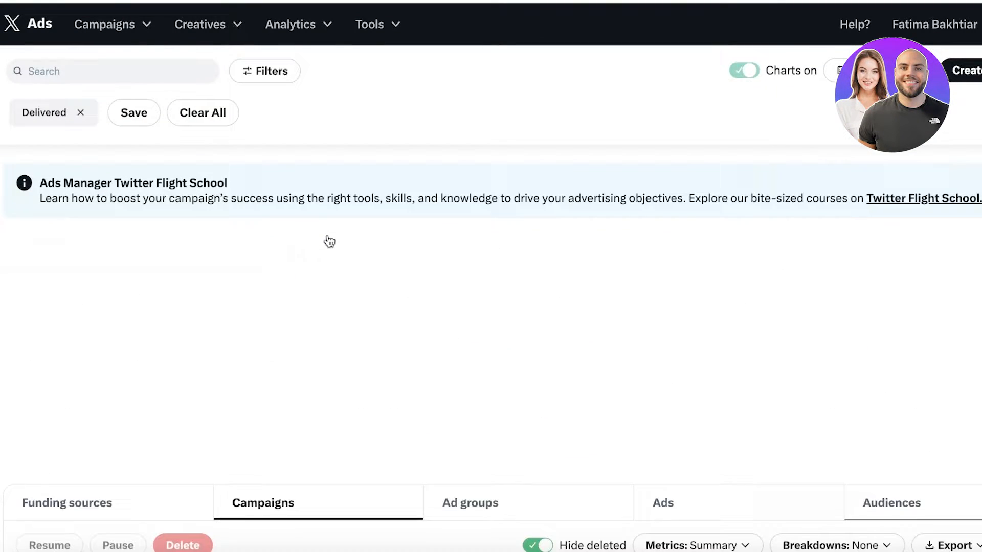
- Bring up the Campaigns dropdown options in the top bar
{"action": "left_click", "coordinate": [743, 69]}
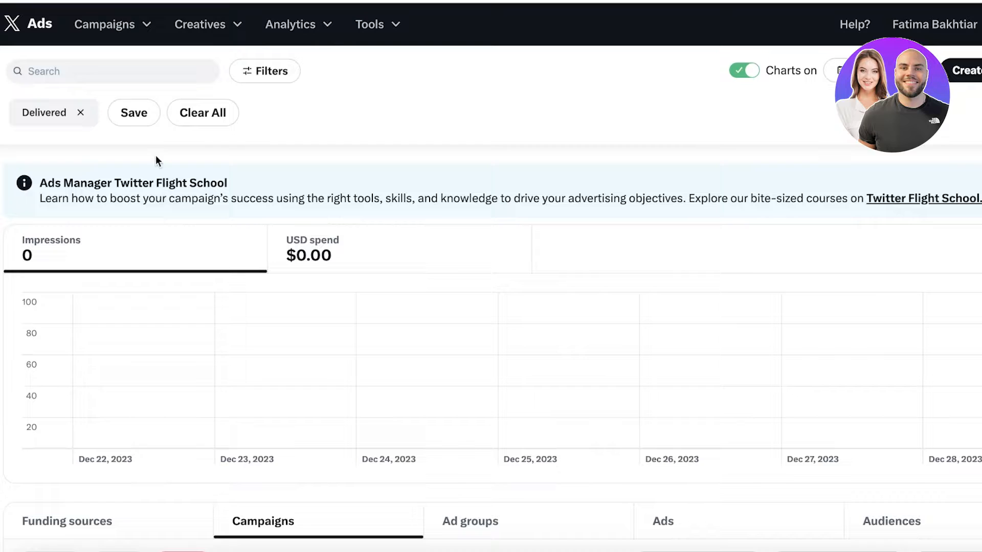
{"action": "left_click", "coordinate": [105, 24]}
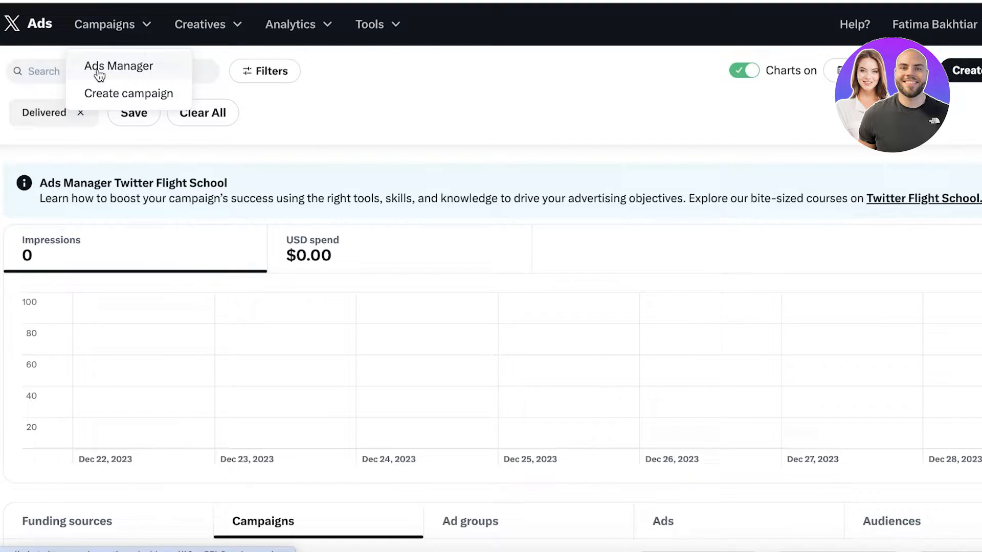
{"action": "left_click", "coordinate": [200, 23]}
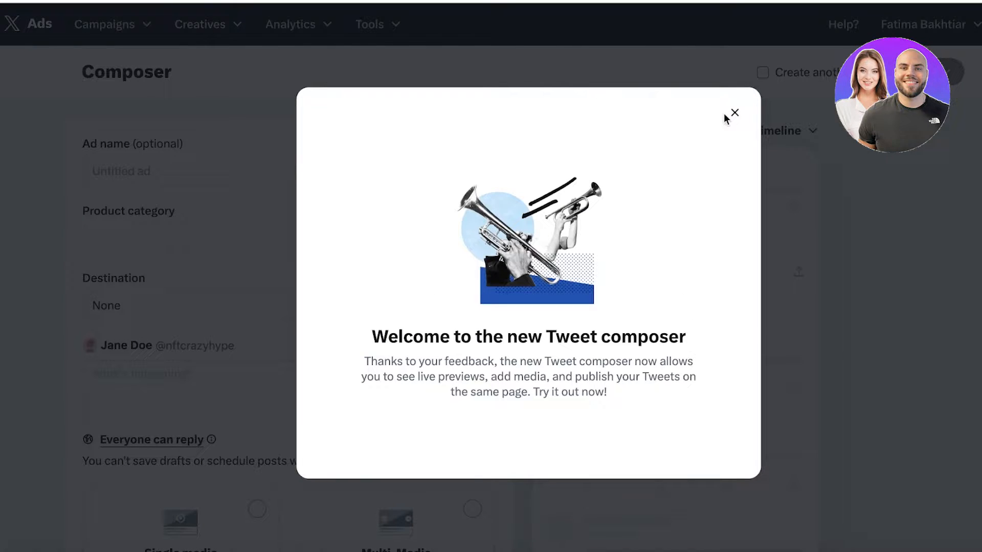
{"action": "left_click", "coordinate": [735, 112]}
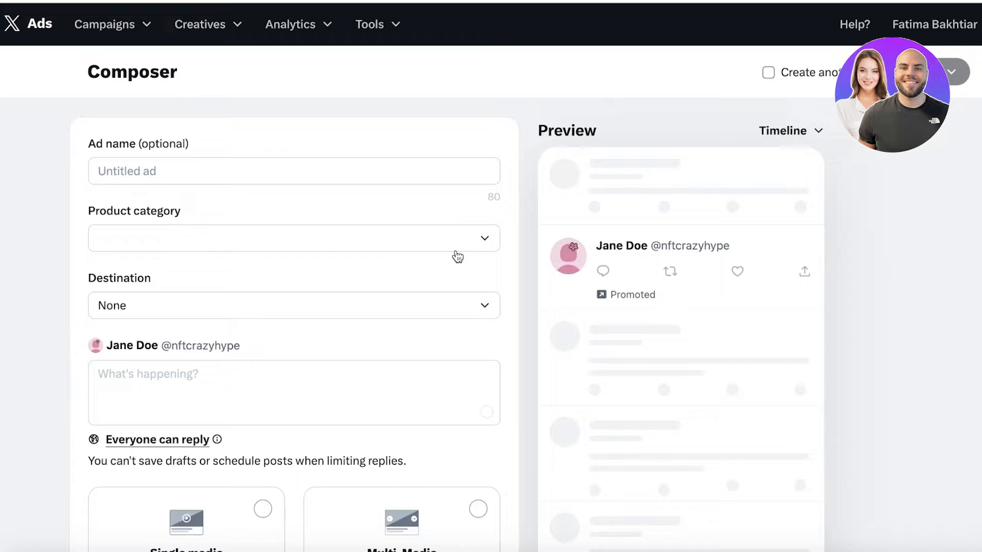
{"action": "left_click", "coordinate": [291, 23]}
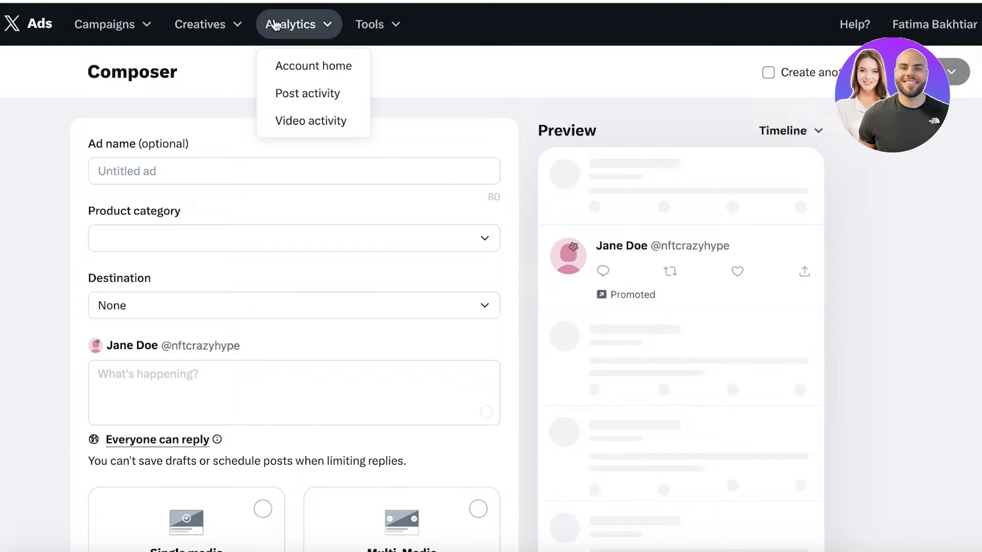
{"action": "left_click", "coordinate": [373, 23]}
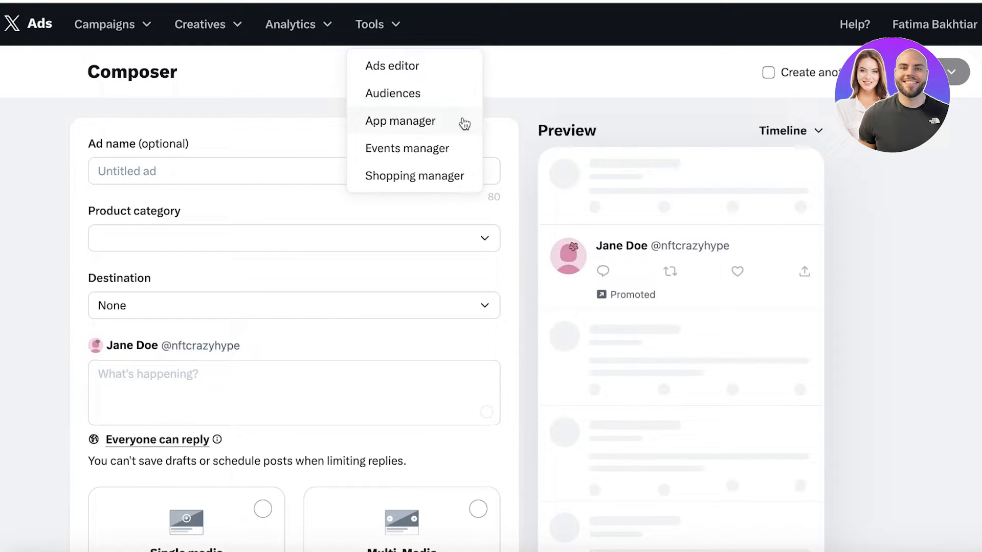
{"action": "left_click", "coordinate": [105, 24]}
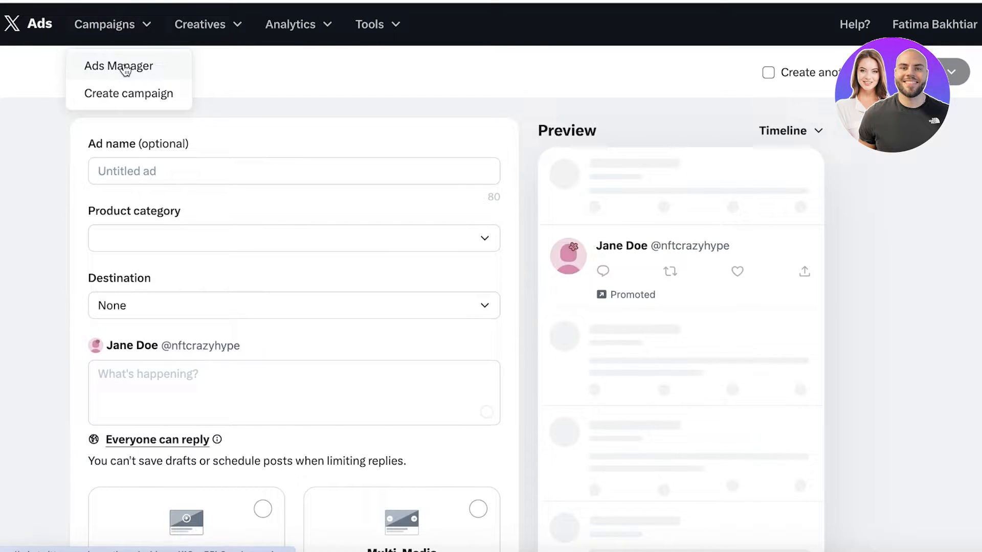
{"action": "left_click", "coordinate": [119, 65]}
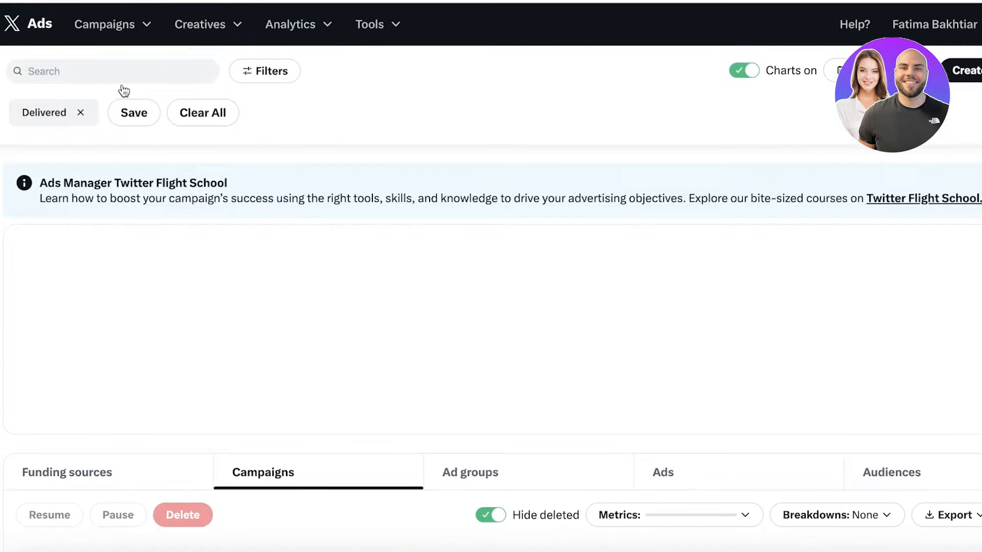
- Choose the Simple campaign type and continue to the objective step
{"action": "left_click", "coordinate": [967, 71]}
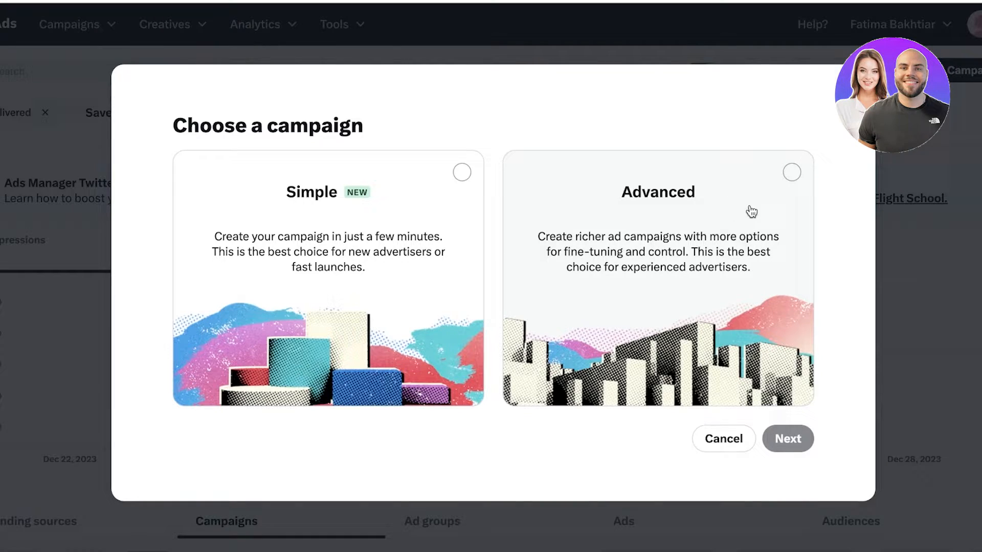
{"action": "mouse_move", "coordinate": [759, 182]}
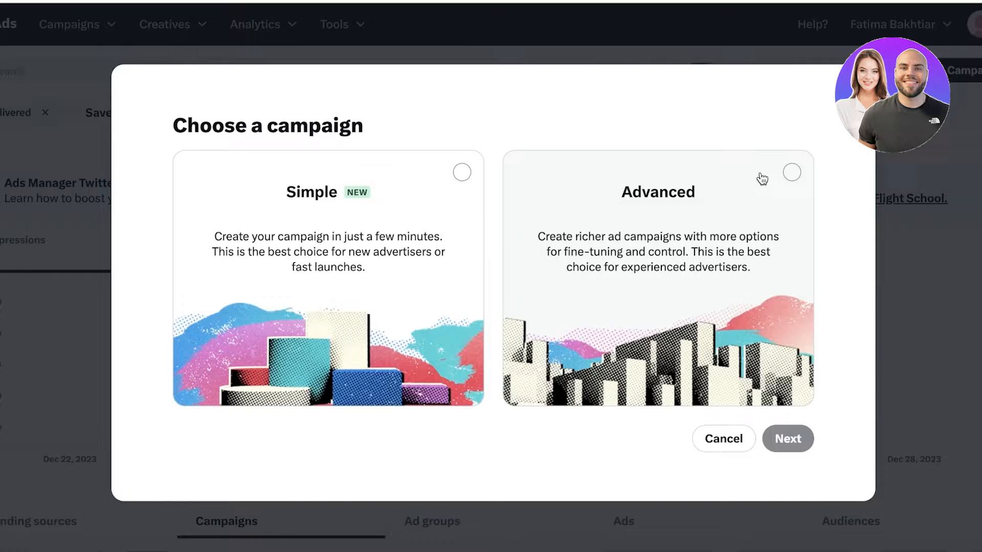
{"action": "mouse_move", "coordinate": [670, 200]}
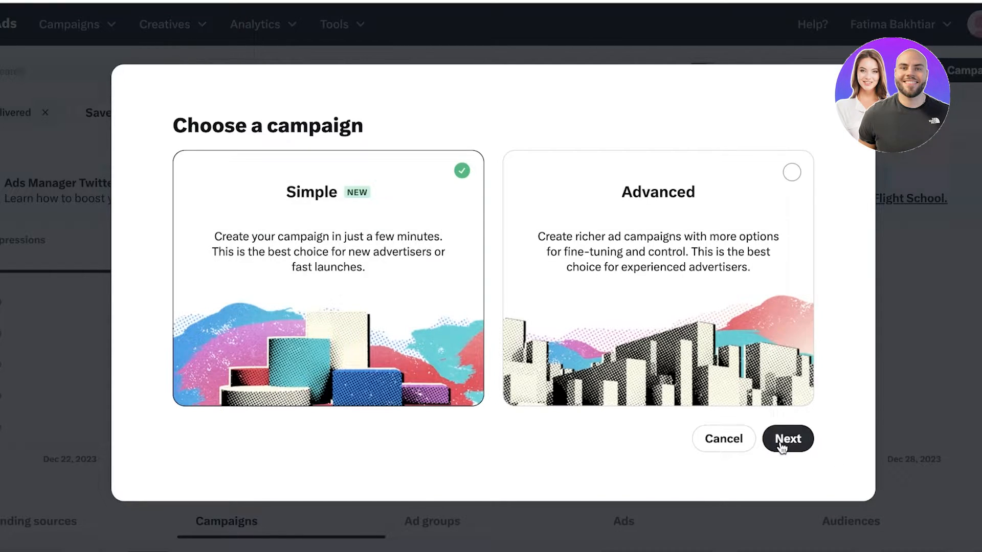
{"action": "left_click", "coordinate": [787, 439]}
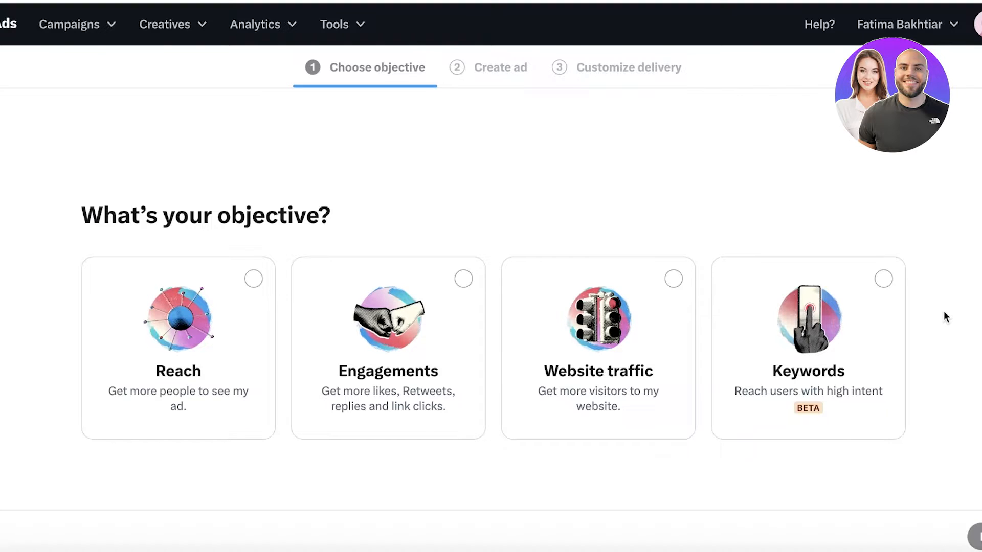
- Pick Website traffic as the objective to reach the Create ad step
{"action": "left_click", "coordinate": [178, 348]}
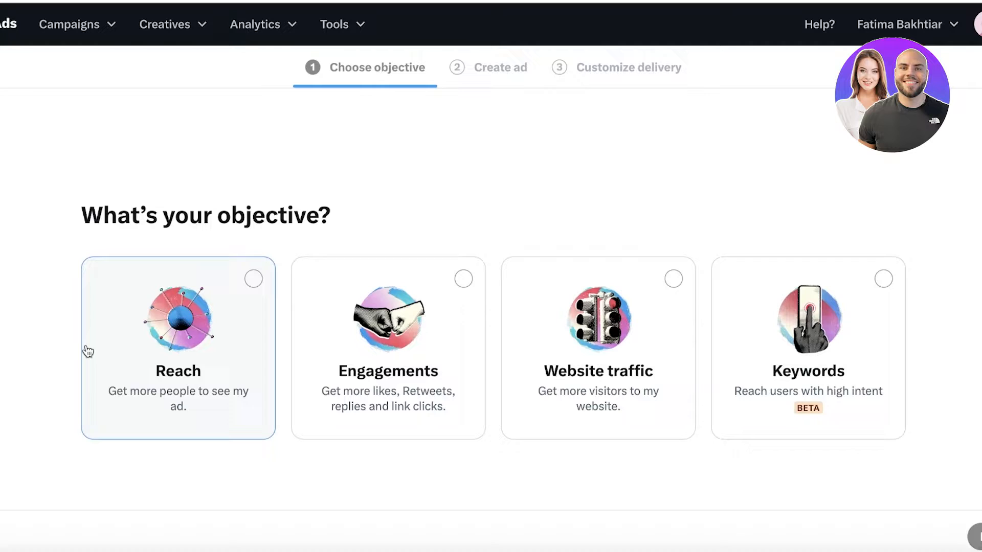
{"action": "left_click", "coordinate": [389, 347]}
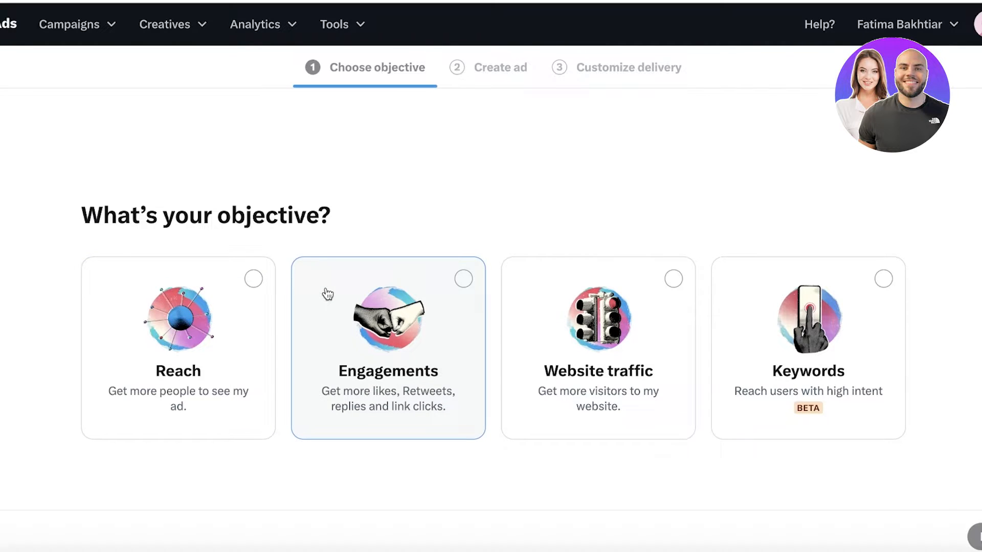
{"action": "mouse_move", "coordinate": [356, 275]}
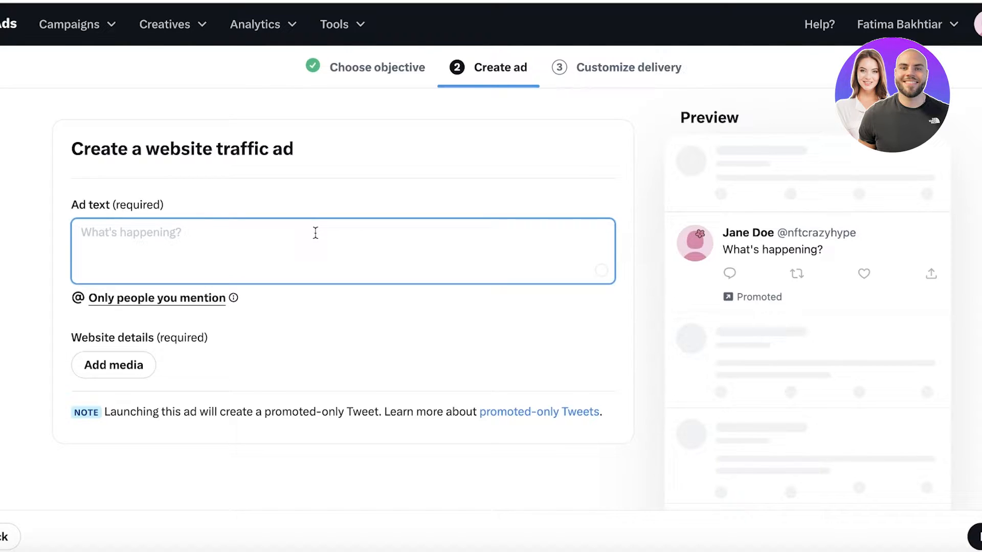
- Enter the ad text 'The best season end sale is happening now at Durden!'
{"action": "type", "text": "The best season end sale is ha"}
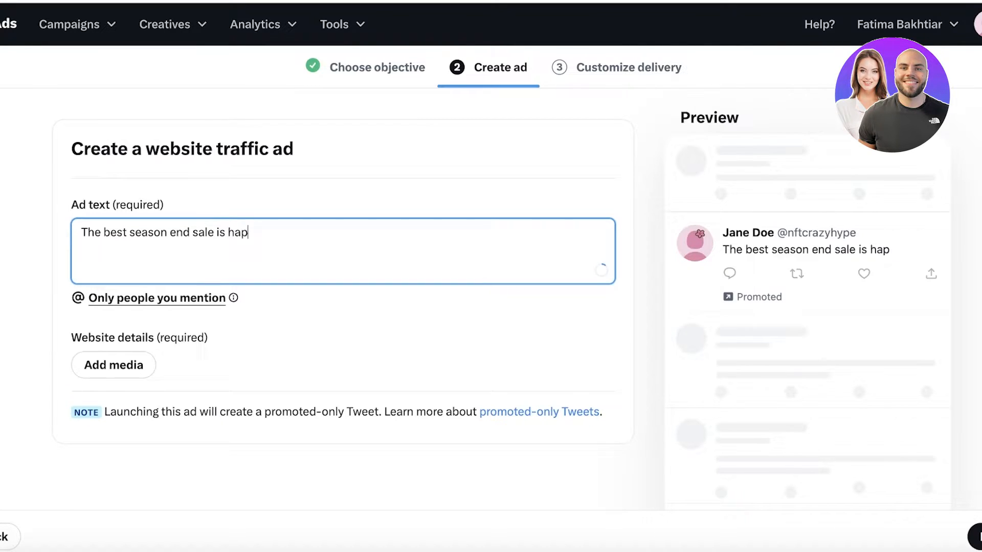
{"action": "type", "text": "pening now a"}
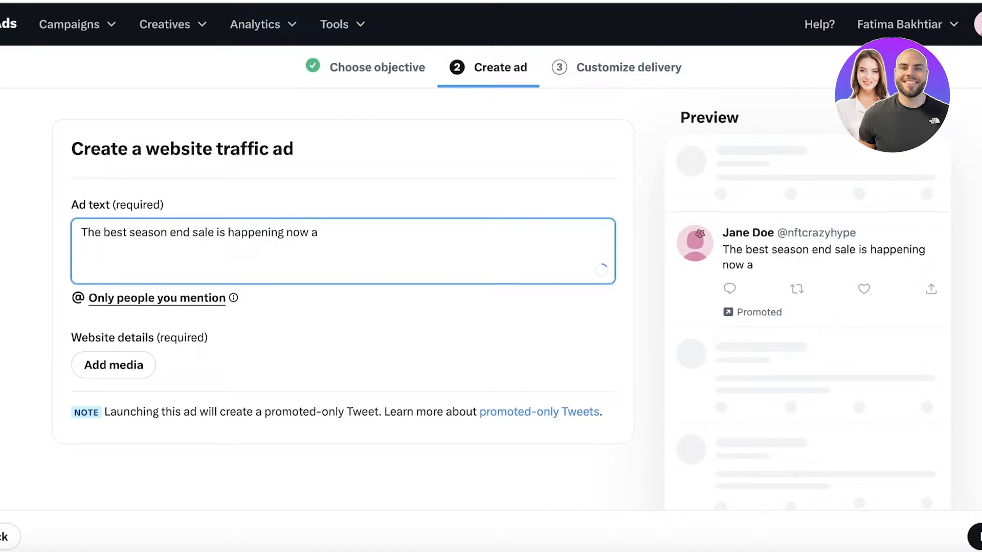
{"action": "type", "text": "t Durden!"}
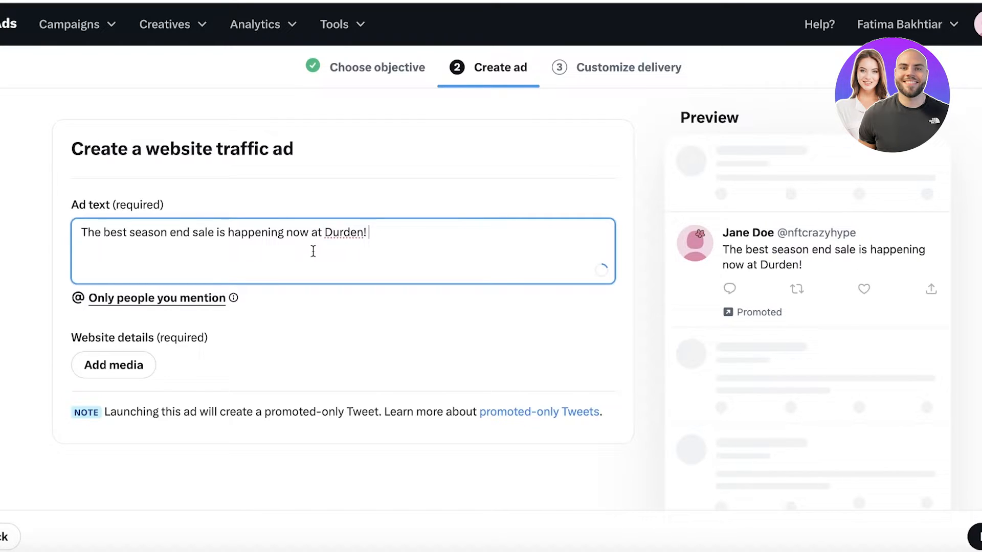
{"action": "key", "text": "Enter"}
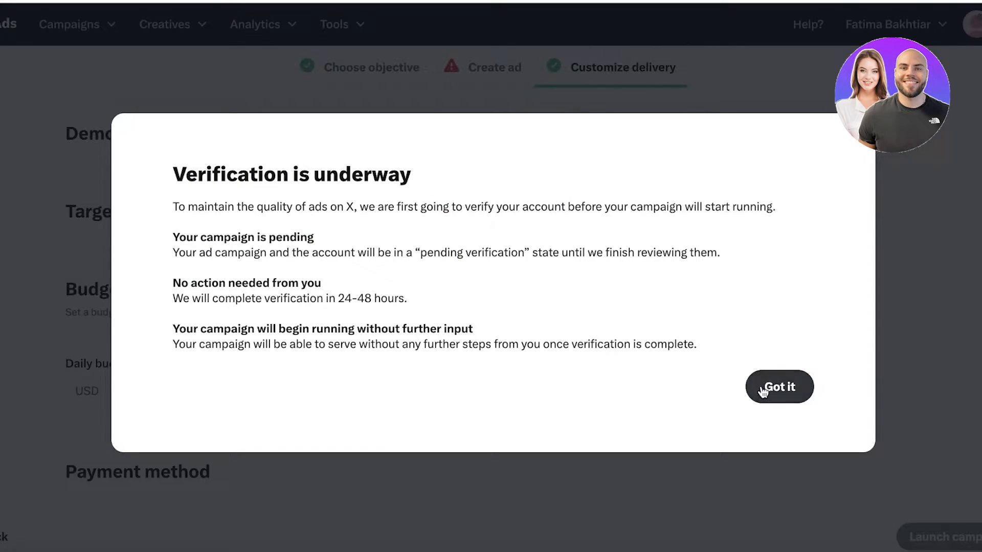
- Dismiss the Verification is underway notice and return to the Create ad step
{"action": "left_click", "coordinate": [779, 386]}
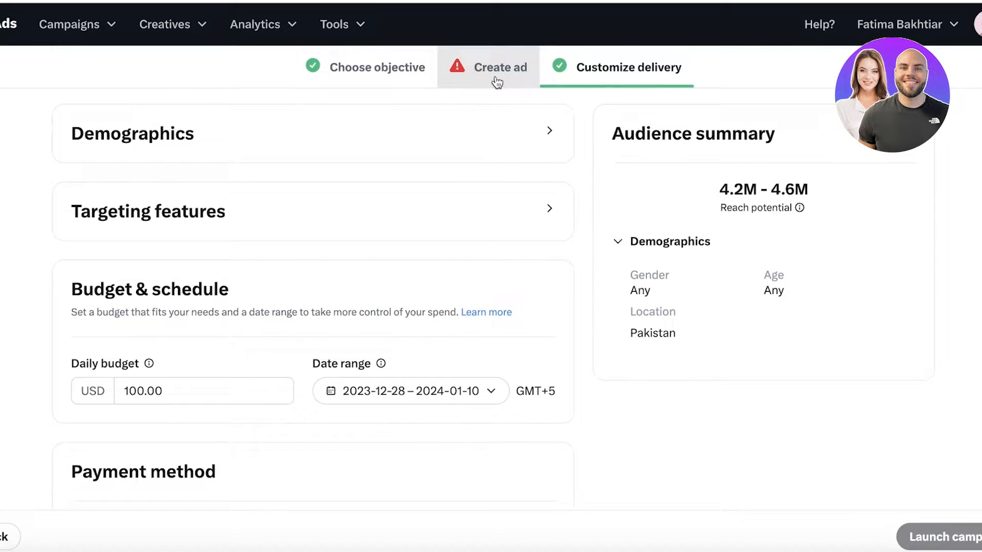
{"action": "left_click", "coordinate": [501, 68]}
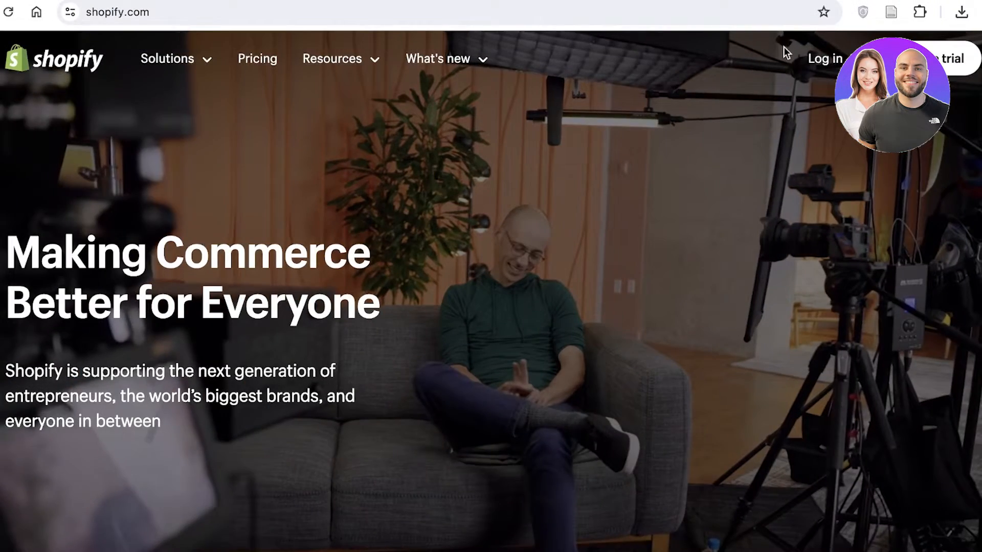
- Log in to the Shopify admin and view the live online store
{"action": "left_click", "coordinate": [824, 58]}
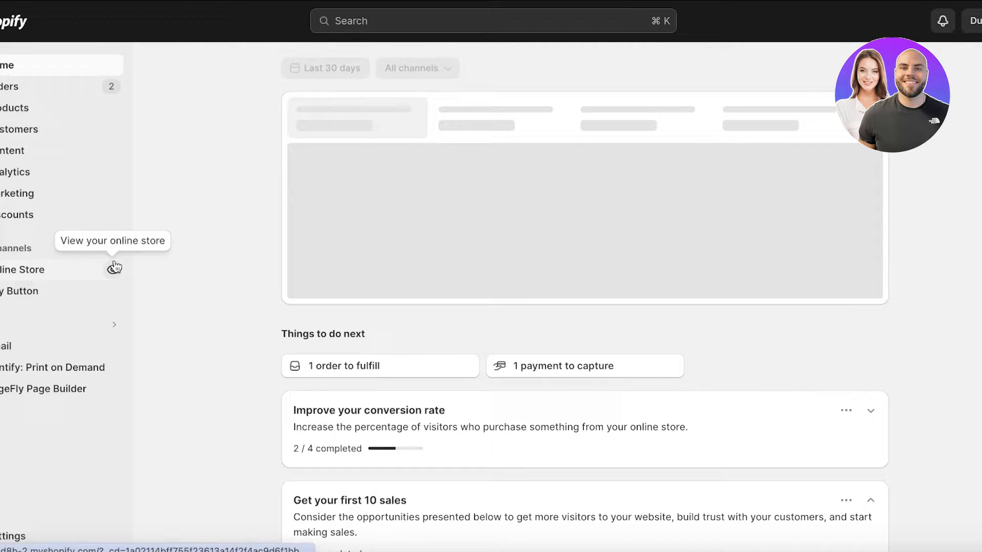
{"action": "left_click", "coordinate": [113, 269]}
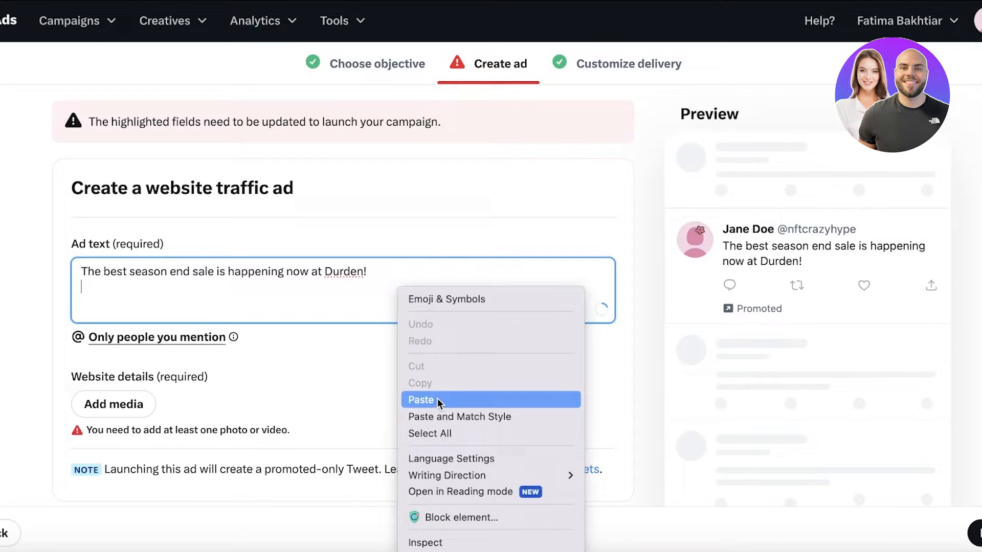
- Paste then remove the store URL from the ad text and start adding media
{"action": "left_click", "coordinate": [420, 399]}
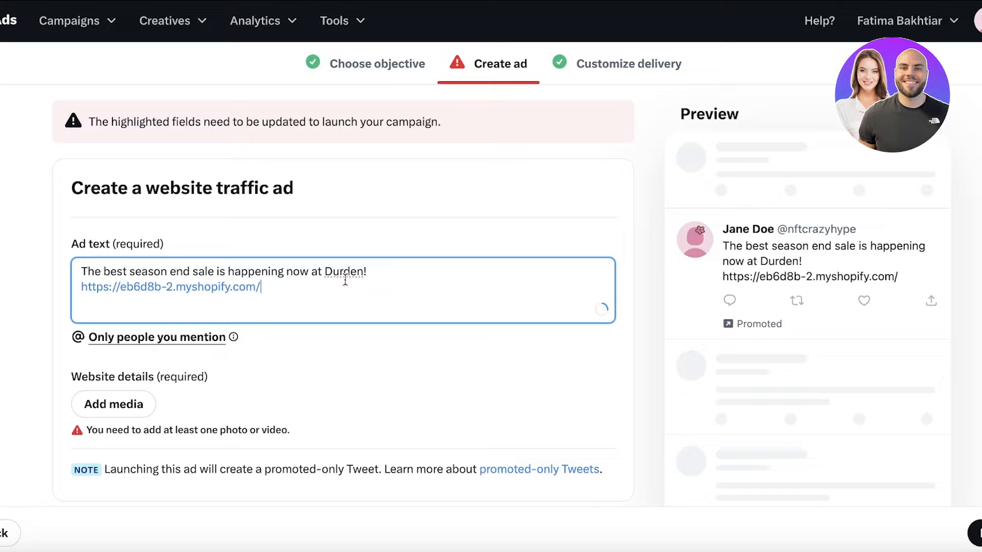
{"action": "double_click", "coordinate": [170, 286]}
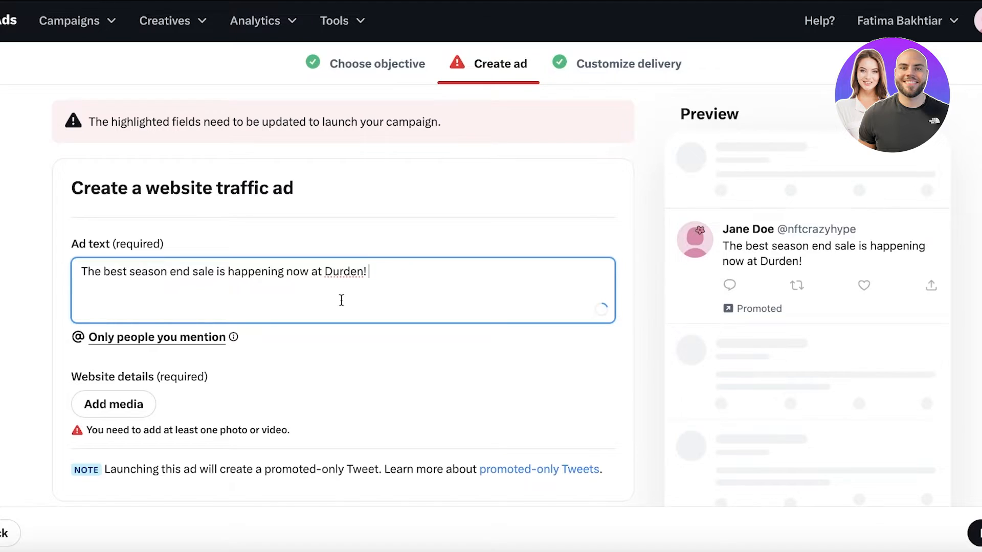
{"action": "left_click", "coordinate": [114, 404]}
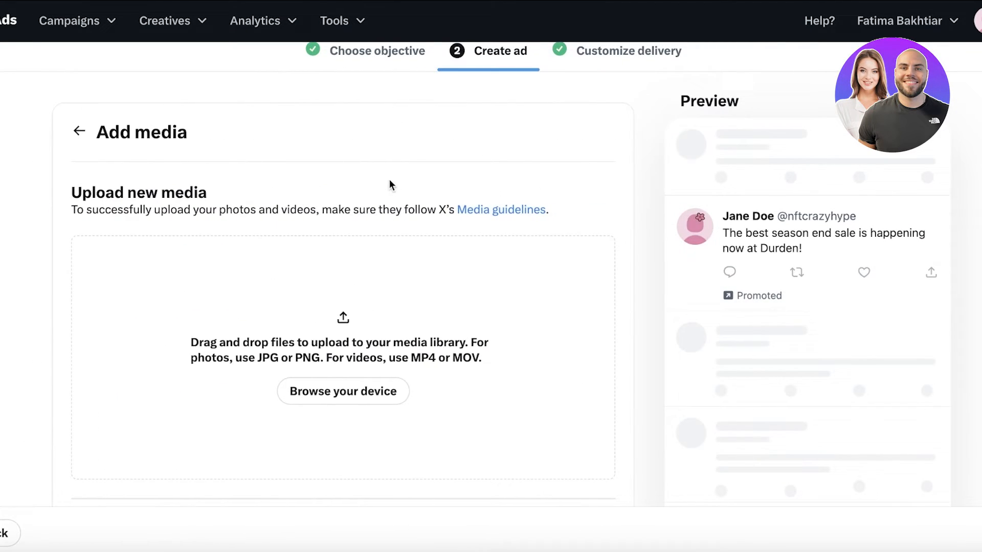
- Upload the plushie JPG from the Desktop to the media library
{"action": "left_click", "coordinate": [343, 391]}
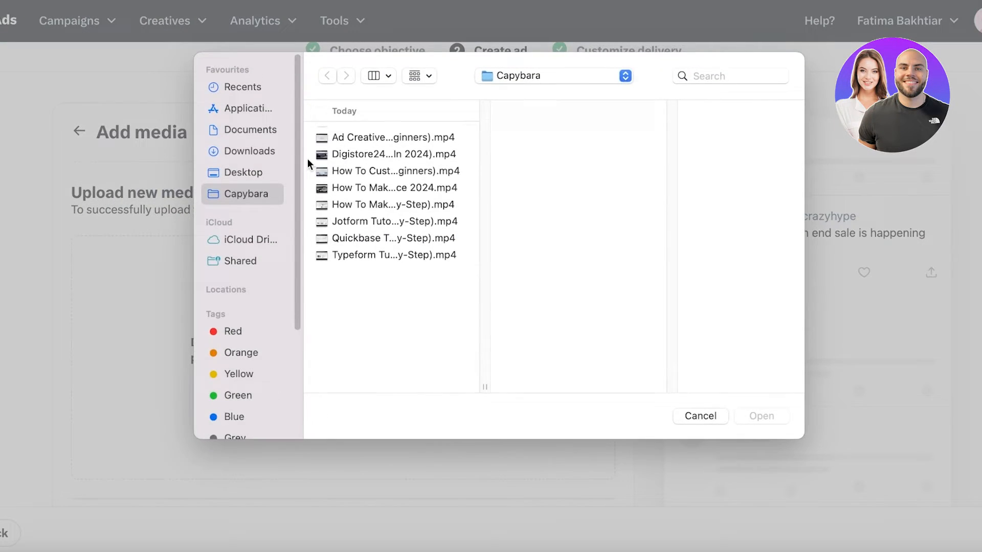
{"action": "left_click", "coordinate": [240, 172]}
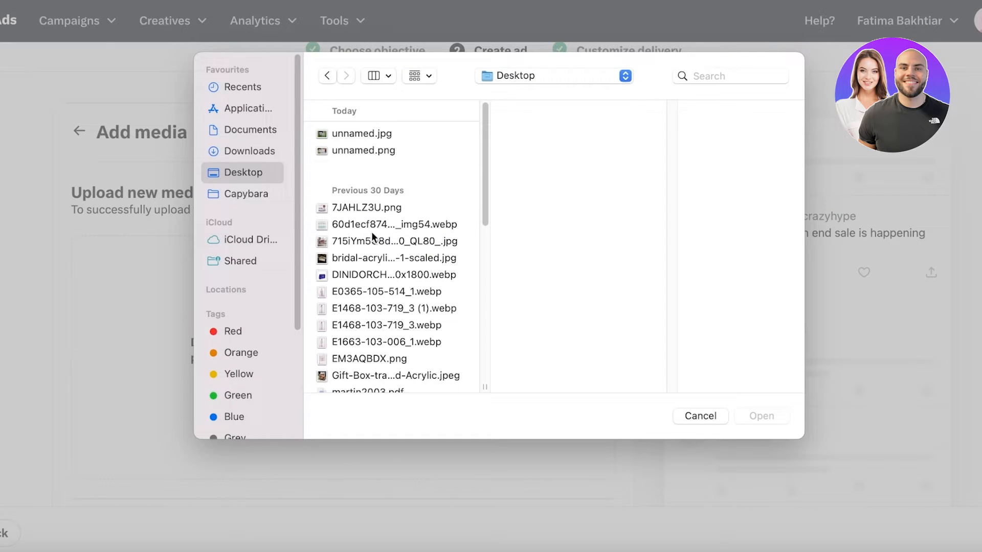
{"action": "left_click", "coordinate": [699, 416]}
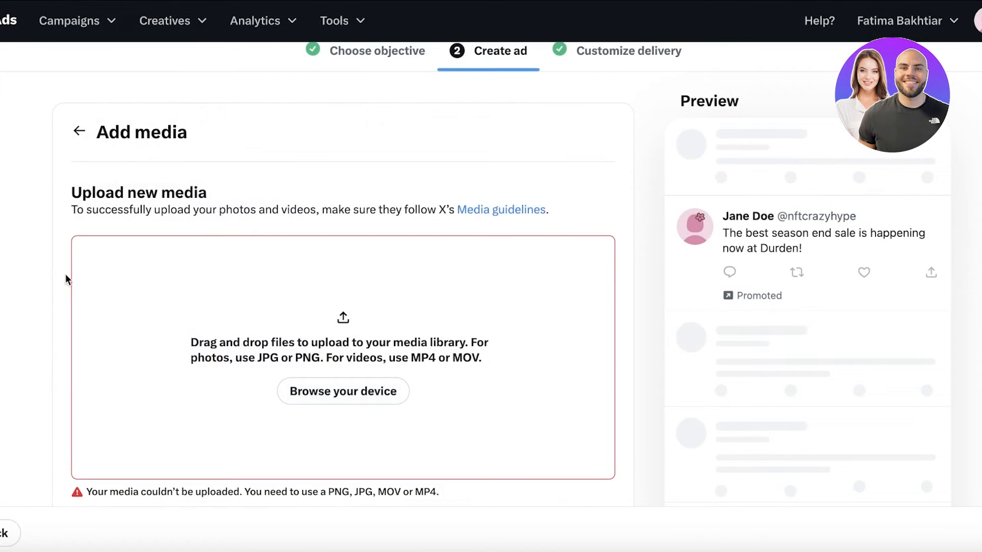
{"action": "scroll", "scroll_direction": "down", "scroll_amount": 3}
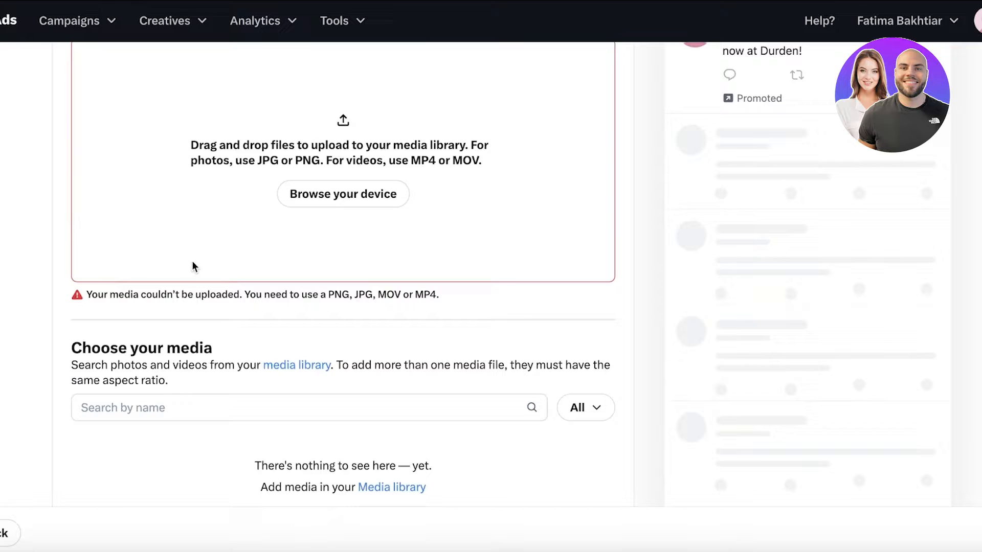
{"action": "left_click", "coordinate": [342, 194]}
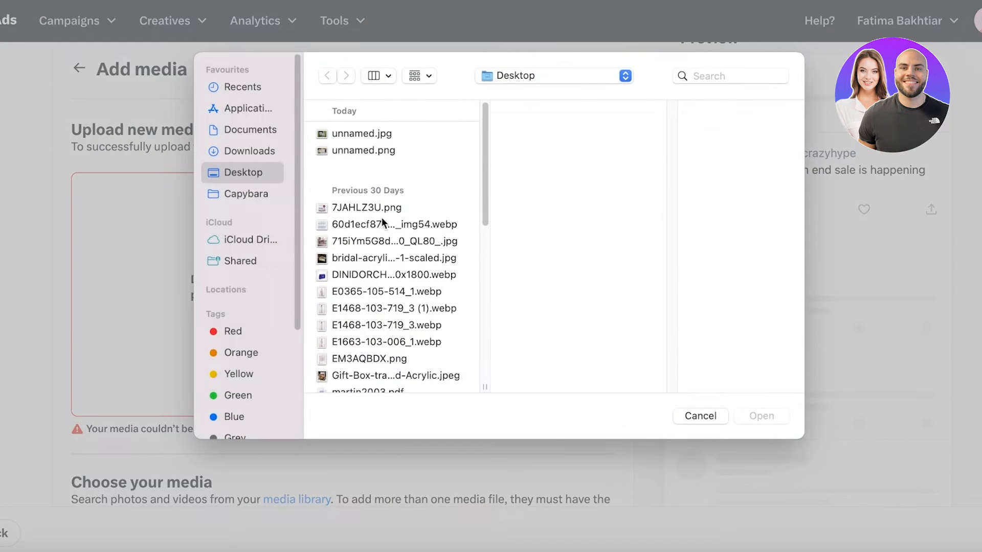
{"action": "left_click", "coordinate": [391, 162]}
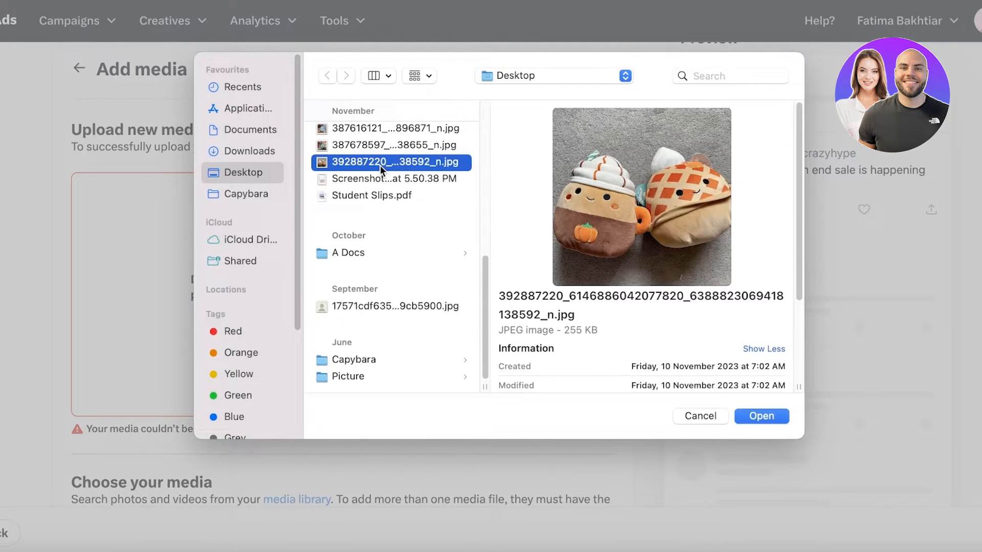
{"action": "left_click", "coordinate": [761, 417]}
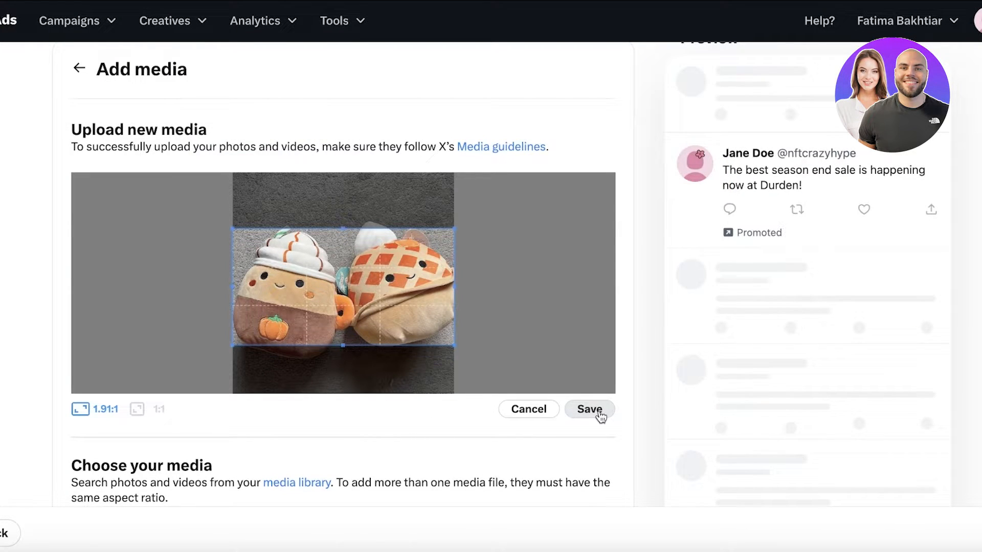
- Keep the 1.91:1 crop and confirm the plushie photo for the ad
{"action": "left_click", "coordinate": [589, 409]}
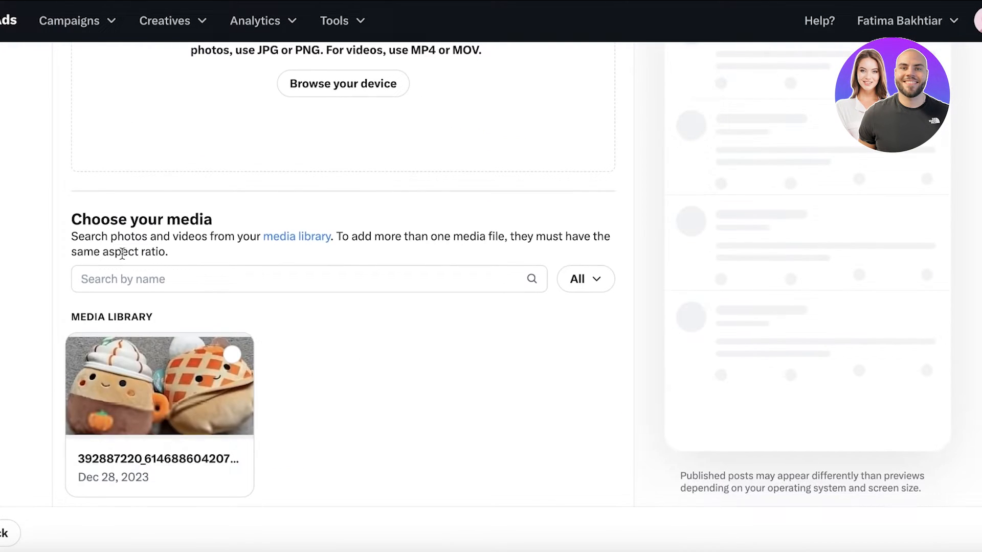
{"action": "left_click", "coordinate": [159, 386]}
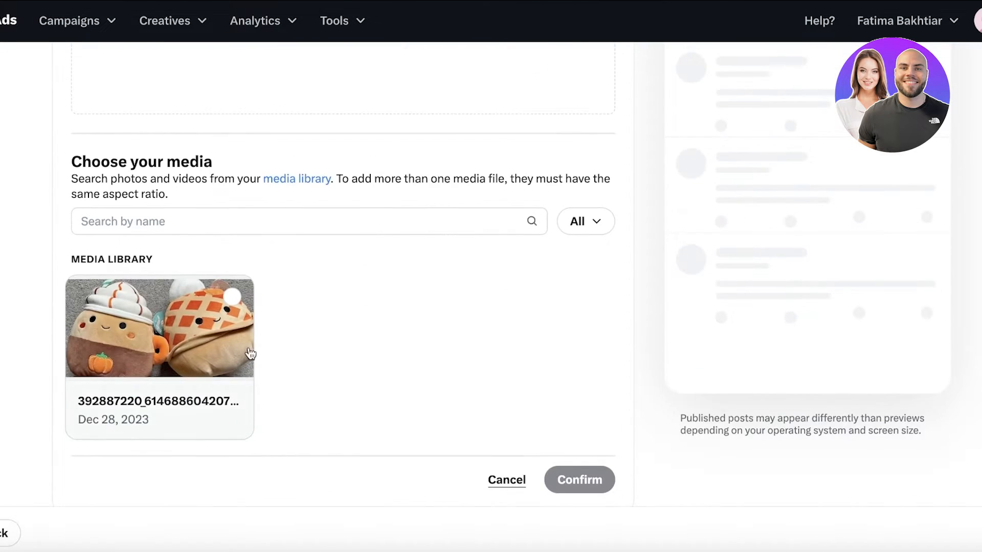
{"action": "left_click", "coordinate": [578, 480]}
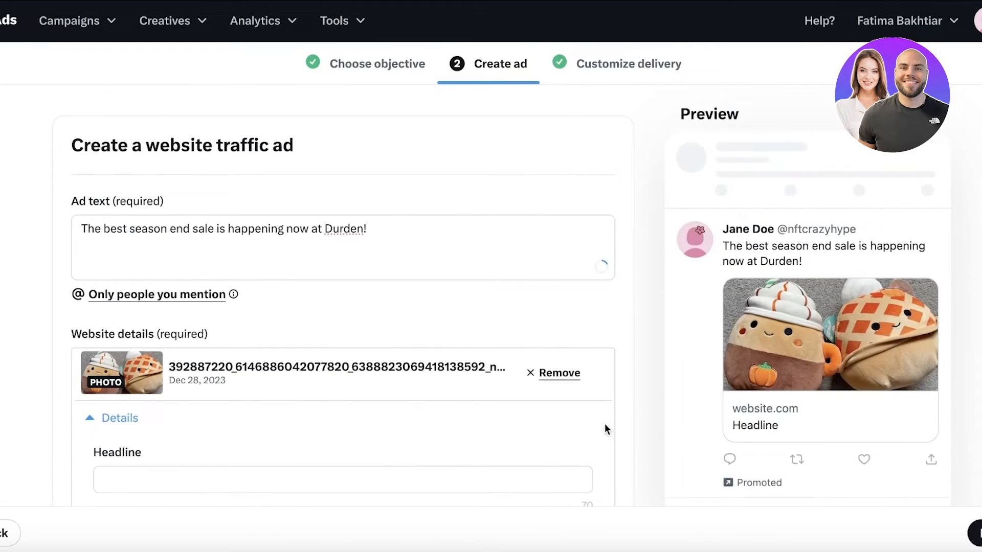
{"action": "mouse_move", "coordinate": [131, 446]}
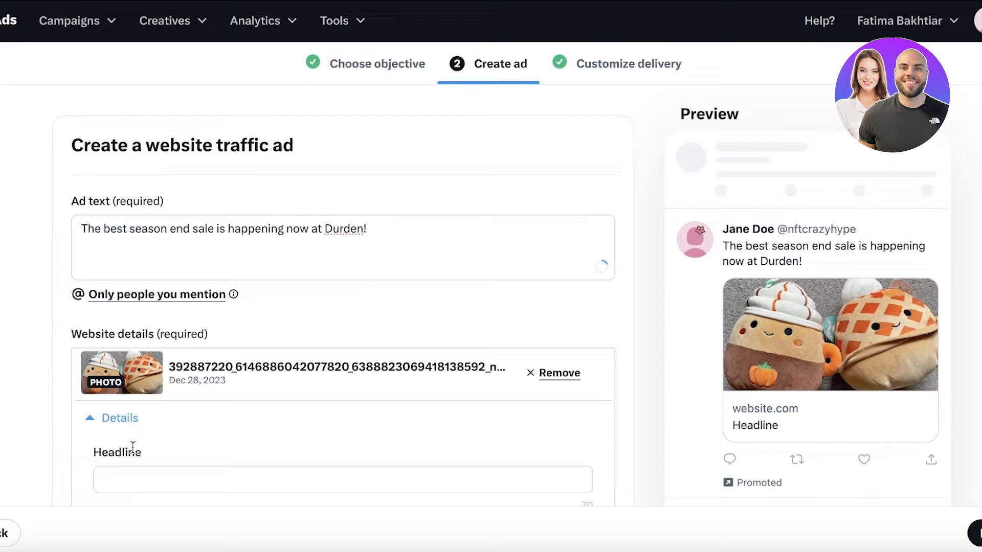
- Paste the Shopify store URL and set headline 'The best gift for your girlfriend'
{"action": "right_click", "coordinate": [141, 407]}
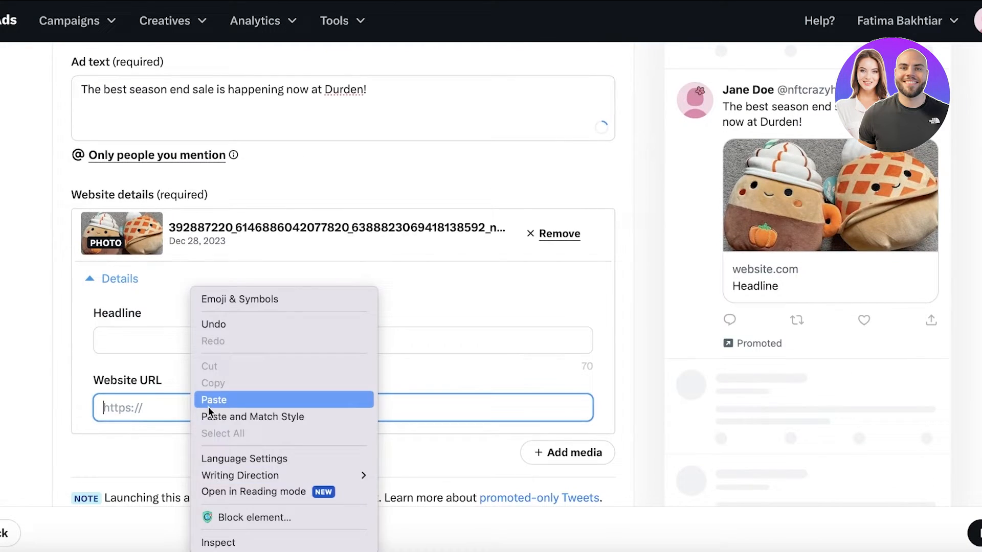
{"action": "left_click", "coordinate": [214, 400]}
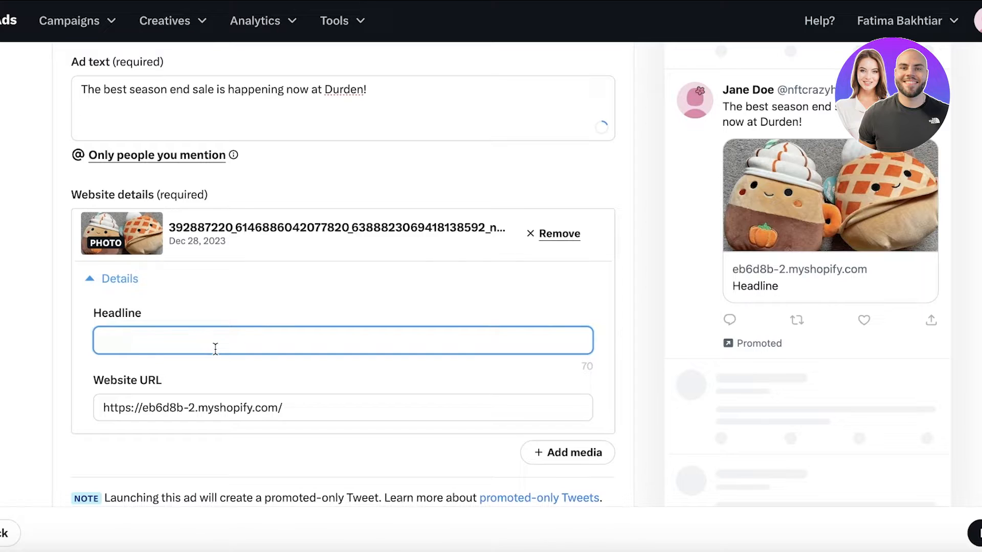
{"action": "type", "text": "The best gift for your"}
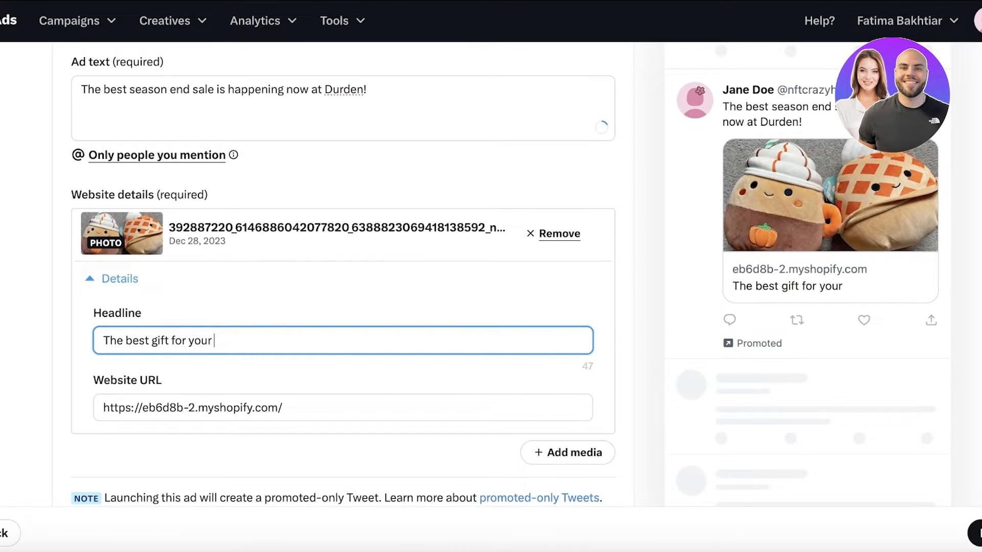
{"action": "type", "text": "girlfriend"}
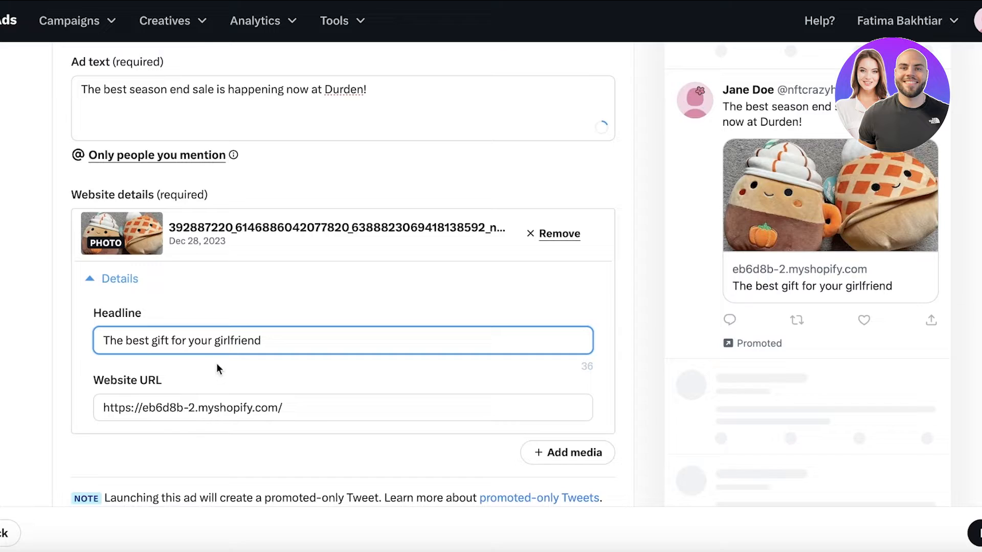
{"action": "scroll", "scroll_direction": "down", "scroll_amount": 3}
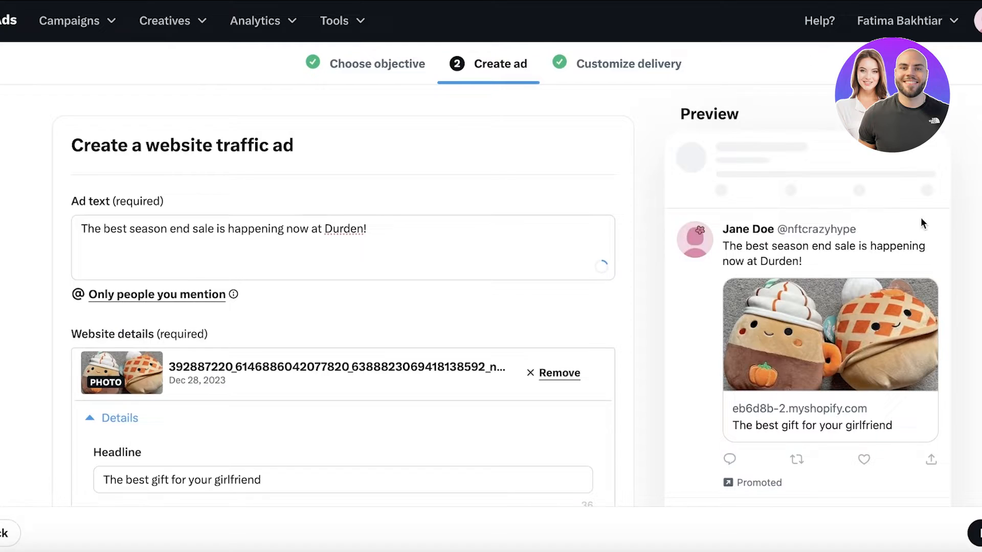
{"action": "scroll", "scroll_direction": "down", "scroll_amount": 3}
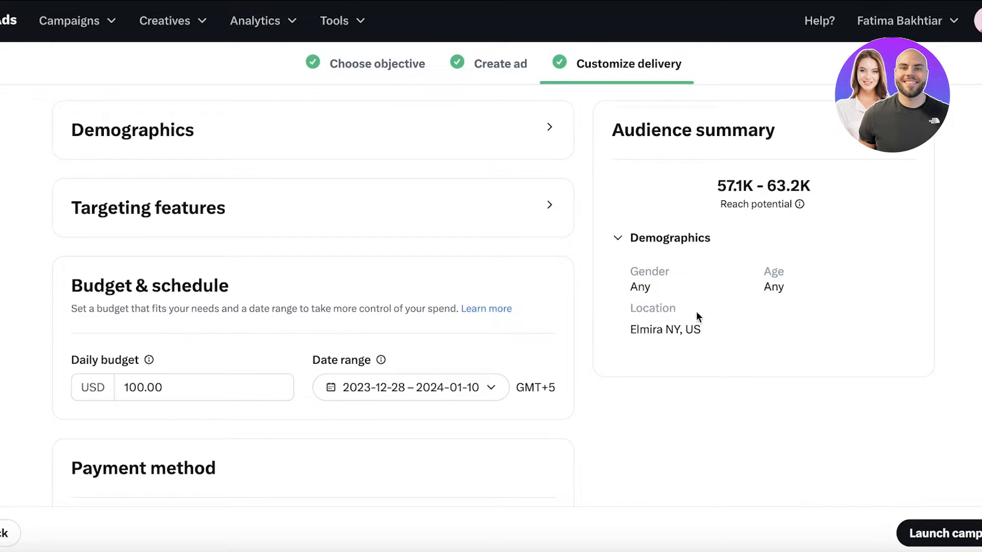
- Restrict the Demographics age range to 21–34
{"action": "double_click", "coordinate": [760, 185]}
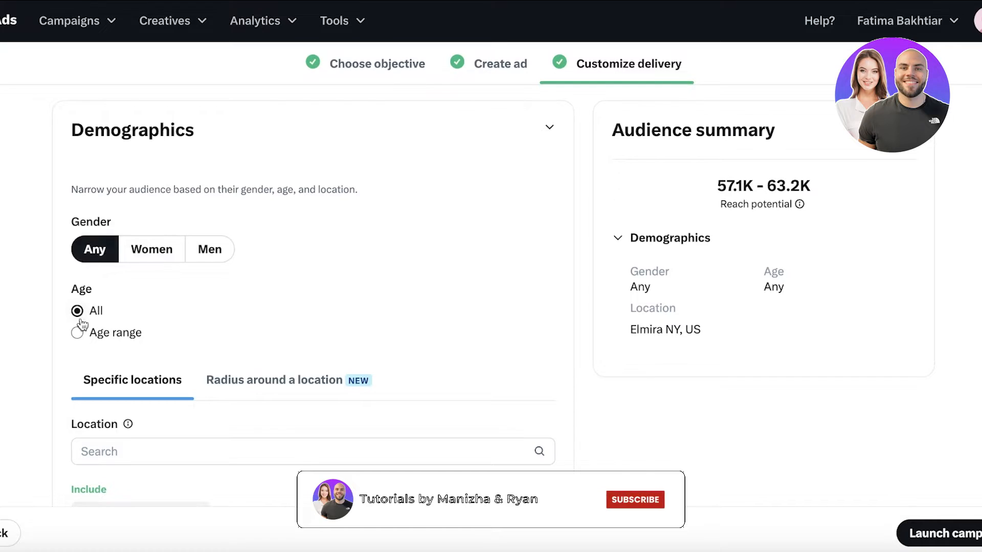
{"action": "left_click", "coordinate": [77, 333]}
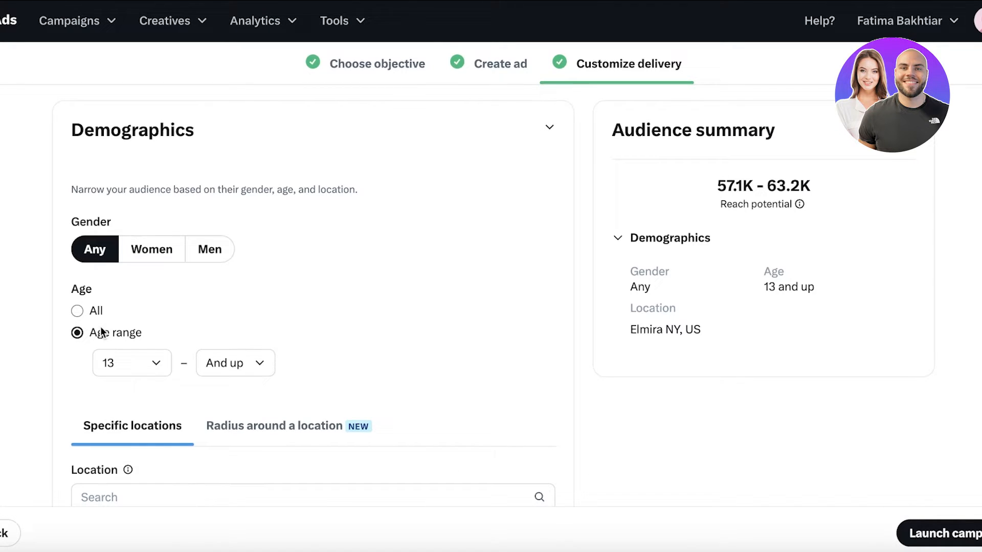
{"action": "left_click", "coordinate": [131, 362]}
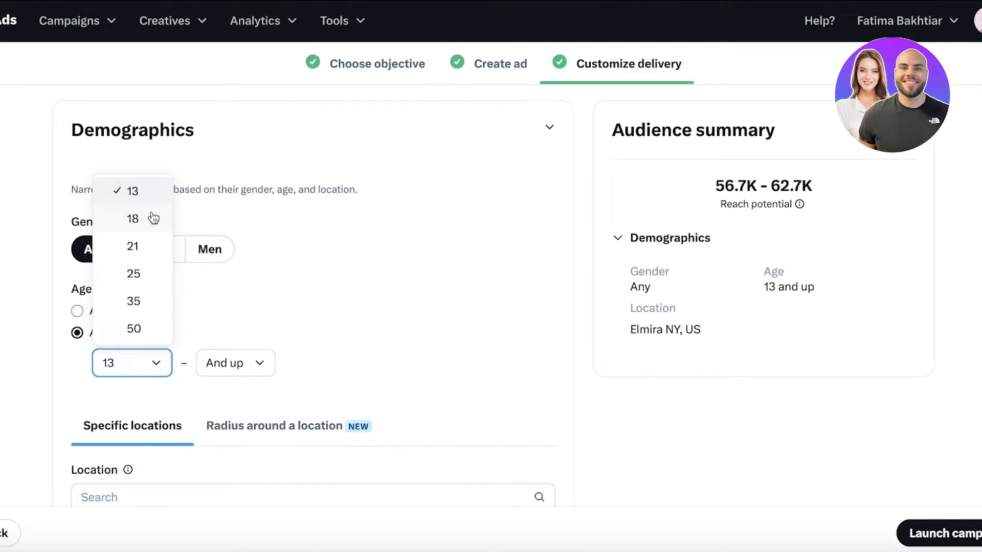
{"action": "left_click", "coordinate": [132, 246]}
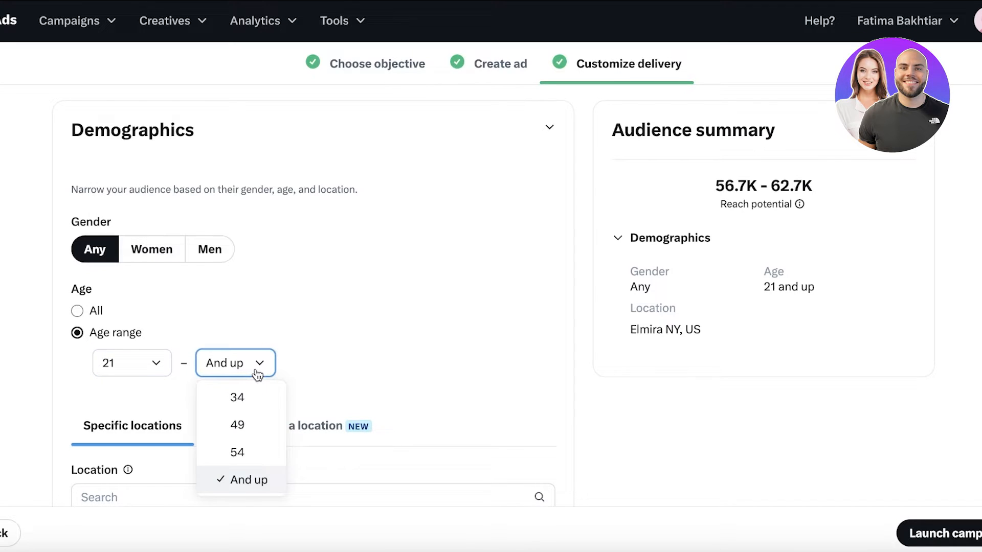
{"action": "left_click", "coordinate": [236, 396]}
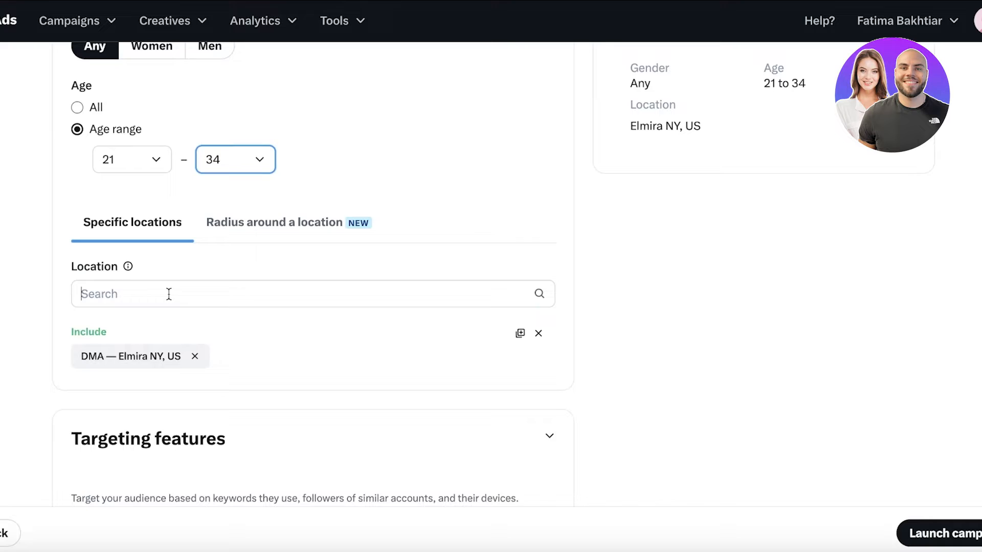
- Add Canada as a target country and remove the Elmira NY location
{"action": "type", "text": "canada"}
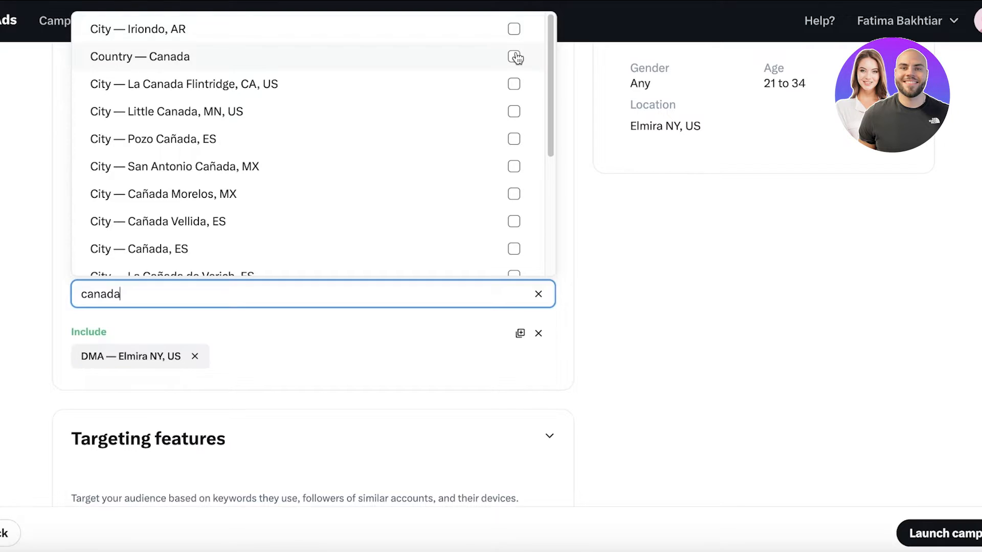
{"action": "left_click", "coordinate": [513, 56]}
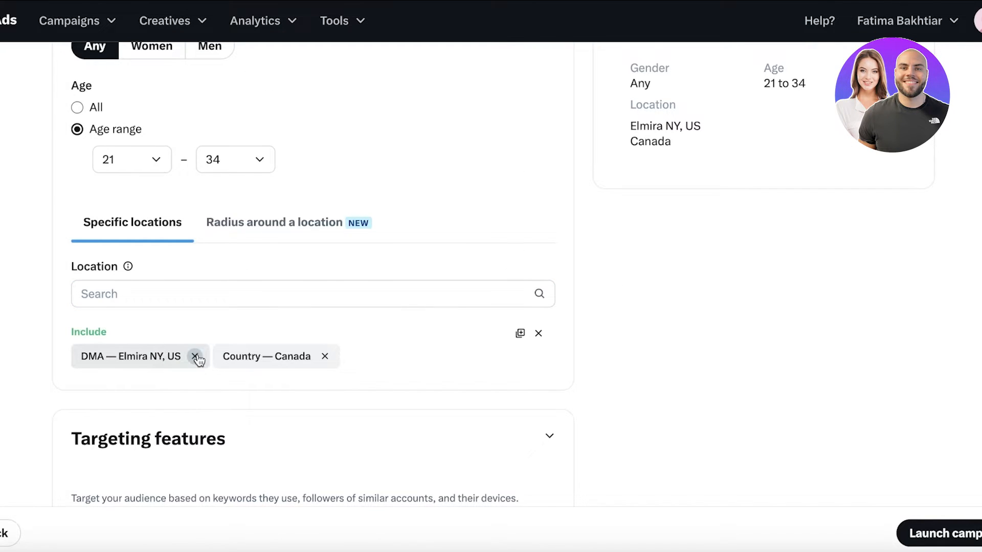
{"action": "left_click", "coordinate": [196, 356]}
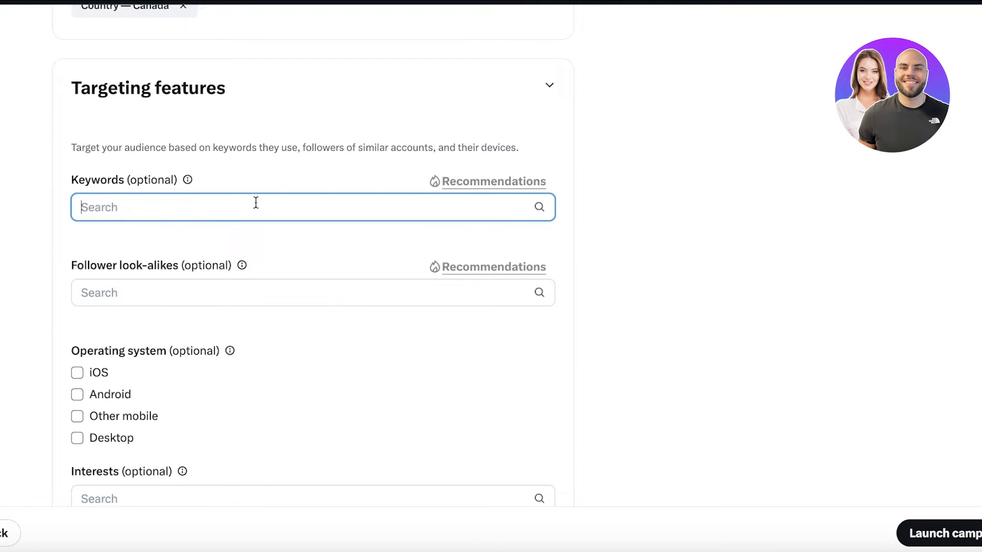
- Add the targeting keywords 'plushie' and 'gift for girlfriend'
{"action": "type", "text": "plushie"}
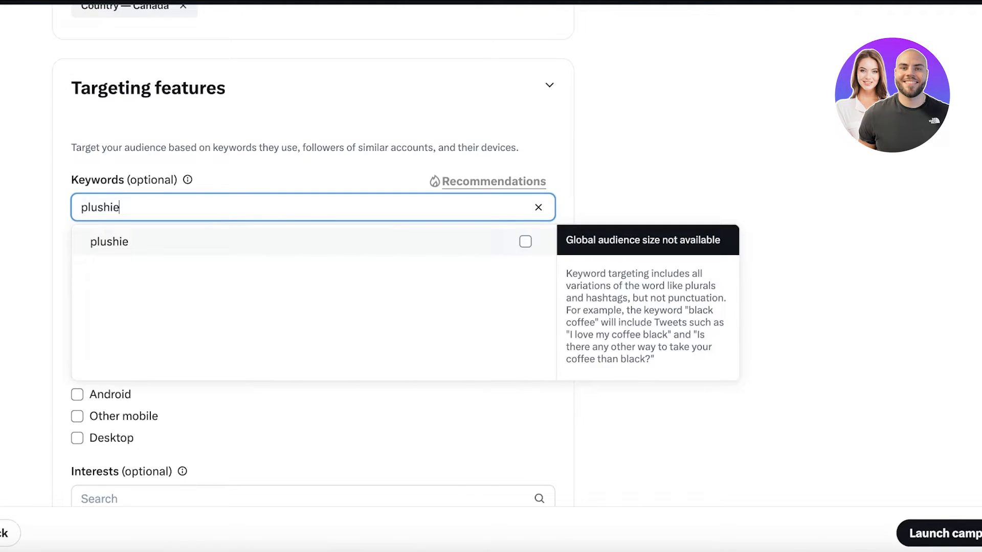
{"action": "left_click", "coordinate": [108, 242]}
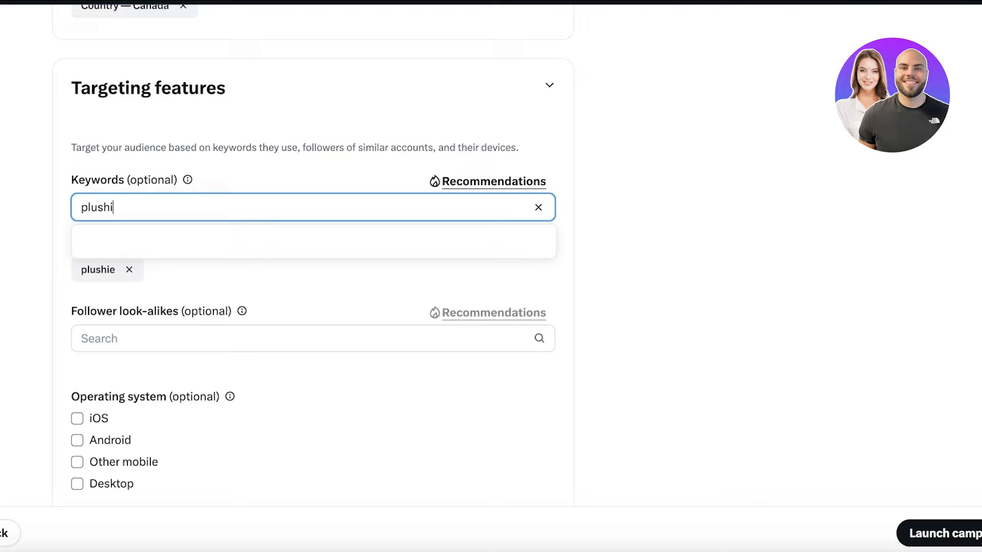
{"action": "type", "text": "giftgift"}
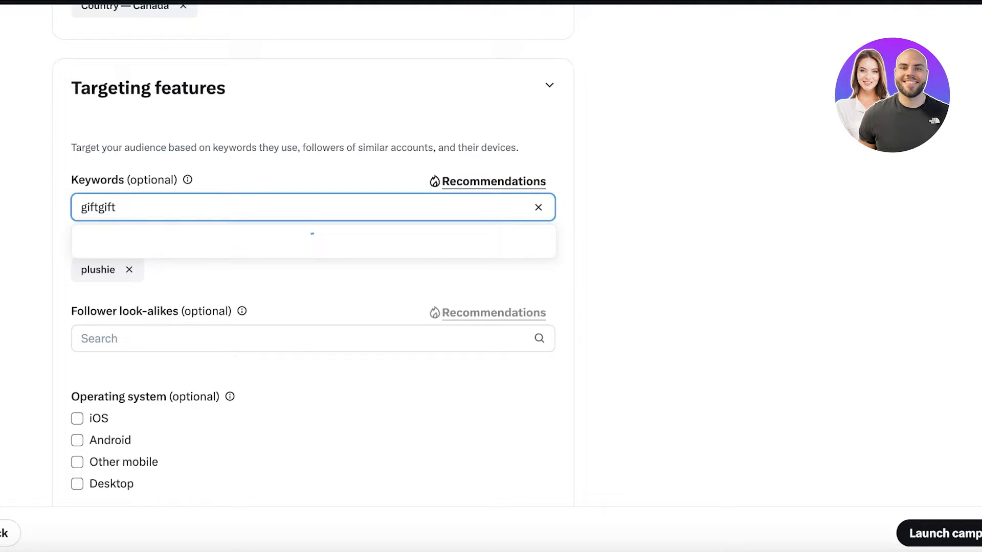
{"action": "type", "text": "gift for"}
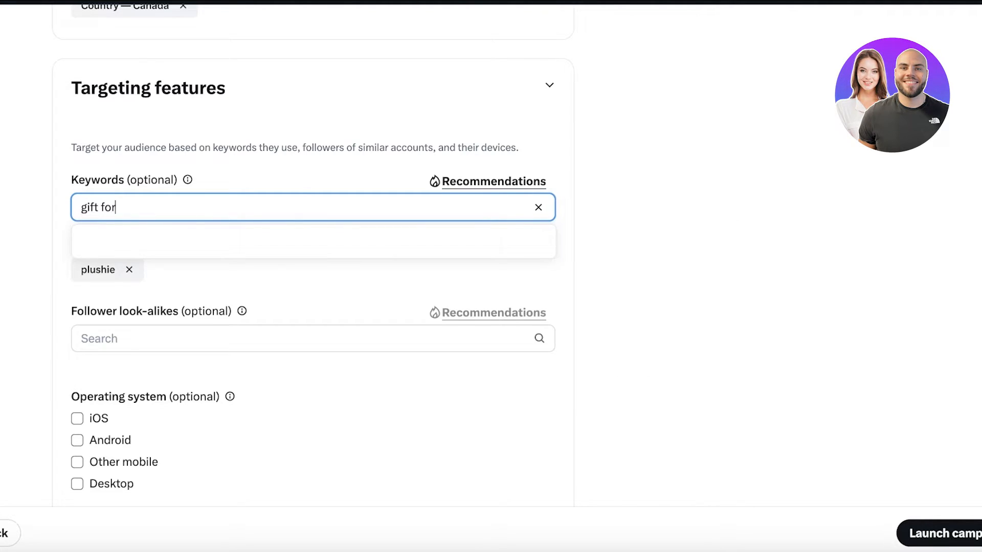
{"action": "type", "text": "girlfriend"}
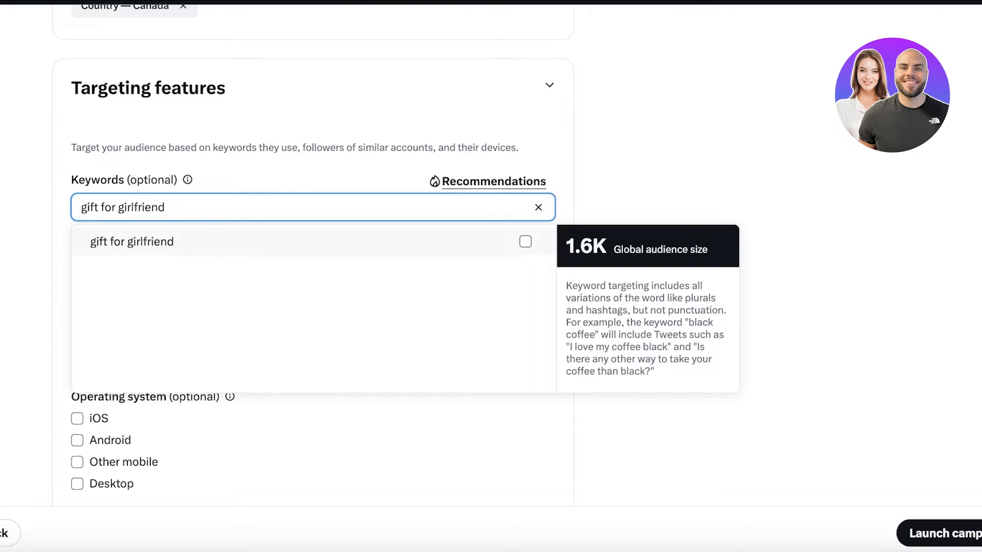
{"action": "left_click", "coordinate": [525, 242]}
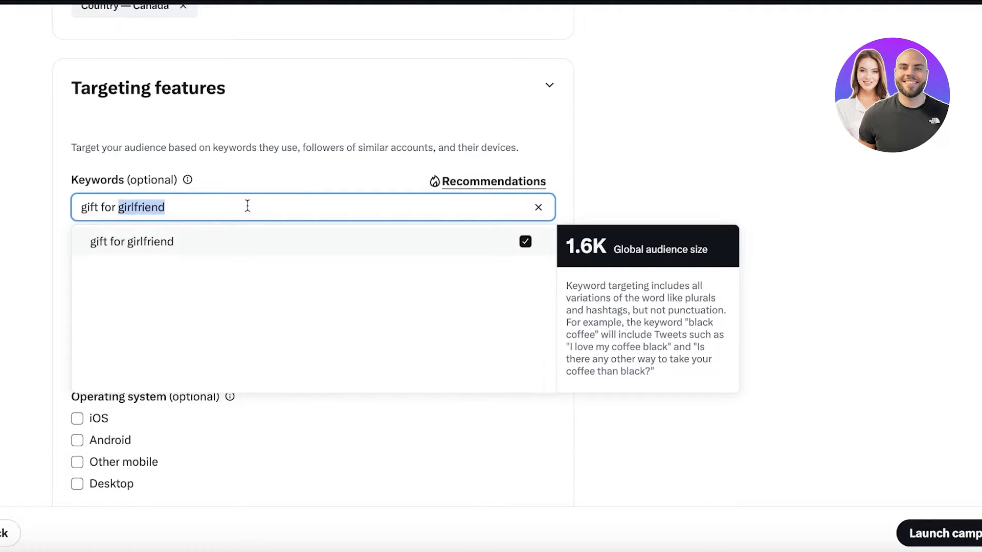
{"action": "left_click", "coordinate": [132, 241]}
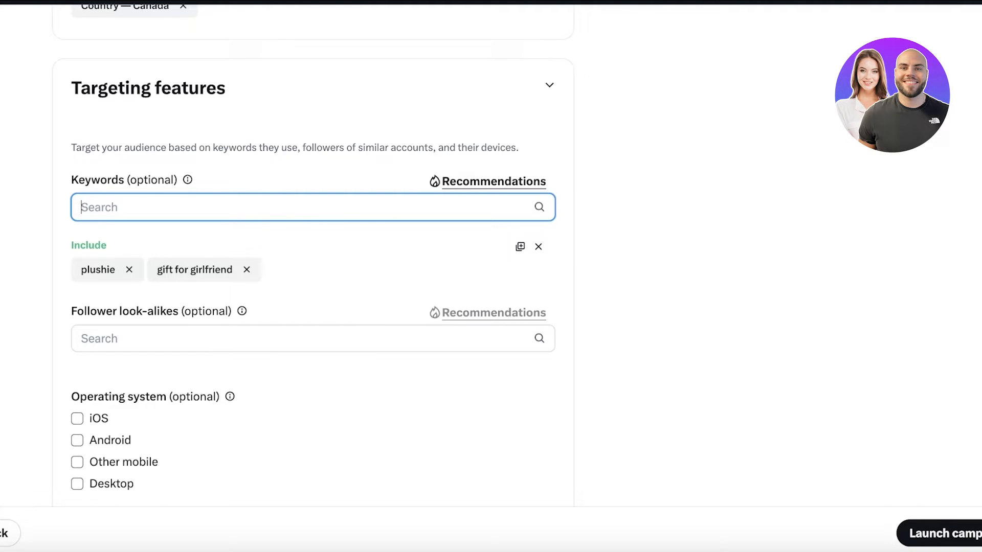
- Add the keywords 'cute plushie' and 'kawaii', then bring up keyword recommendations
{"action": "type", "text": "cute plus"}
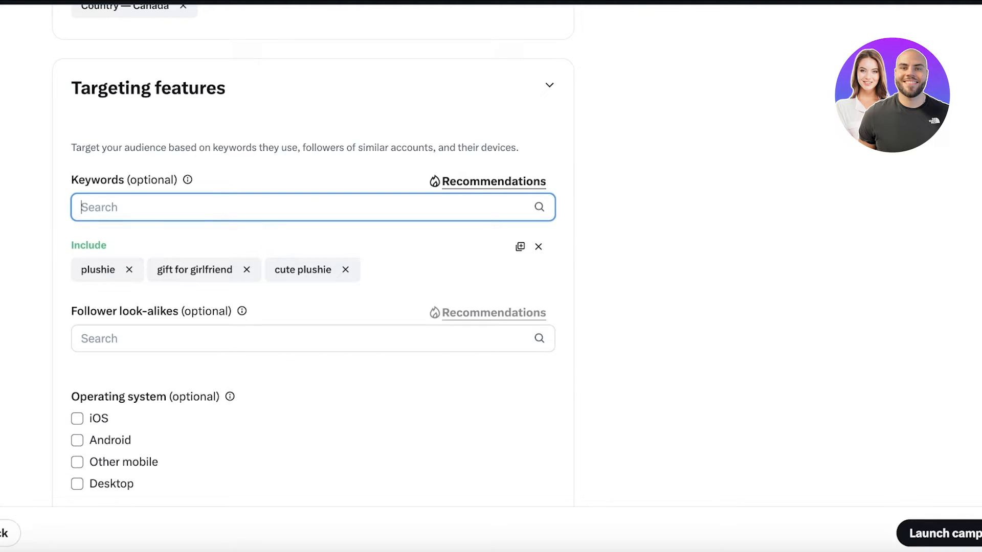
{"action": "type", "text": "kawaii"}
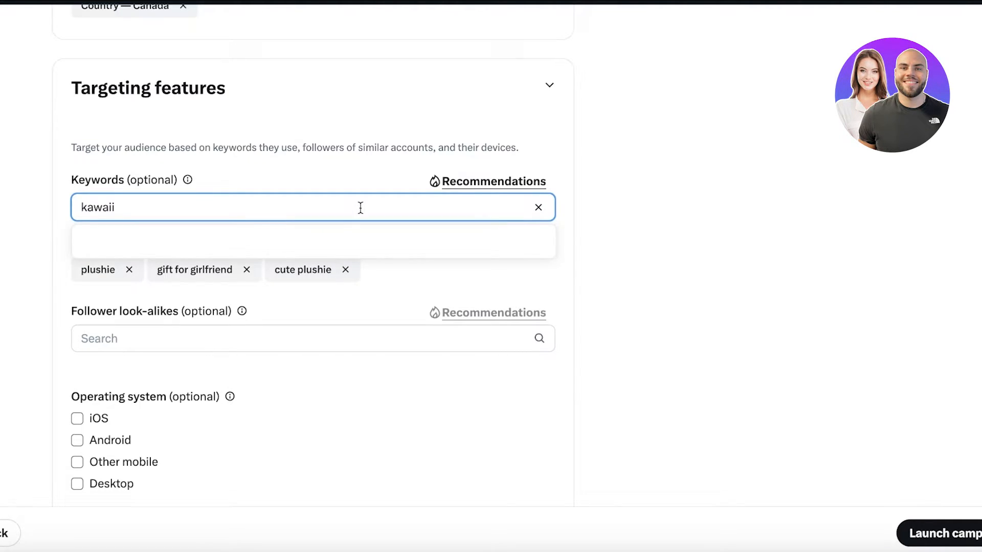
{"action": "key", "text": "Enter"}
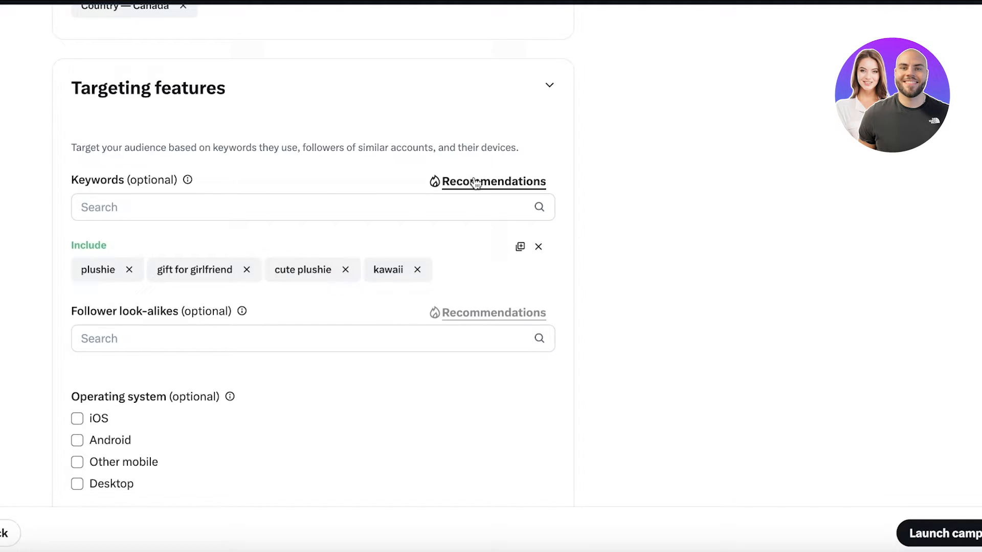
{"action": "left_click", "coordinate": [492, 180]}
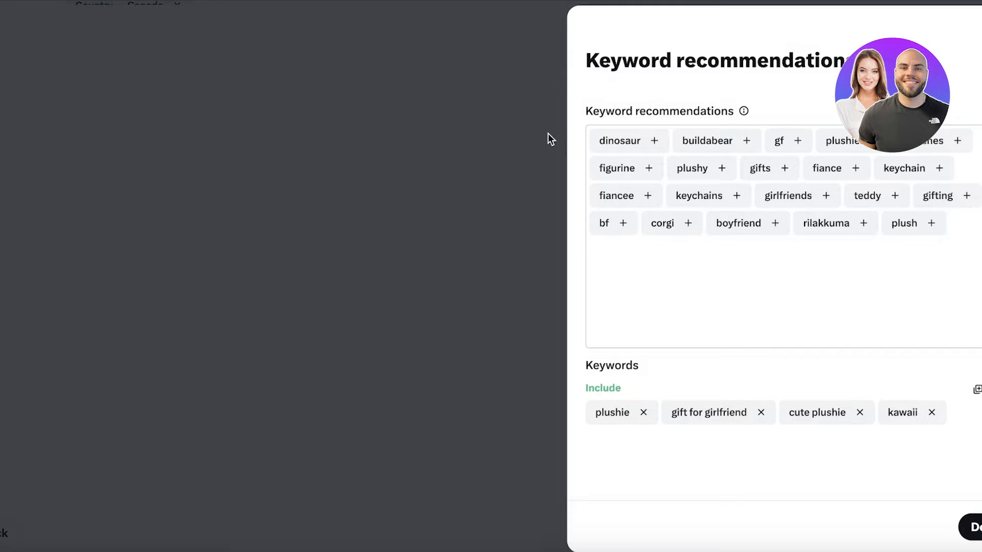
{"action": "mouse_move", "coordinate": [534, 263]}
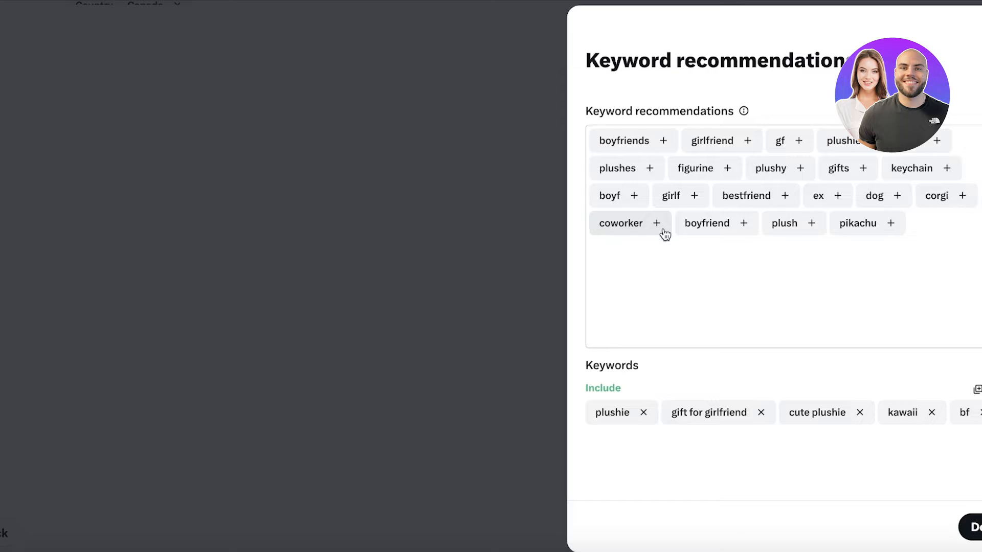
- Add recommended keywords such as coworker, bf, keychain, dinosaur, gifts, pink and plush
{"action": "left_click", "coordinate": [628, 223]}
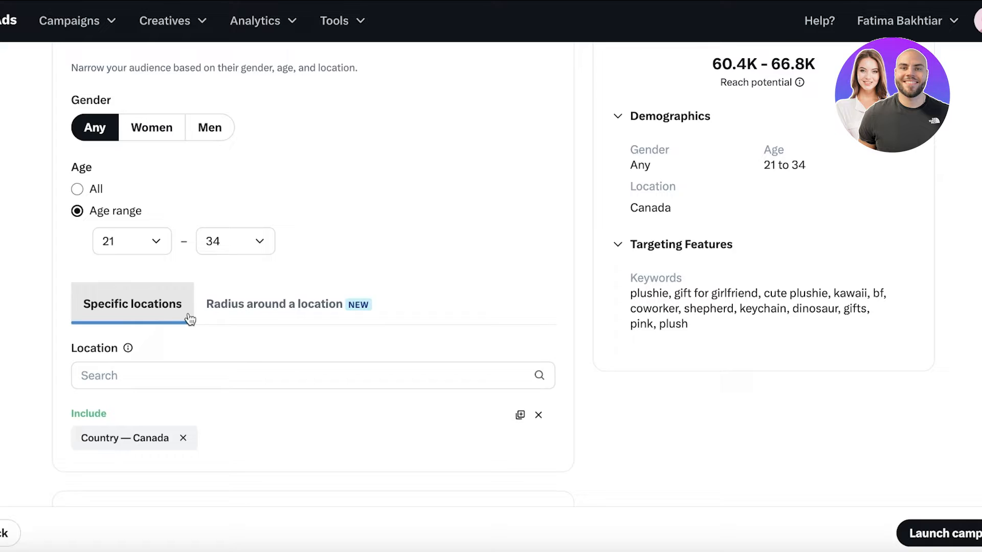
{"action": "scroll", "scroll_direction": "down", "scroll_amount": 3}
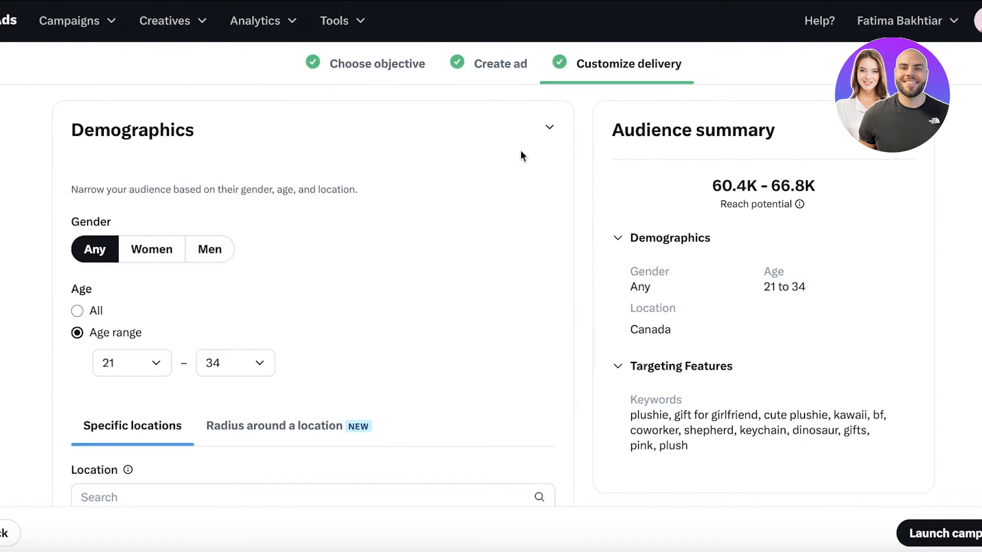
{"action": "scroll", "scroll_direction": "down", "scroll_amount": 3}
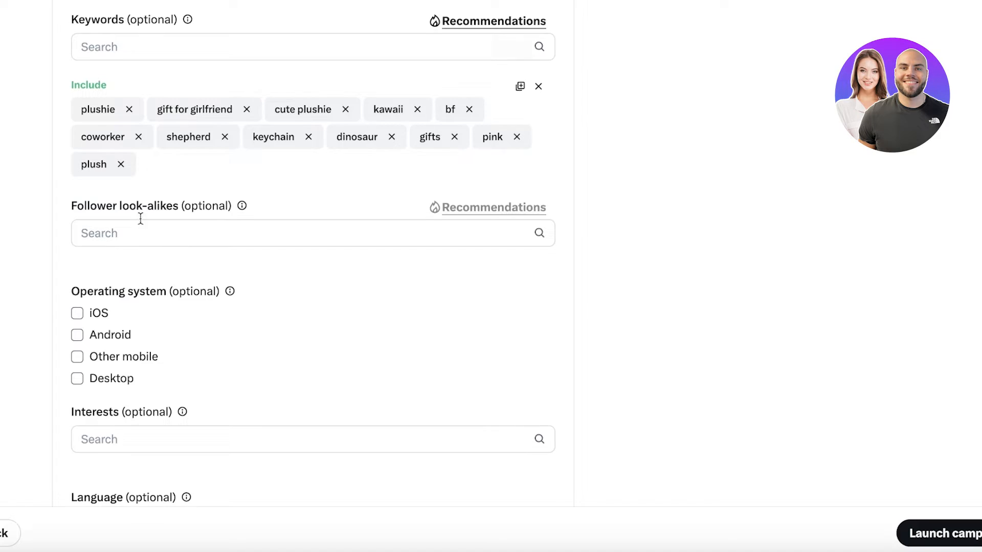
{"action": "left_click", "coordinate": [312, 233]}
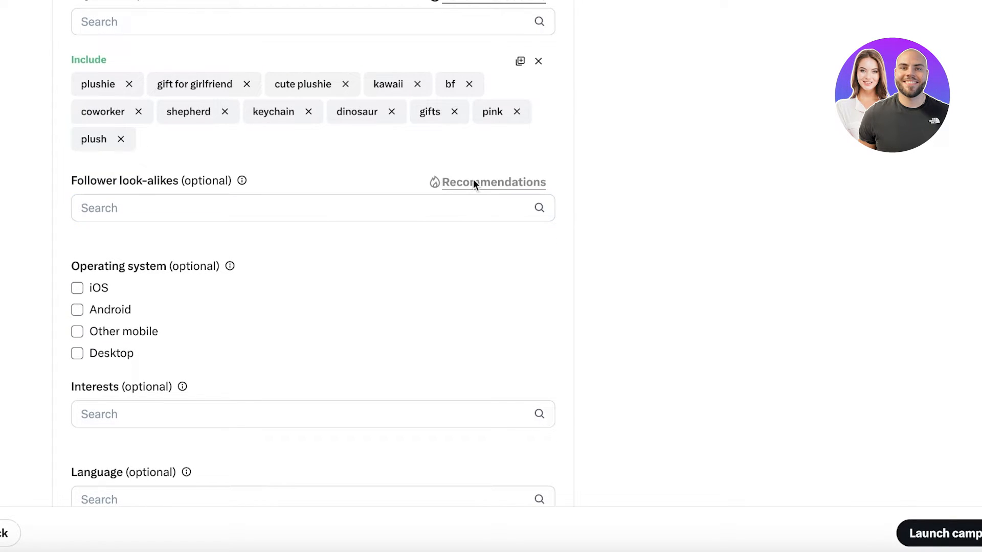
{"action": "left_click", "coordinate": [312, 207]}
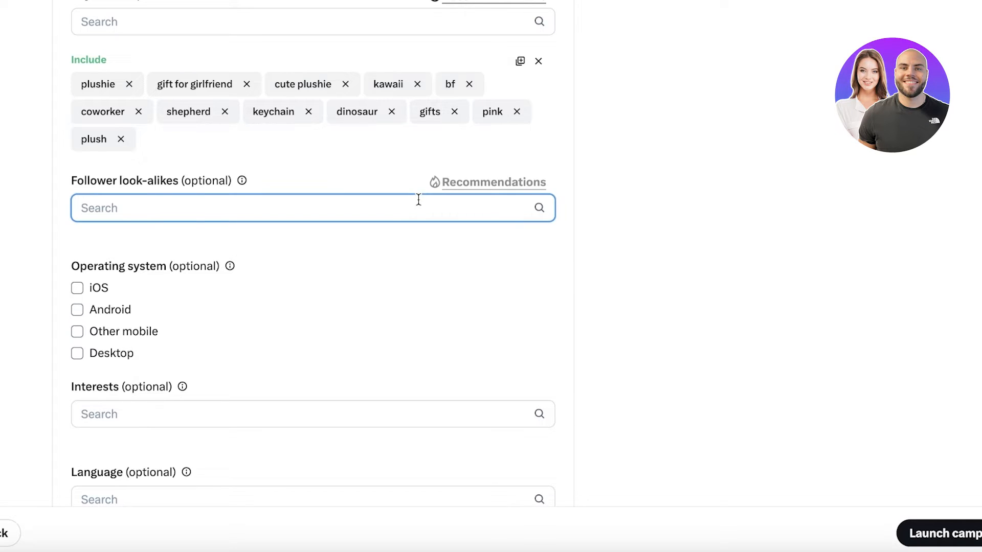
{"action": "type", "text": "@"}
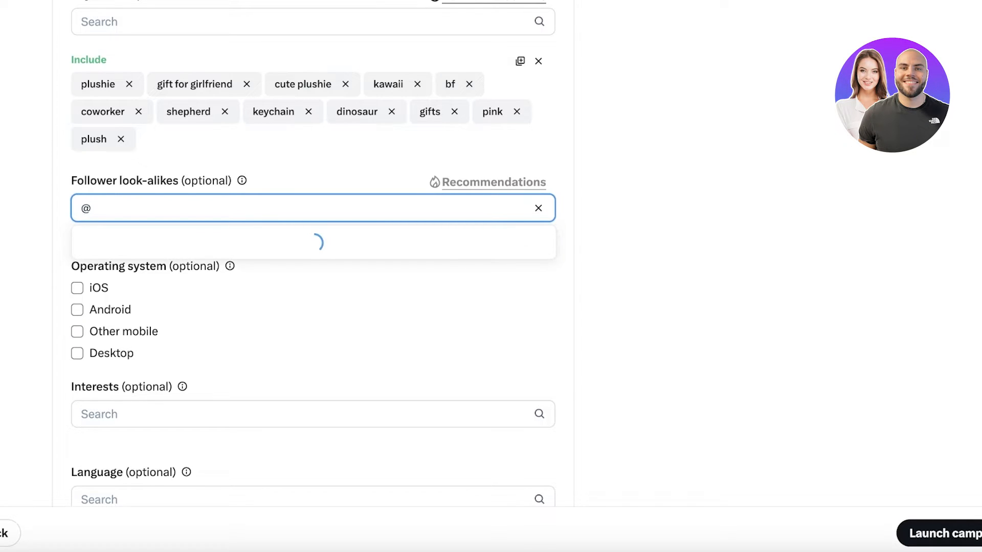
{"action": "type", "text": "sele"}
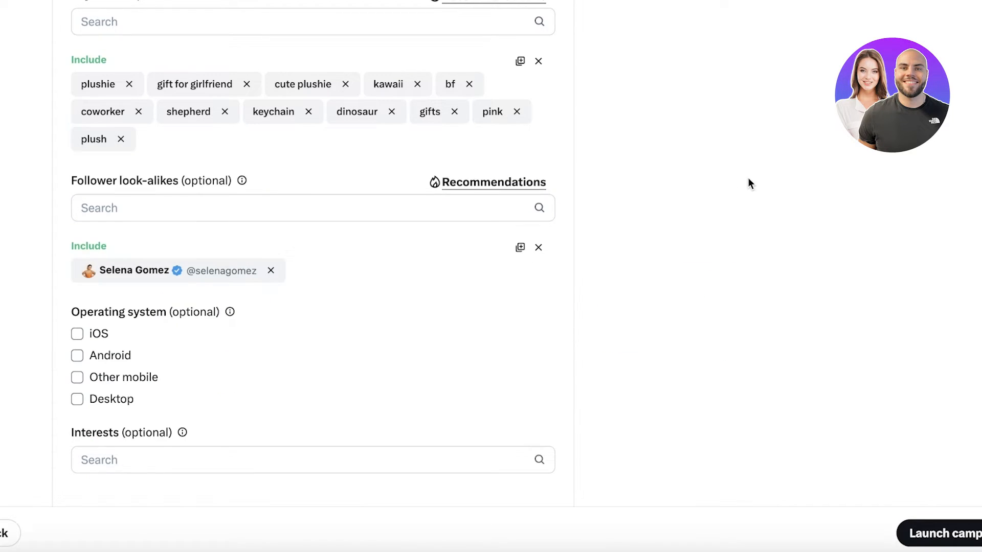
- Add recommended look-alike accounts like taylorswift13, joejonas and KylieJenner
{"action": "left_click", "coordinate": [494, 182]}
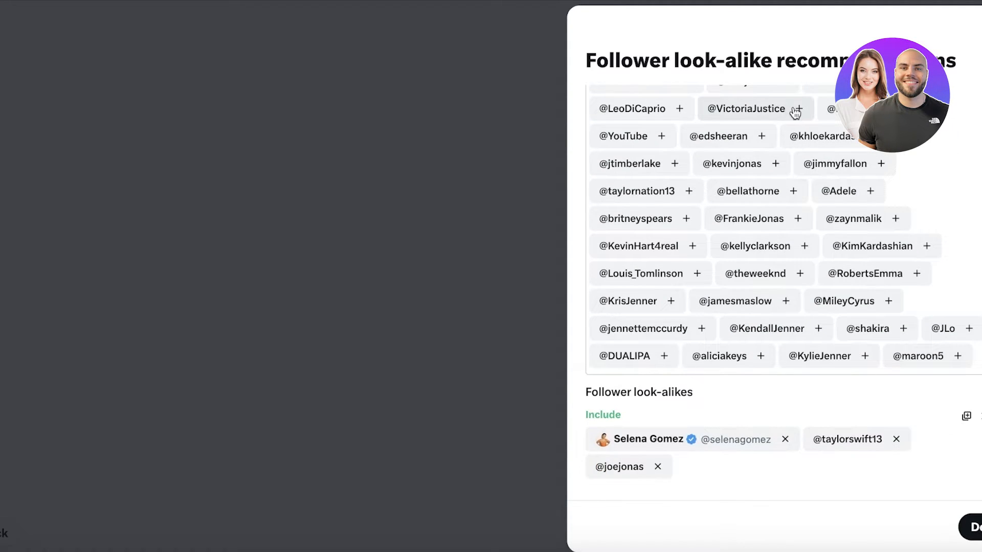
{"action": "left_click", "coordinate": [798, 108]}
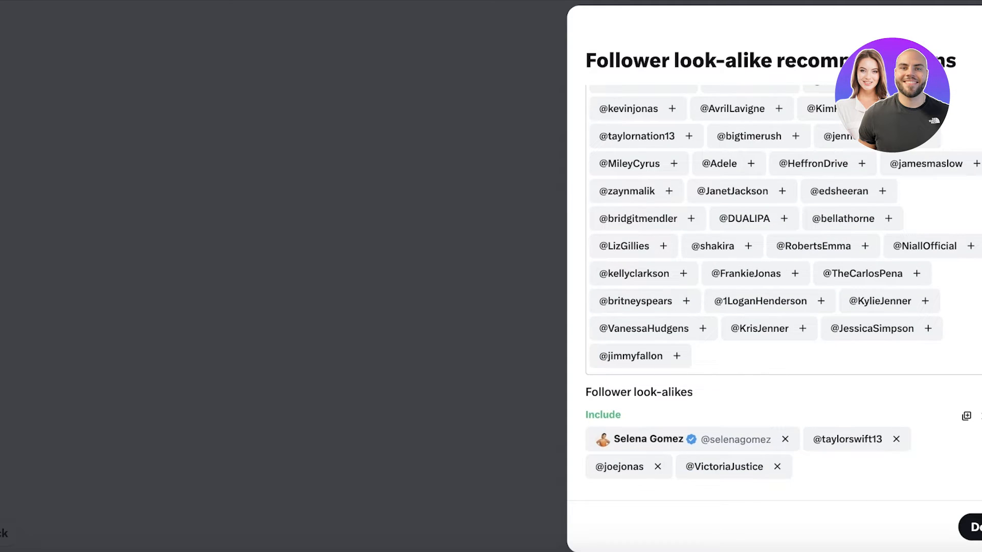
{"action": "left_click", "coordinate": [926, 301]}
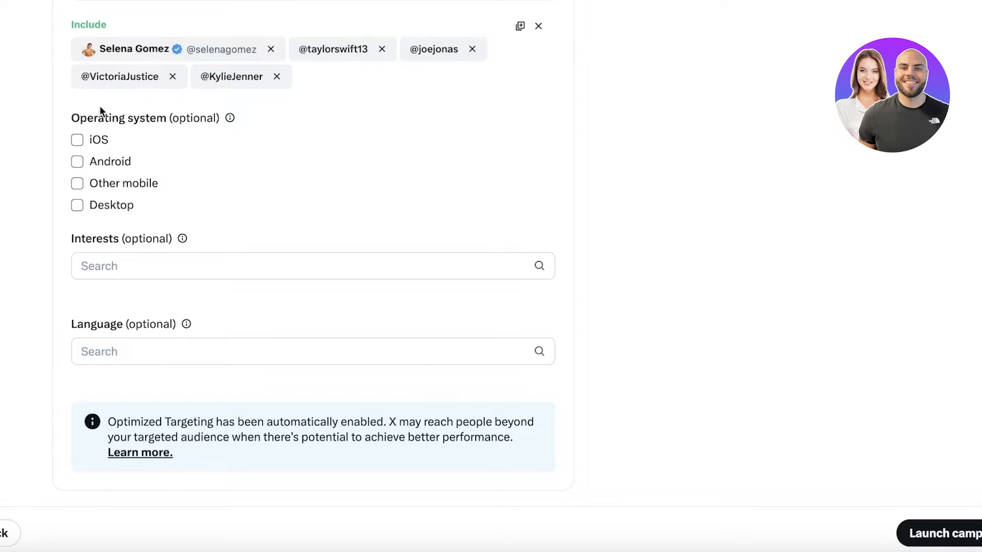
- Target all iOS devices and Android 12.0 and above, excluding other mobile
{"action": "left_click", "coordinate": [77, 161]}
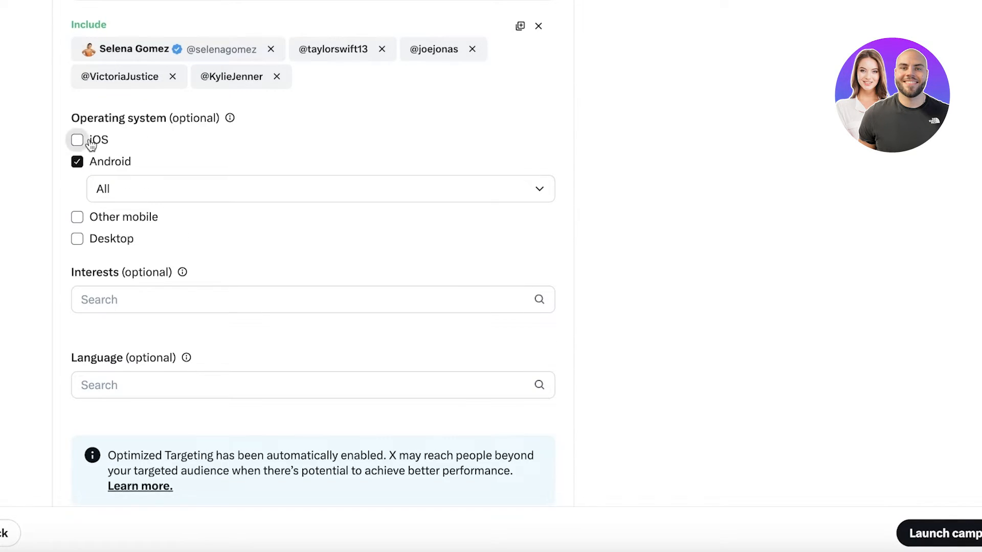
{"action": "left_click", "coordinate": [77, 140]}
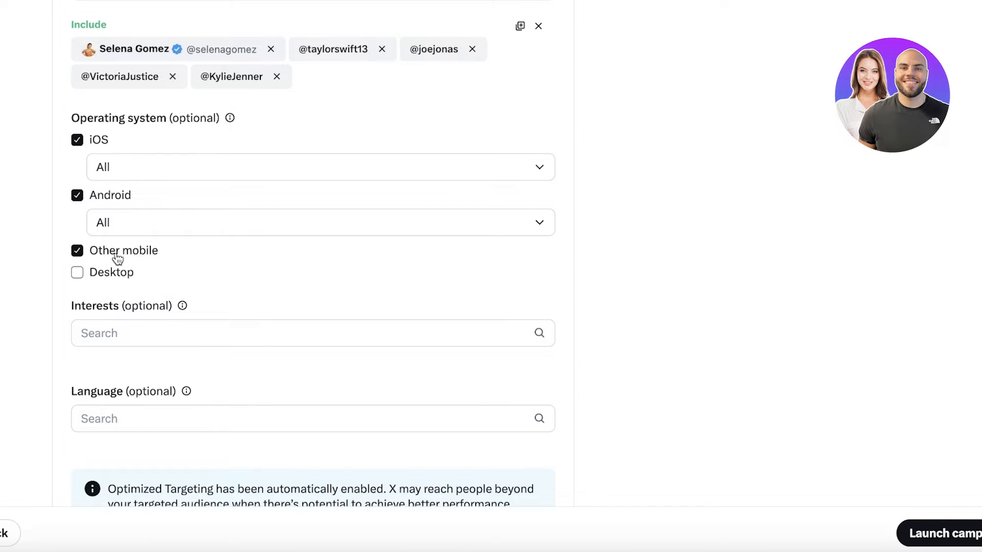
{"action": "left_click", "coordinate": [319, 222]}
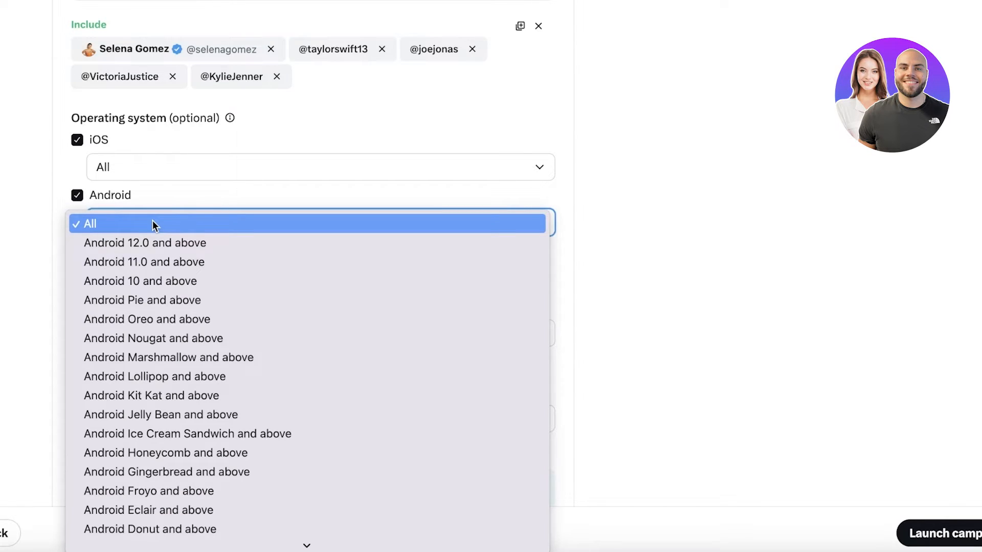
{"action": "left_click", "coordinate": [145, 243]}
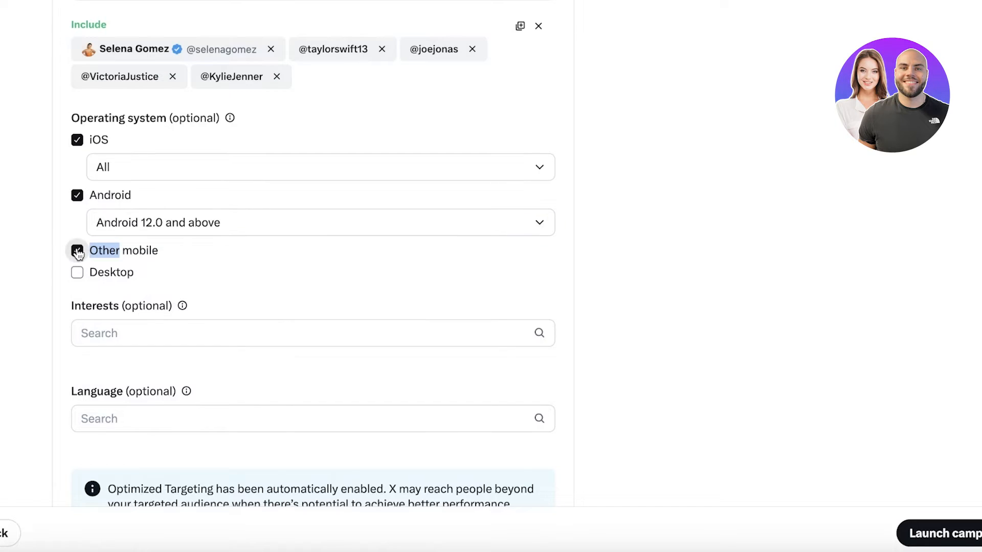
{"action": "left_click", "coordinate": [76, 250]}
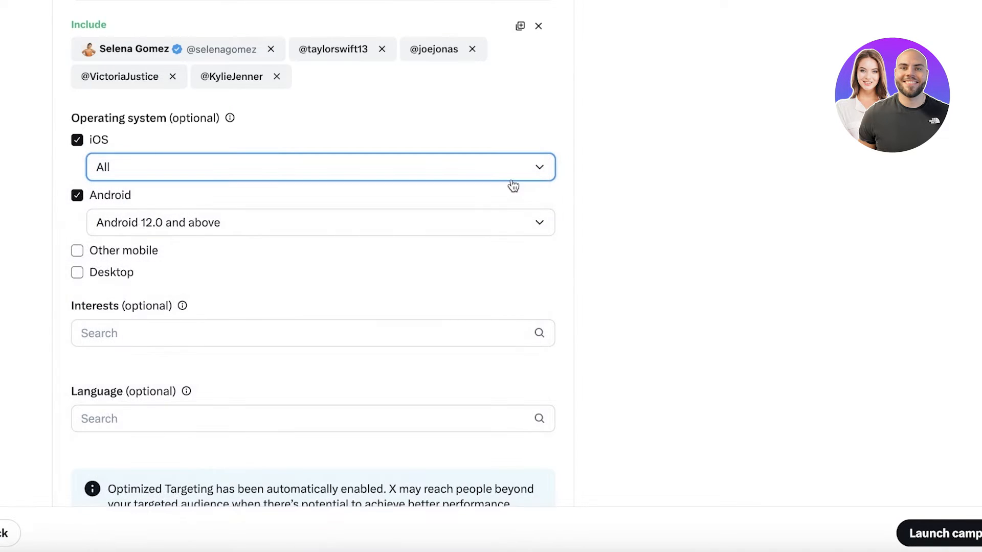
{"action": "scroll", "scroll_direction": "down", "scroll_amount": 3}
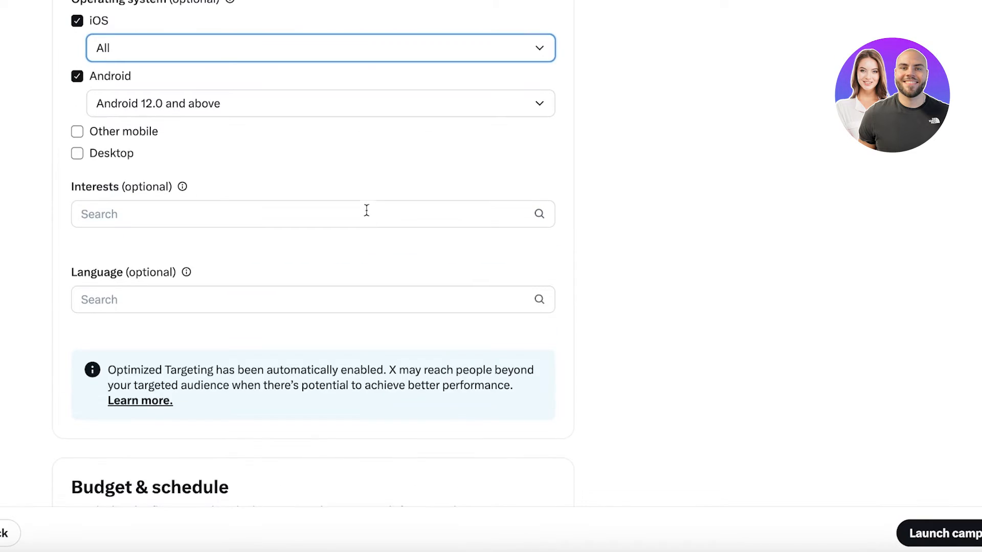
{"action": "left_click", "coordinate": [311, 213]}
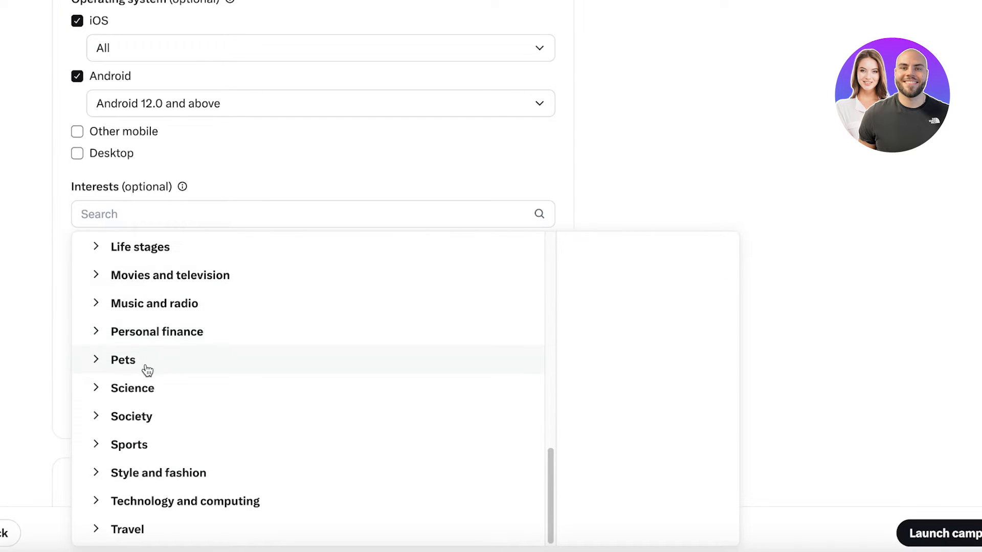
- Add Pets — Cats, Pets — Dogs and Beauty — Skin care interests and target English speakers
{"action": "left_click", "coordinate": [123, 358]}
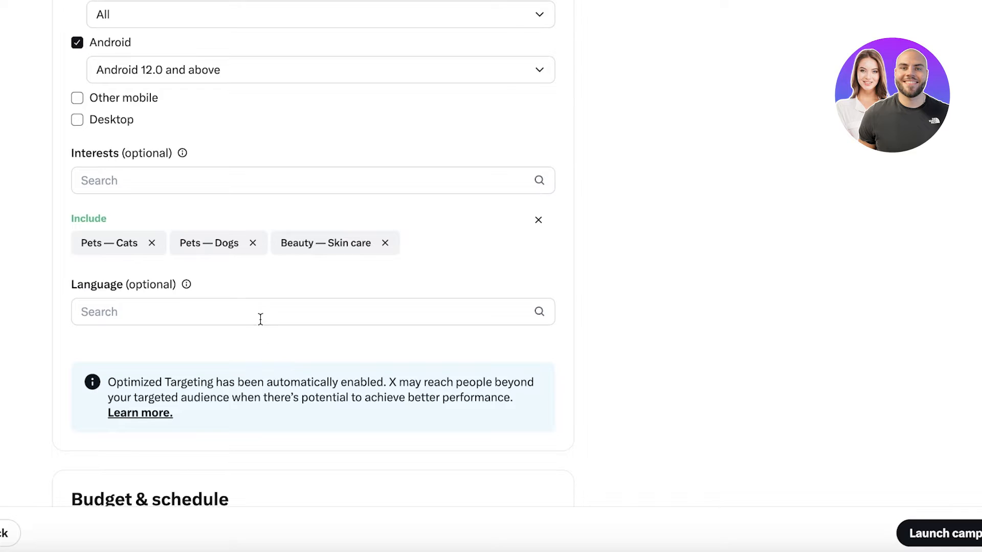
{"action": "left_click", "coordinate": [312, 310]}
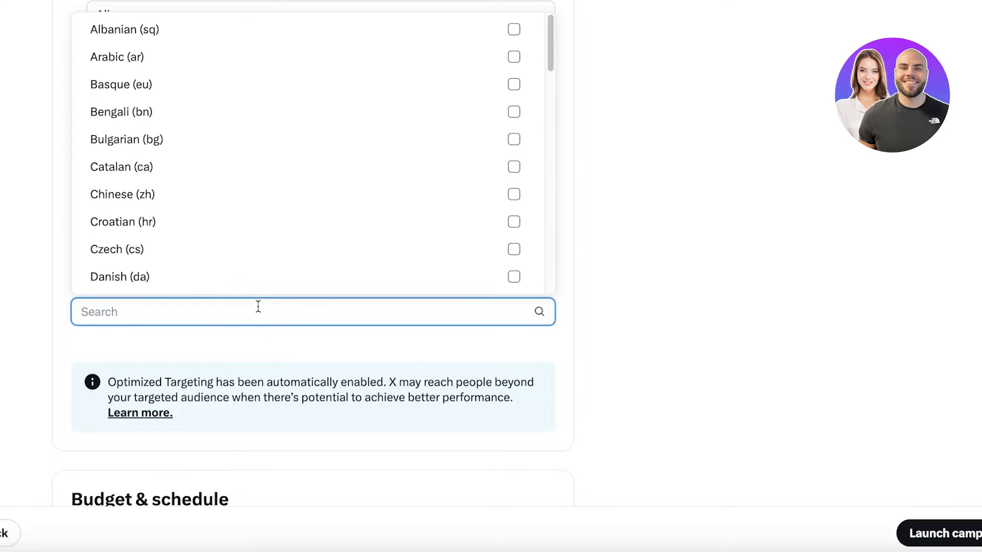
{"action": "type", "text": "eng"}
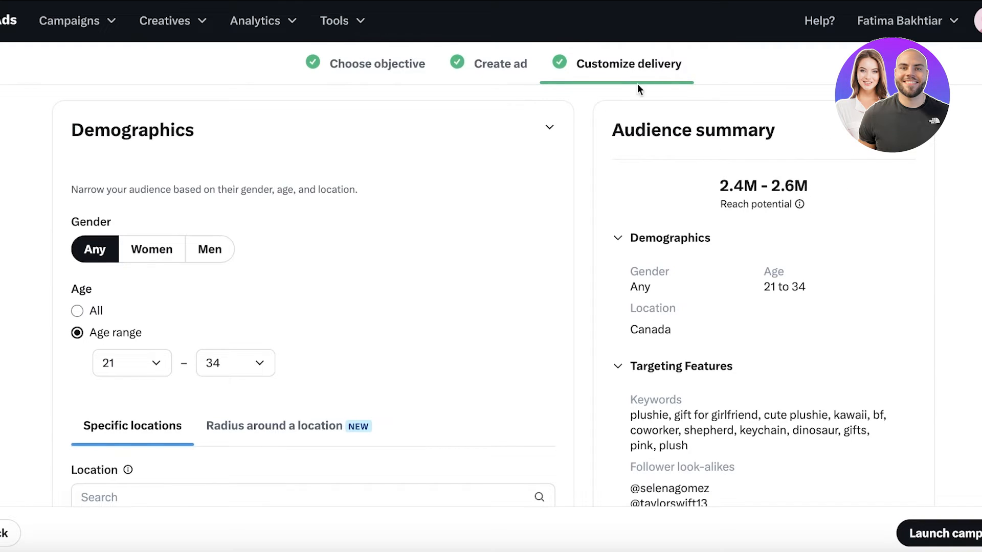
- Set the daily budget to 10.00 USD and launch the campaign
{"action": "scroll", "scroll_direction": "down", "scroll_amount": 3}
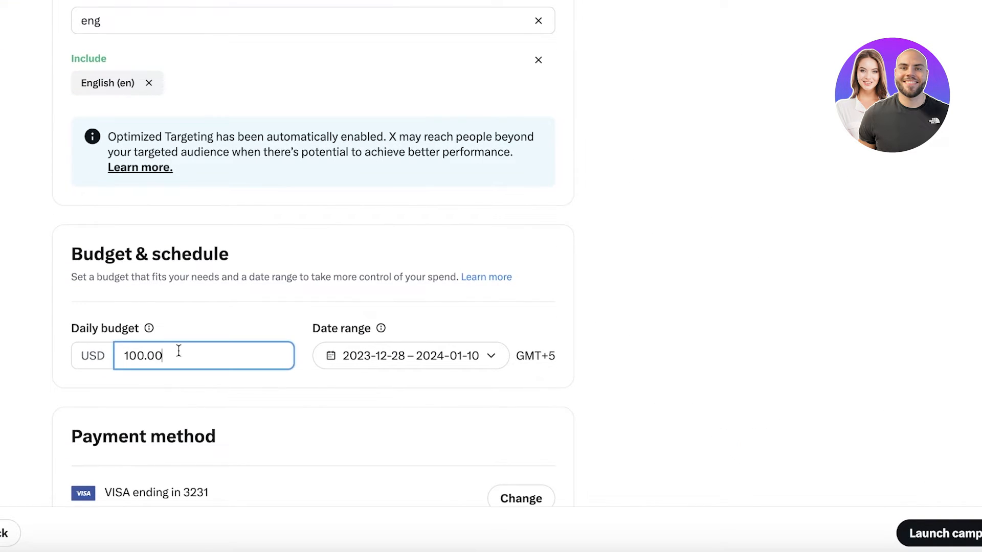
{"action": "type", "text": "10"}
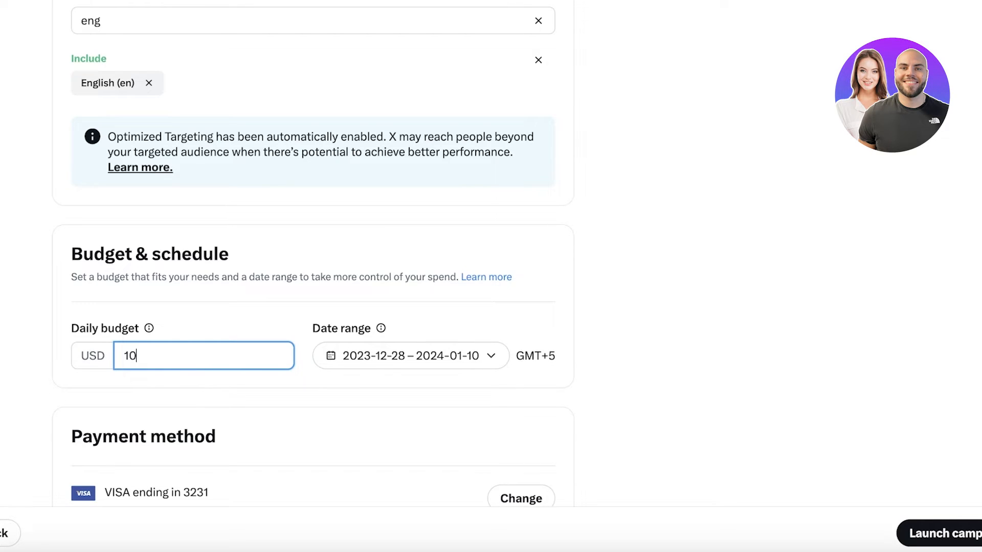
{"action": "scroll", "scroll_direction": "up", "scroll_amount": 3}
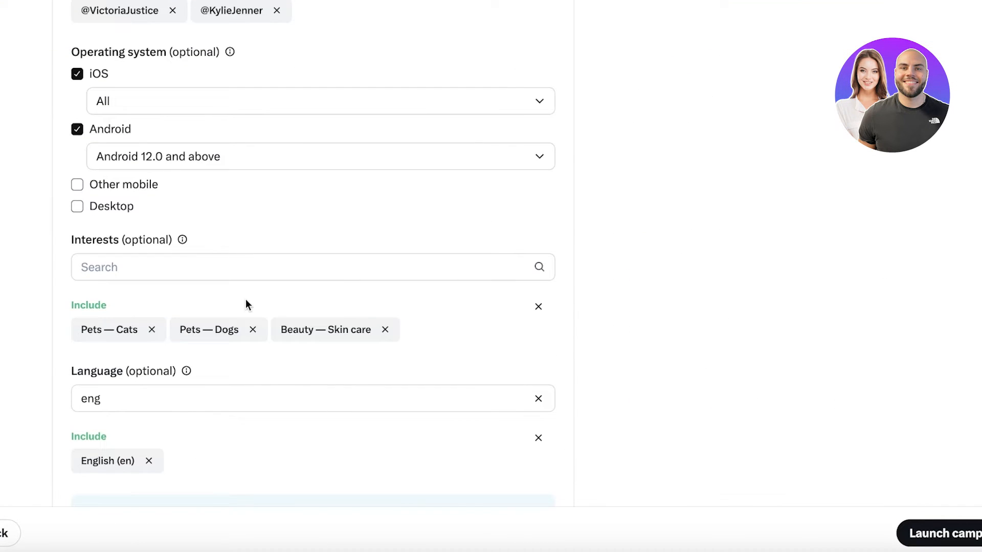
{"action": "scroll", "scroll_direction": "down", "scroll_amount": 3}
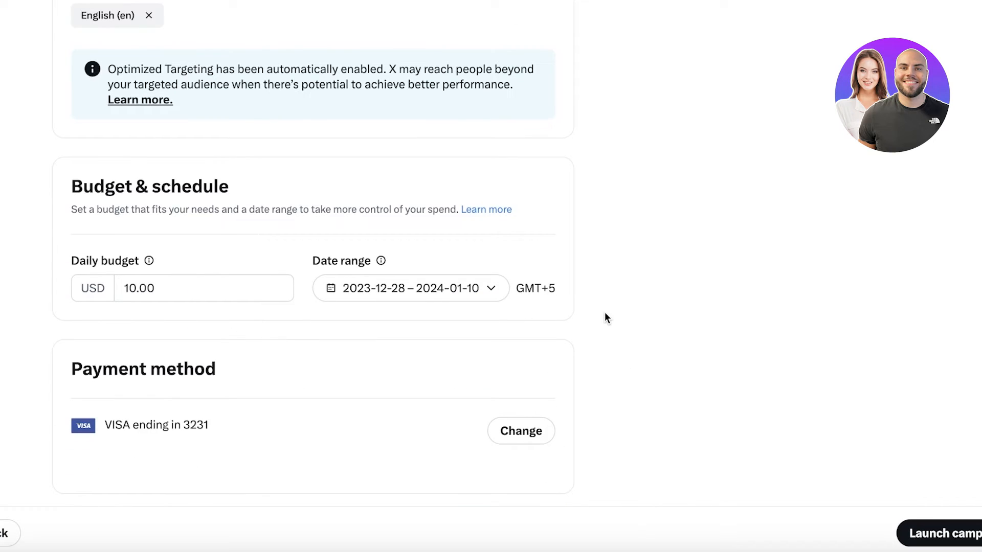
{"action": "mouse_move", "coordinate": [227, 307]}
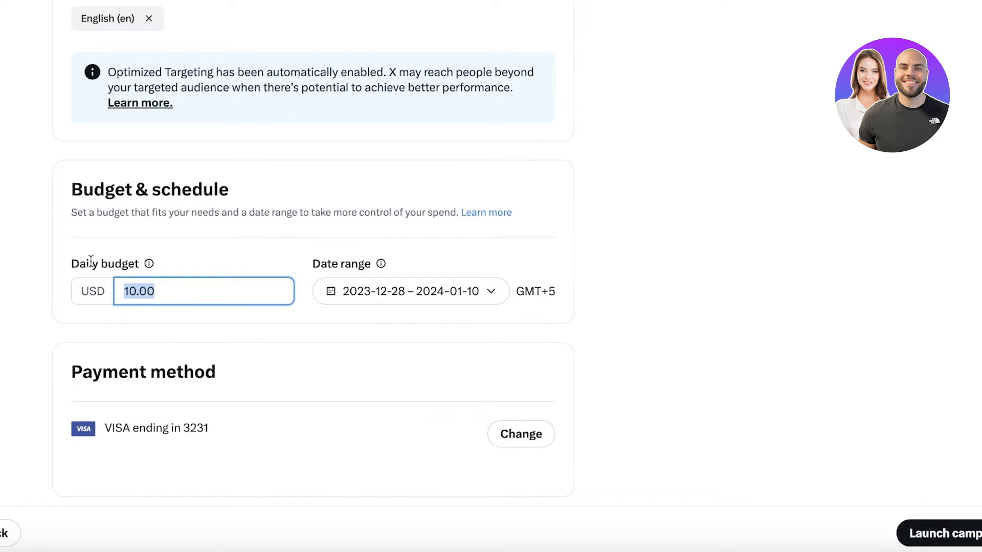
{"action": "type", "text": "1.00"}
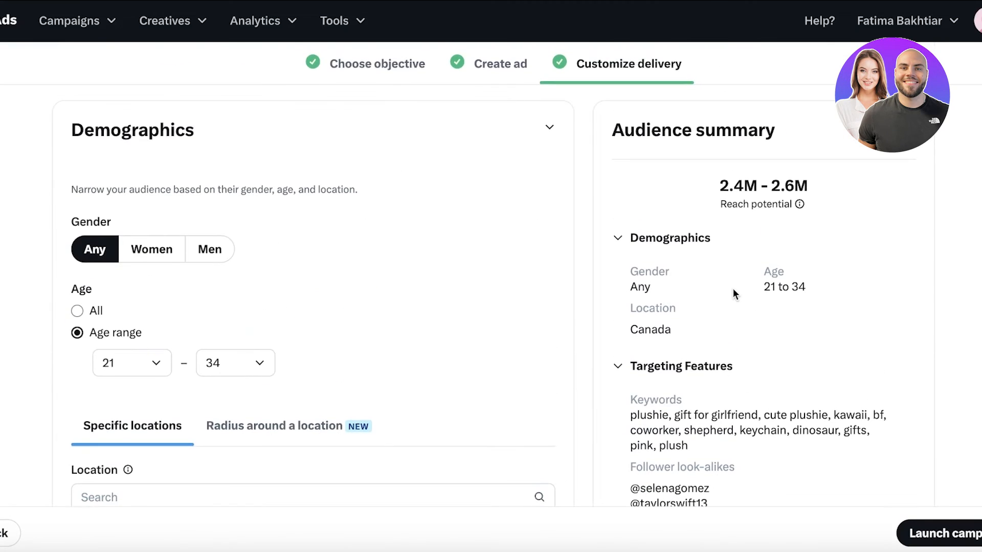
{"action": "scroll", "scroll_direction": "down", "scroll_amount": 3}
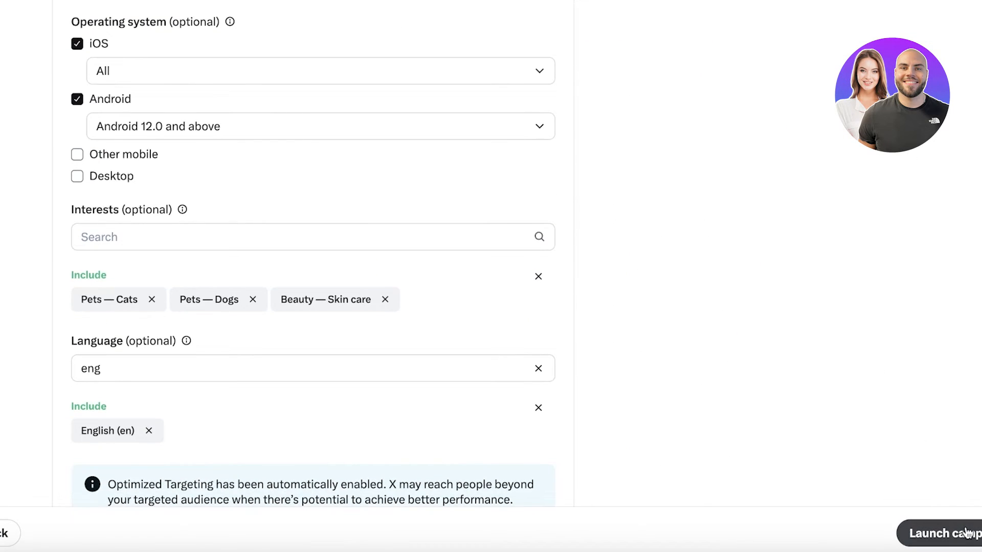
{"action": "left_click", "coordinate": [952, 532]}
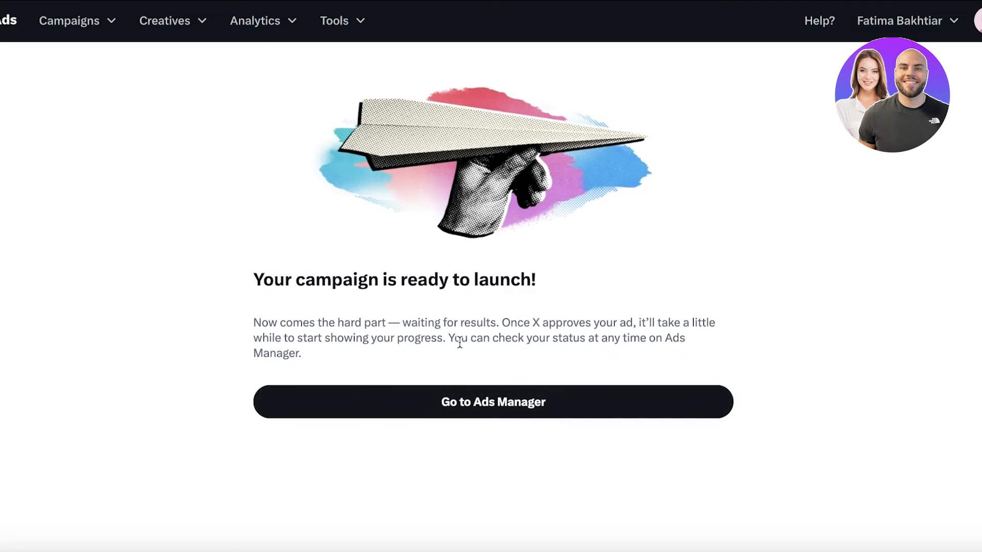
{"action": "mouse_move", "coordinate": [306, 299]}
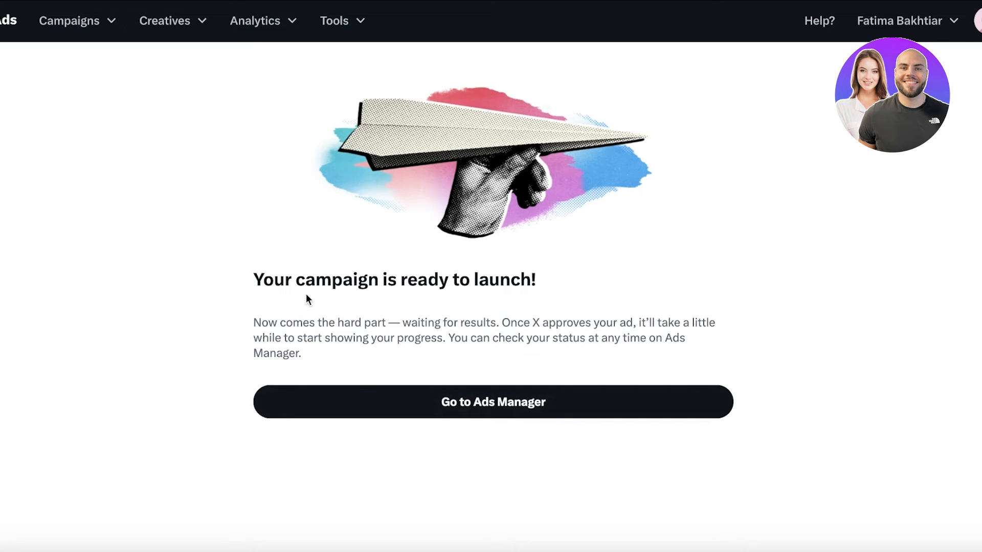
- Go to Ads Manager from the launch confirmation to see the campaign Running
{"action": "left_click", "coordinate": [70, 20]}
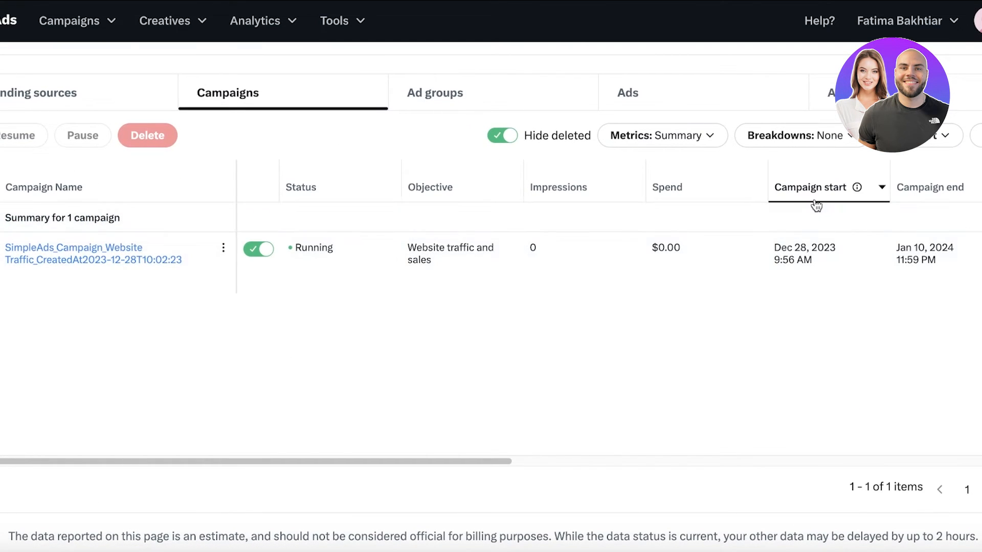
{"action": "mouse_move", "coordinate": [360, 206]}
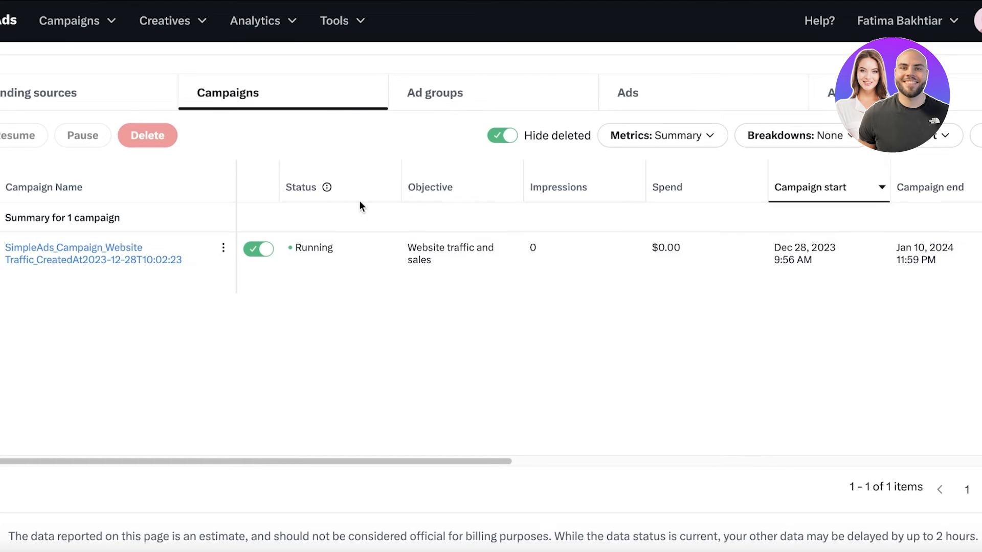
{"action": "mouse_move", "coordinate": [517, 138]}
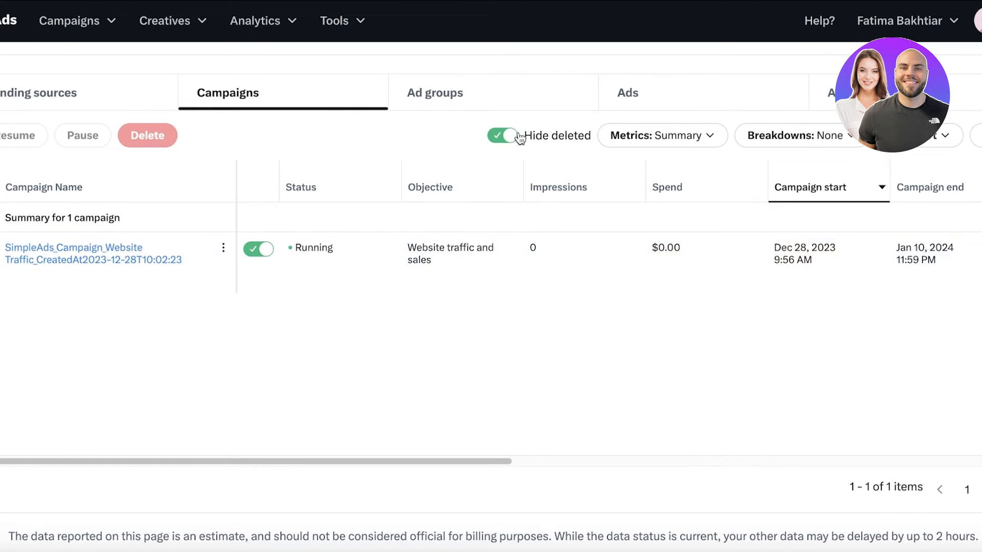
- Switch the new campaign off, then delete it from its ⋮ menu and confirm
{"action": "left_click", "coordinate": [257, 247]}
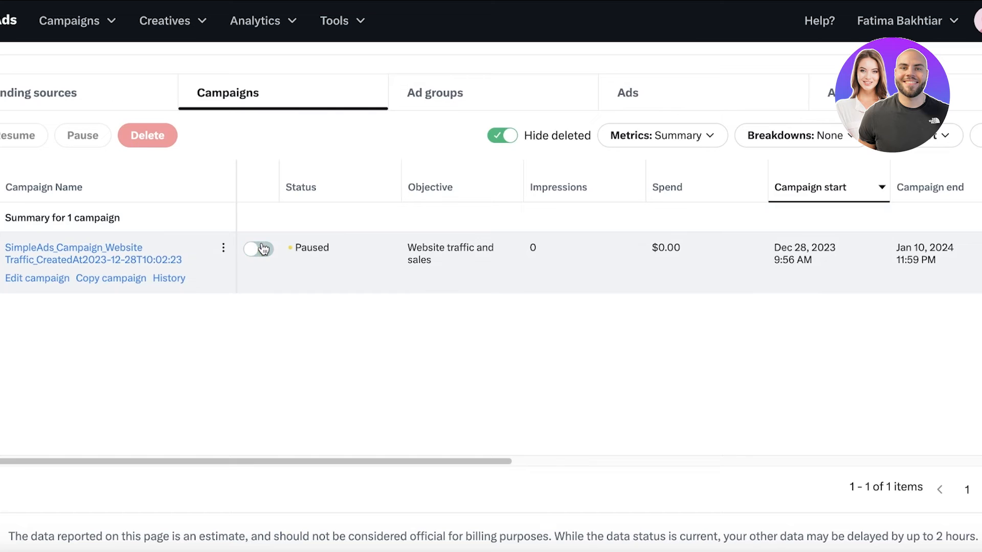
{"action": "left_click", "coordinate": [224, 247]}
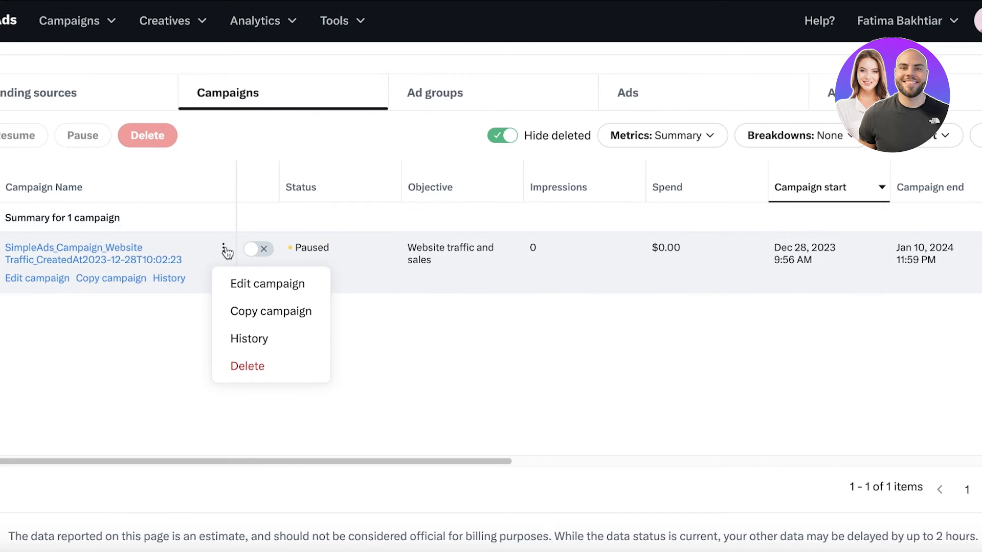
{"action": "left_click", "coordinate": [247, 366]}
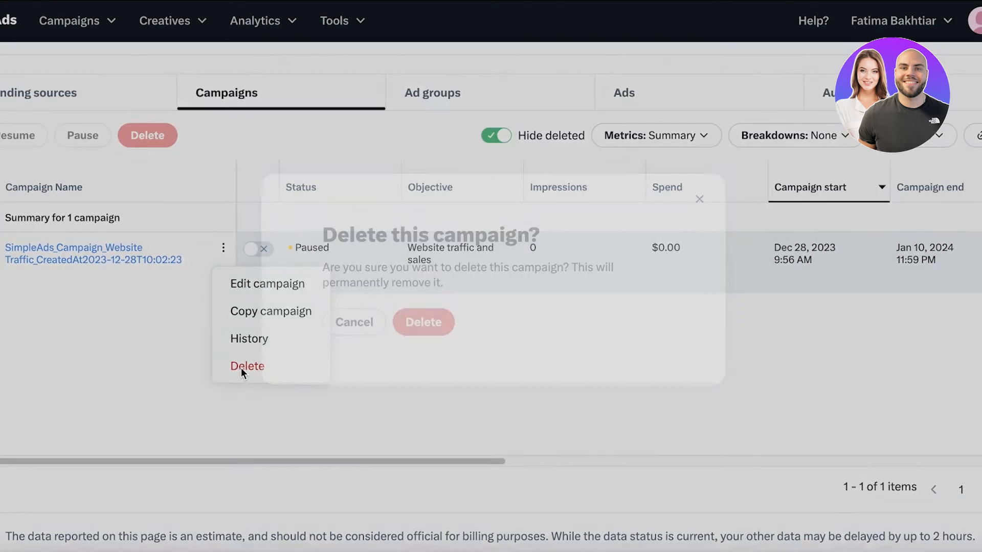
{"action": "left_click", "coordinate": [422, 322]}
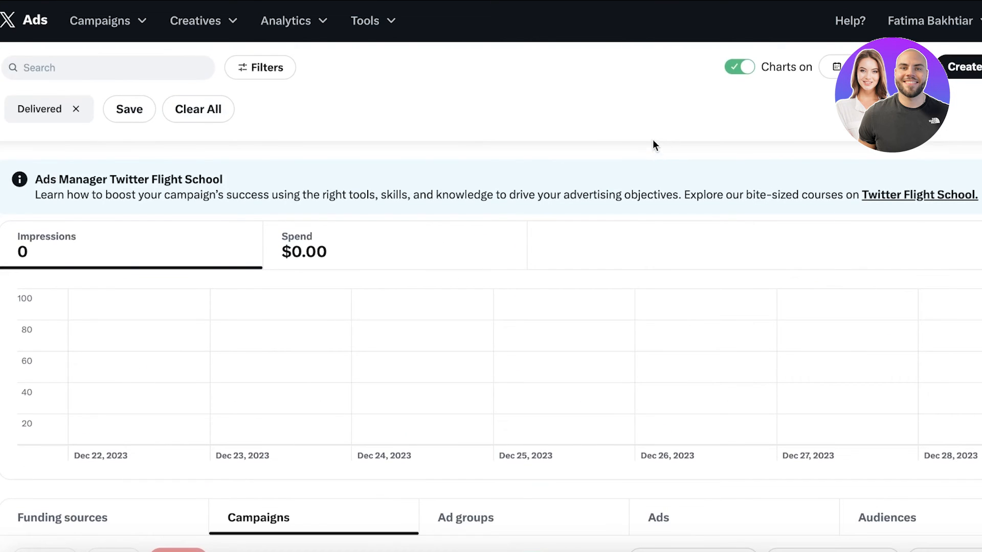
- Navigate via the Creatives menu to the Posts section
{"action": "left_click", "coordinate": [964, 68]}
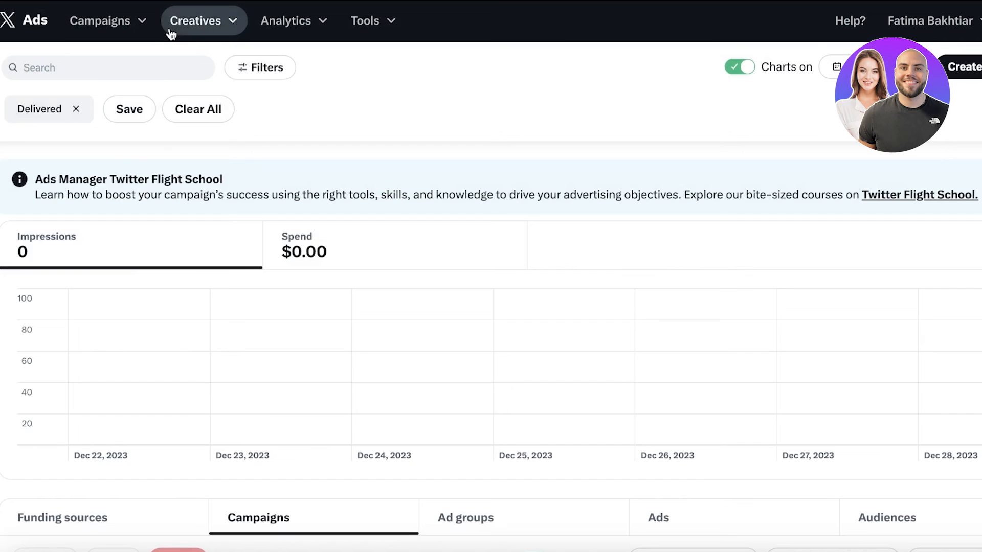
{"action": "left_click", "coordinate": [196, 20]}
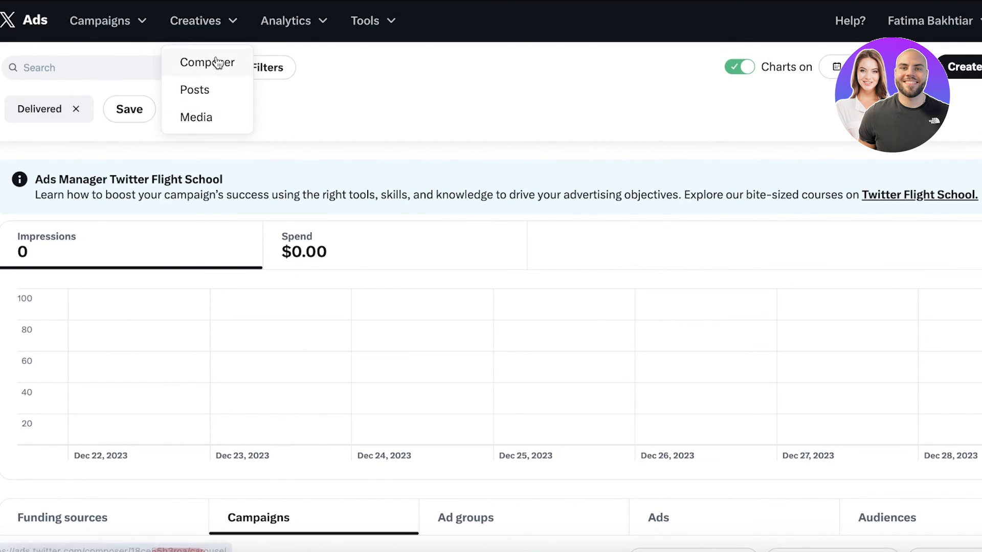
{"action": "mouse_move", "coordinate": [195, 90]}
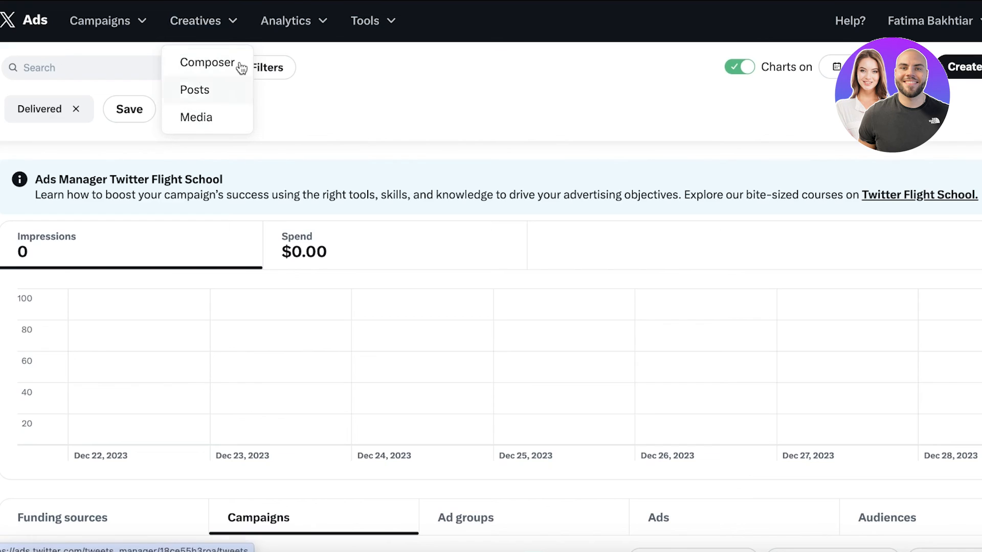
{"action": "left_click", "coordinate": [372, 21]}
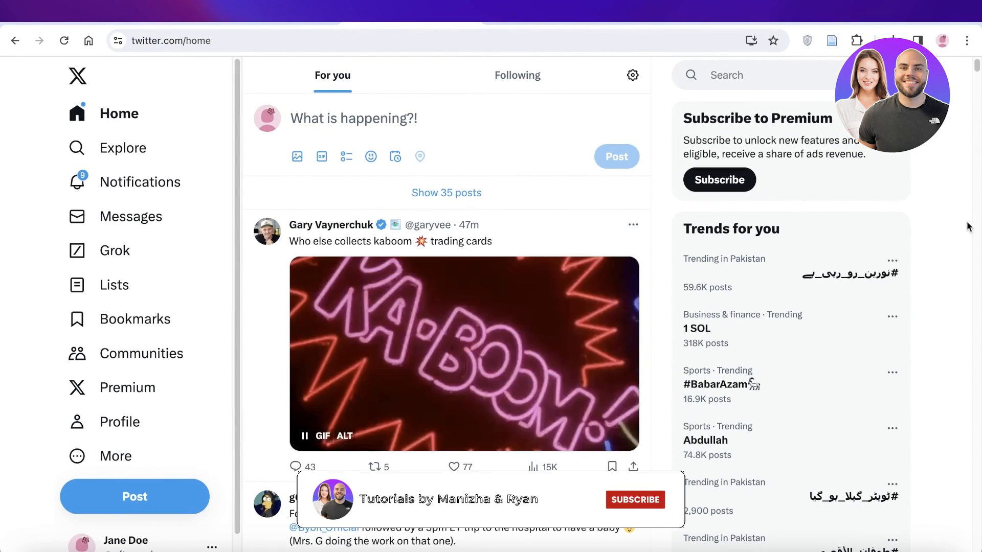
{"action": "left_click", "coordinate": [634, 500]}
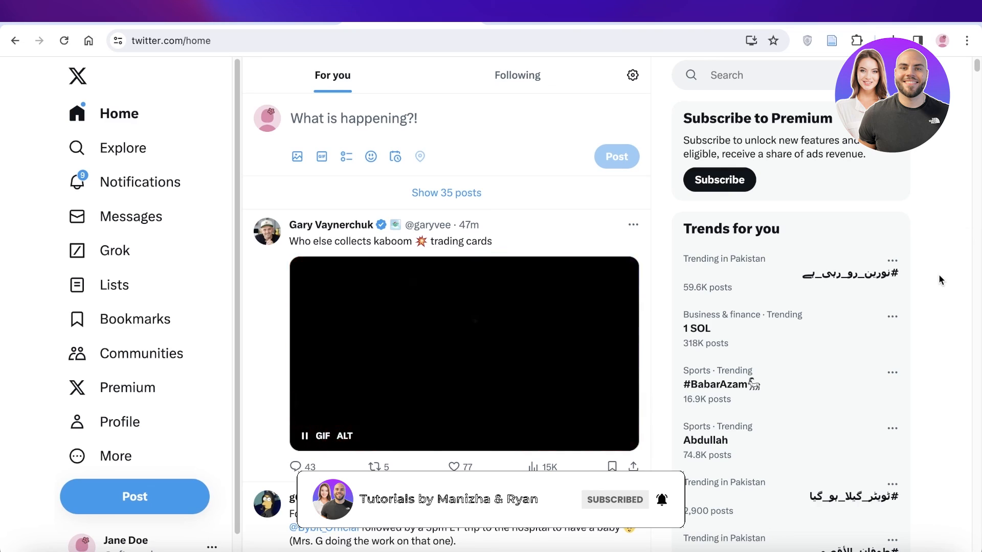